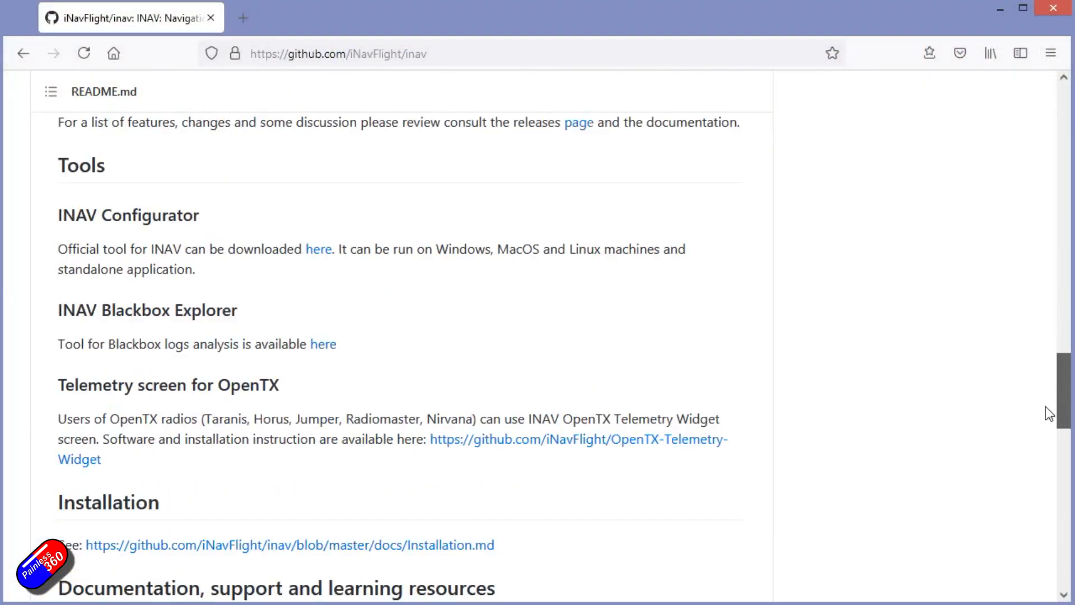
# Open the INAV releases page and highlight the 3.0.0 'Upgrading from 2.6, 2.6.1' steps.
pyautogui.scroll(-3)
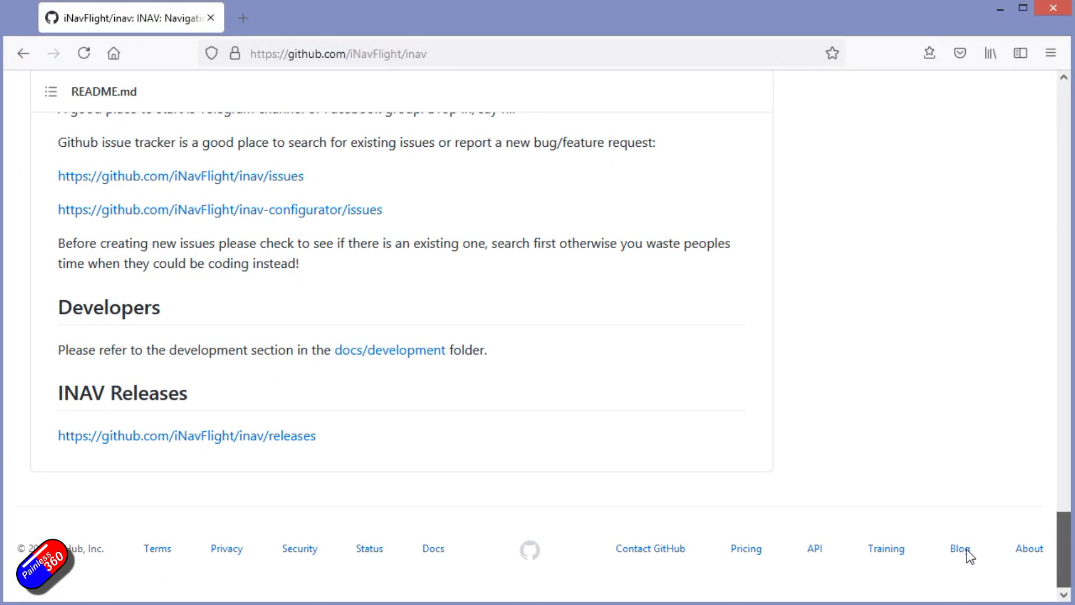
pyautogui.click(185, 436)
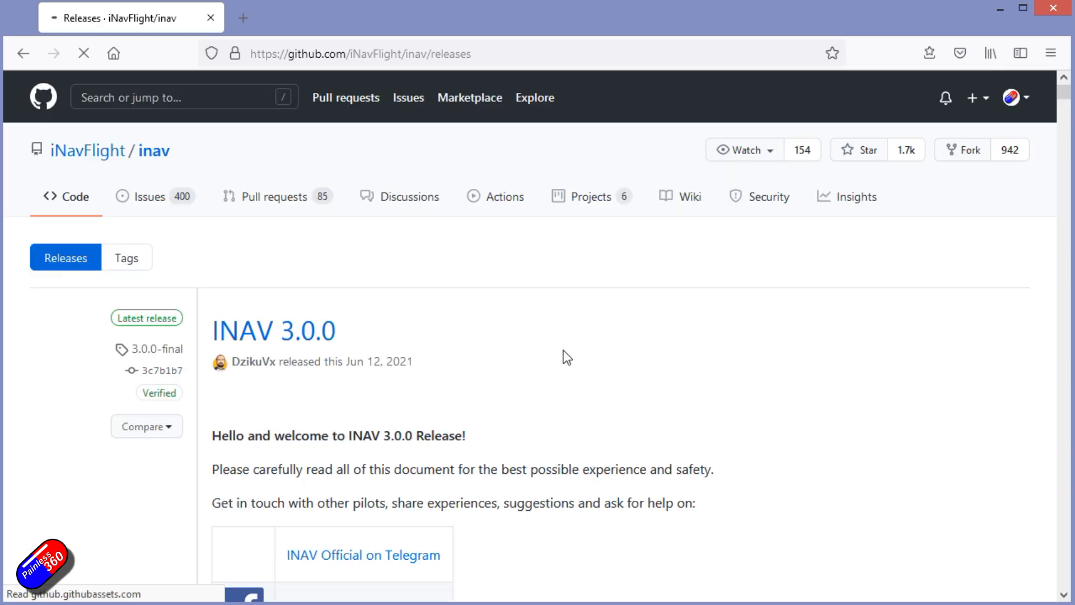
pyautogui.scroll(-3)
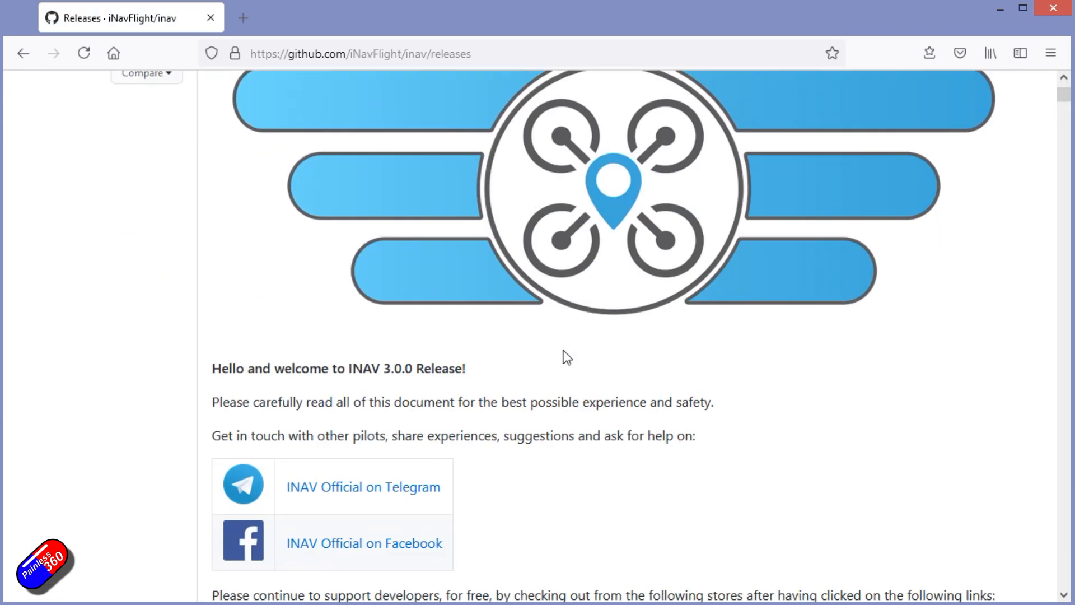
pyautogui.scroll(-3)
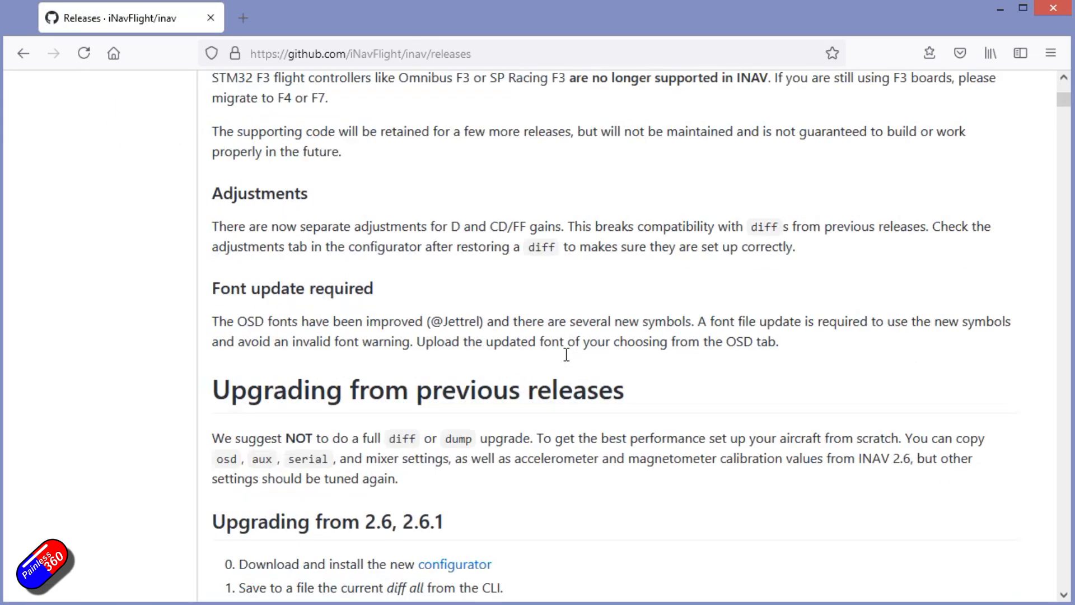
pyautogui.scroll(-3)
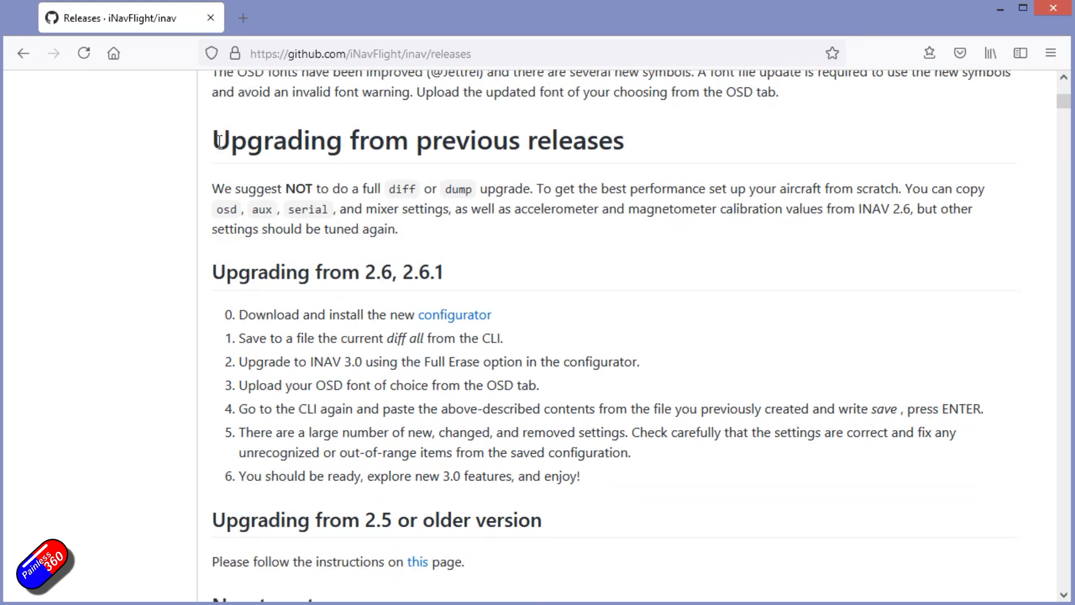
pyautogui.moveTo(446, 243)
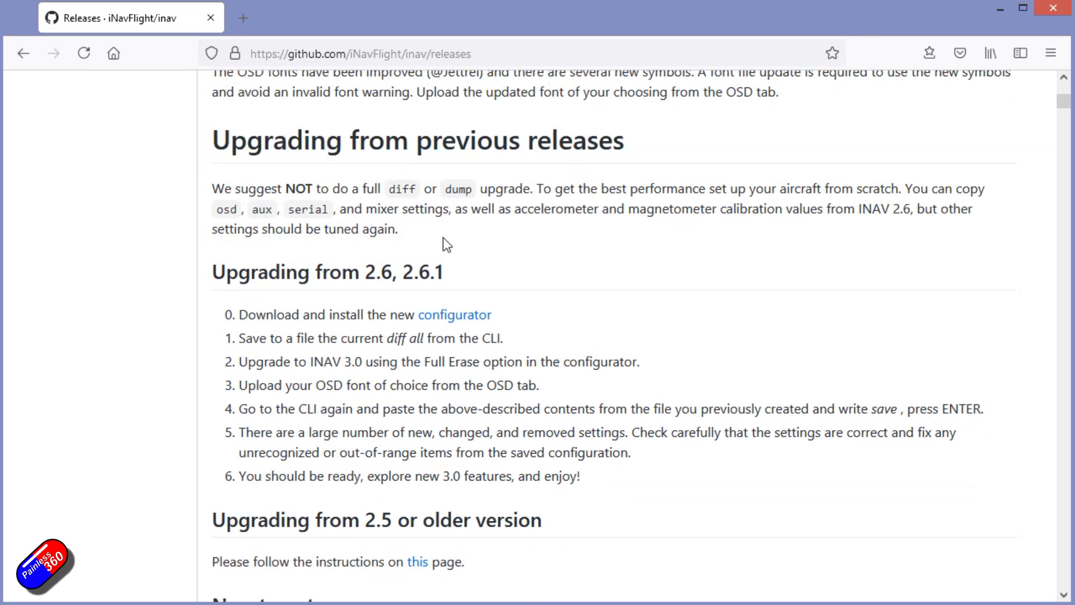
pyautogui.moveTo(238, 314); pyautogui.dragTo(409, 385)
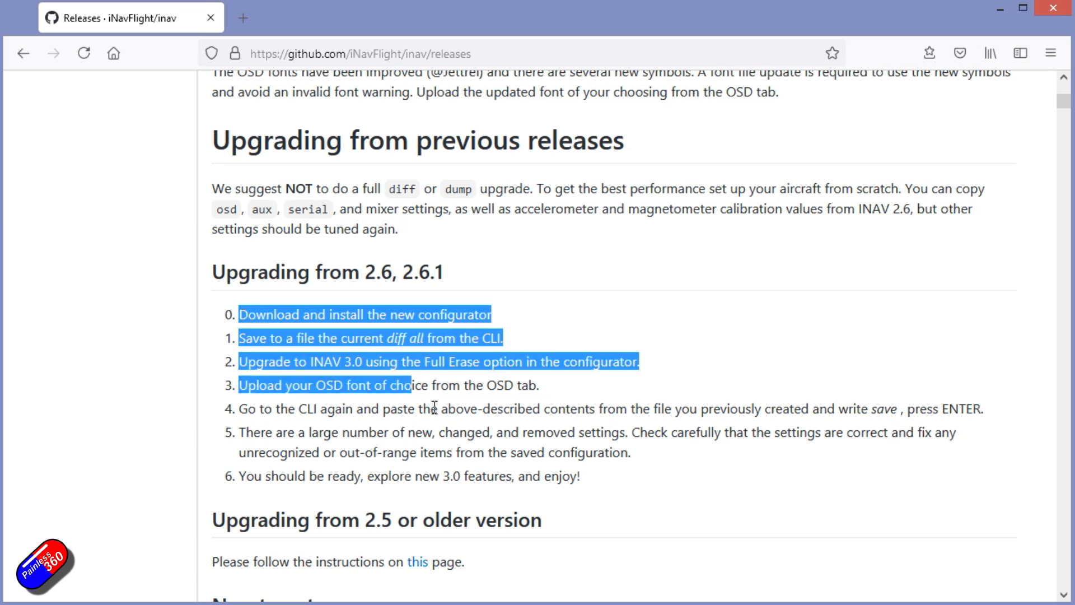
pyautogui.moveTo(407, 385); pyautogui.dragTo(580, 477)
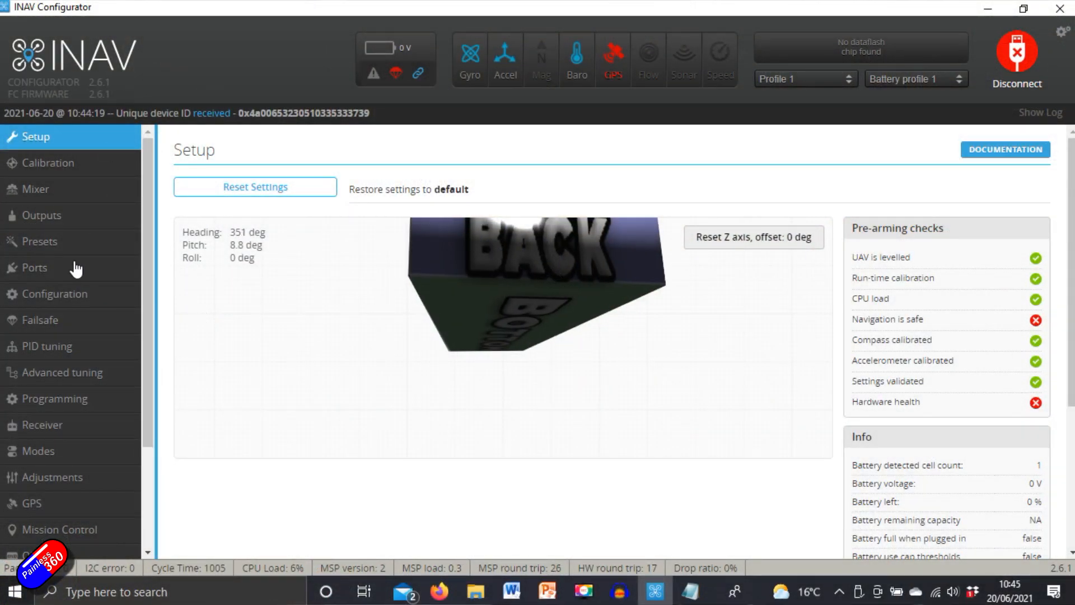
# Run 'diff all' in the CLI to list every changed setting.
pyautogui.click(41, 215)
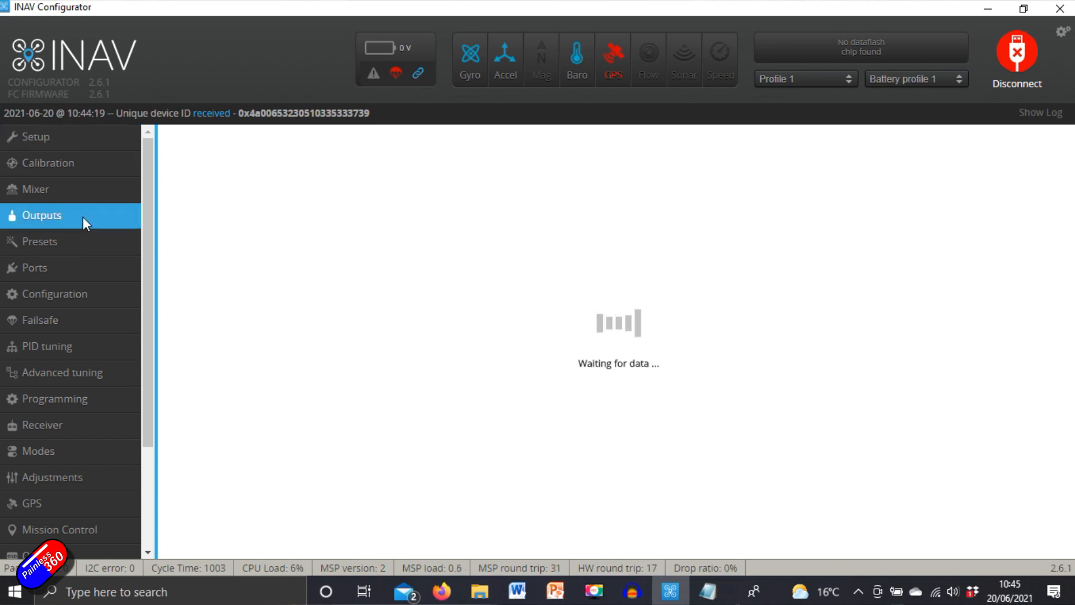
pyautogui.click(42, 215)
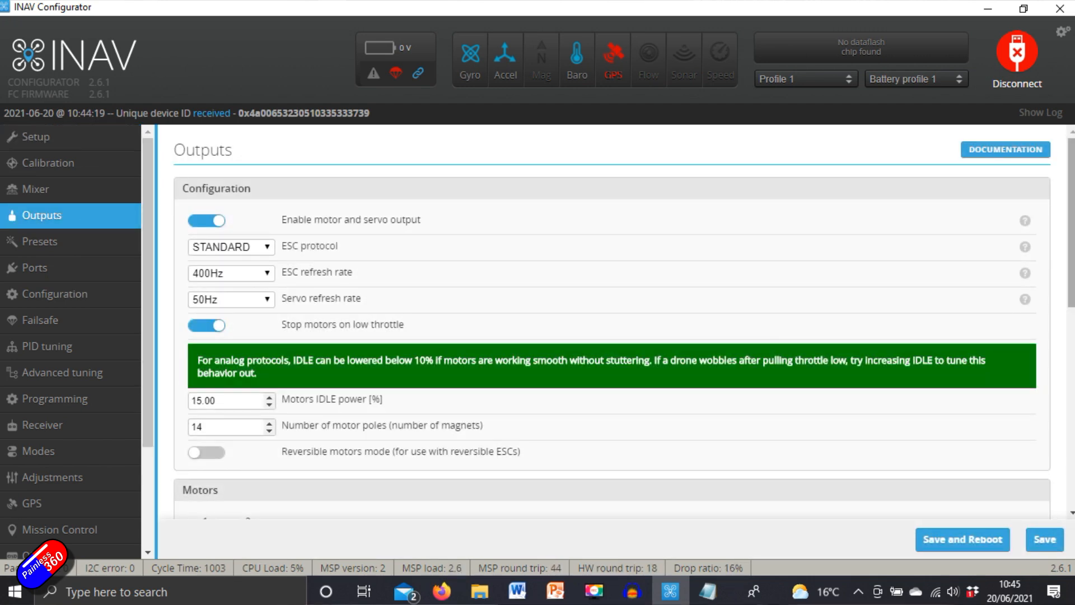
pyautogui.scroll(-3)
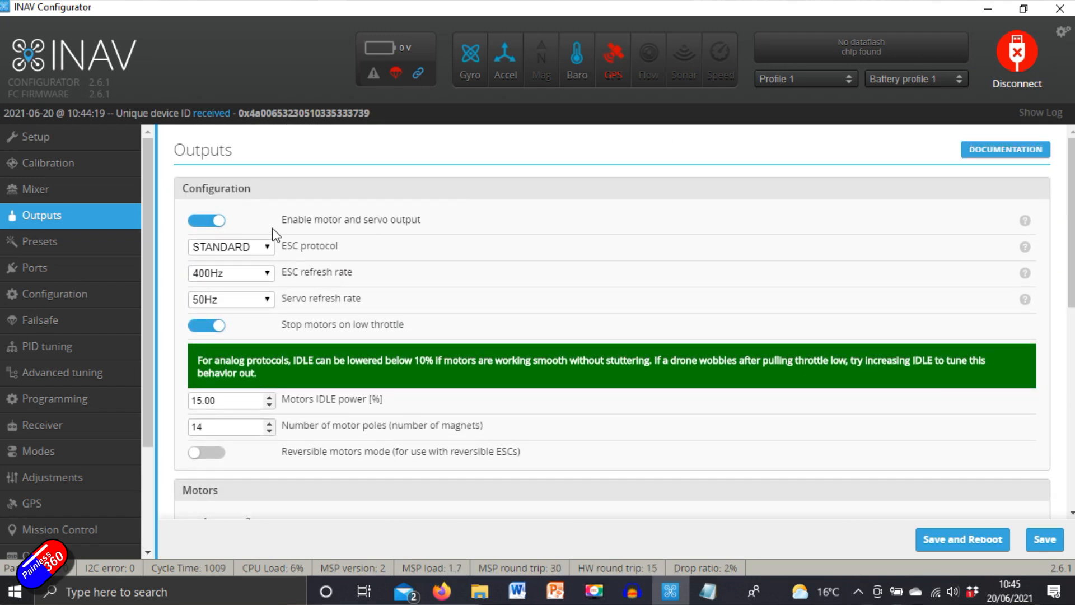
pyautogui.click(31, 545)
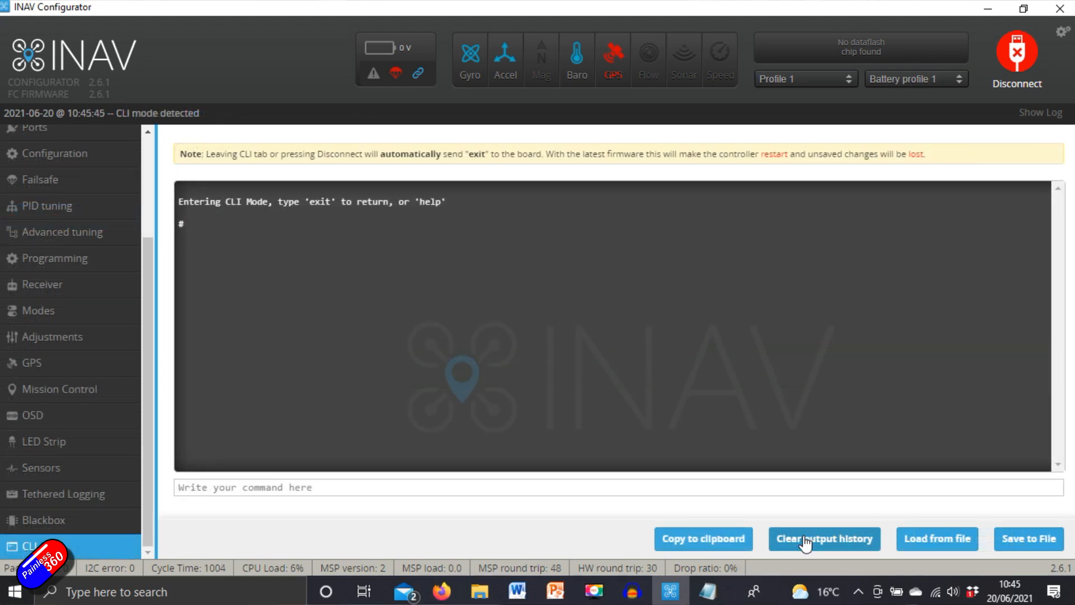
pyautogui.write('diff al')
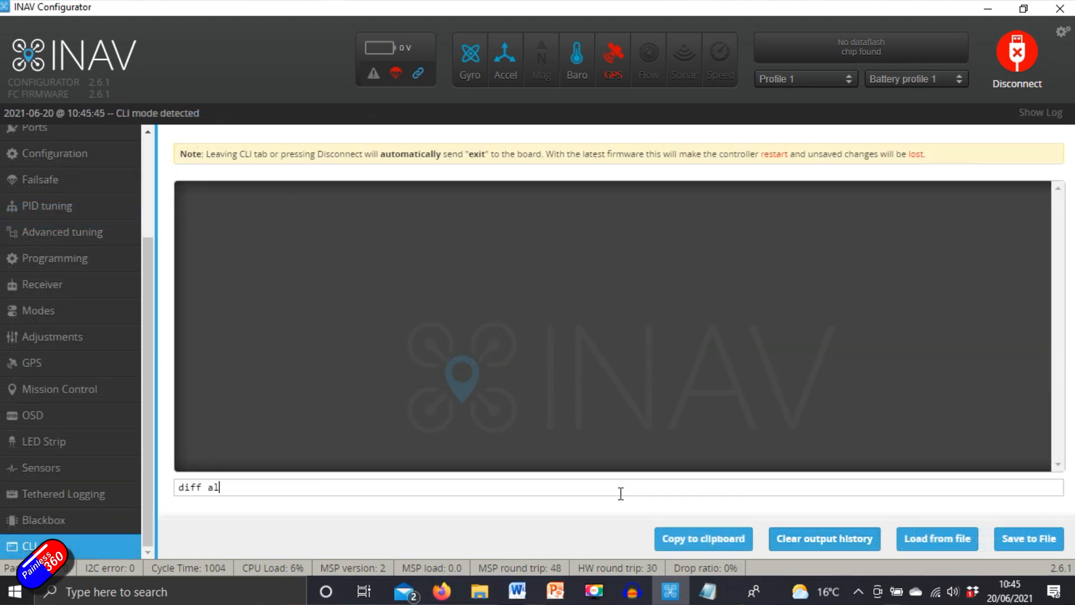
pyautogui.press('enter')
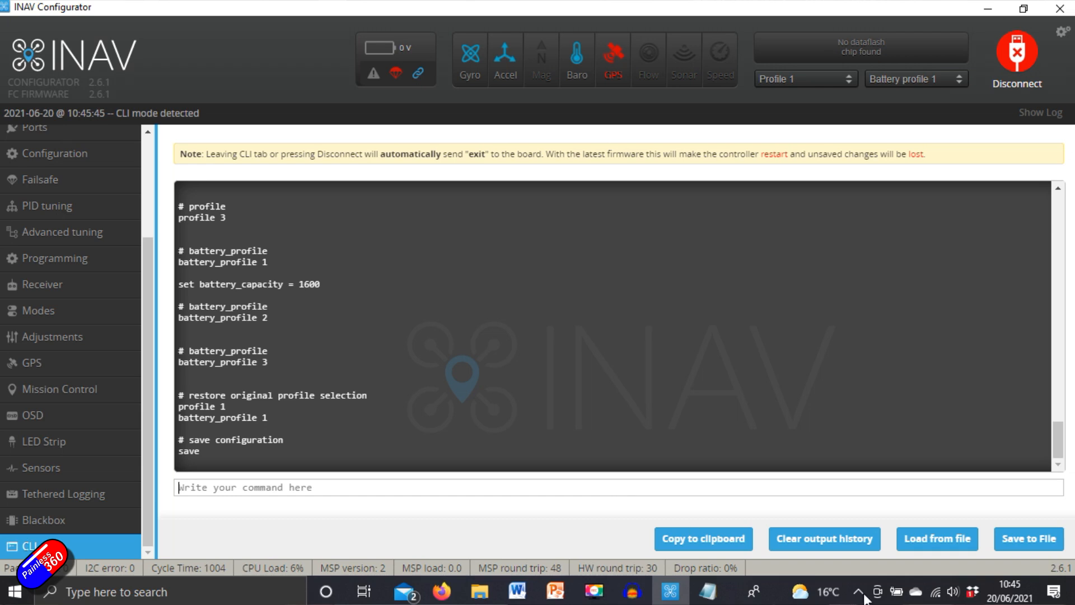
# Save the diff output as DIFF in the INAV 2.6 backup files folder.
pyautogui.click(1028, 538)
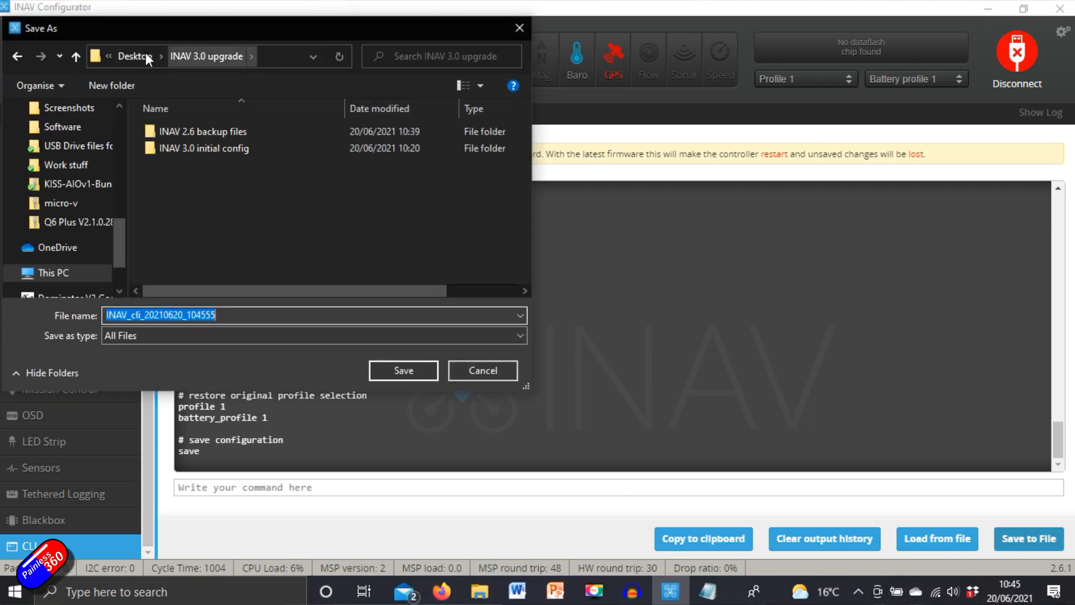
pyautogui.doubleClick(206, 131)
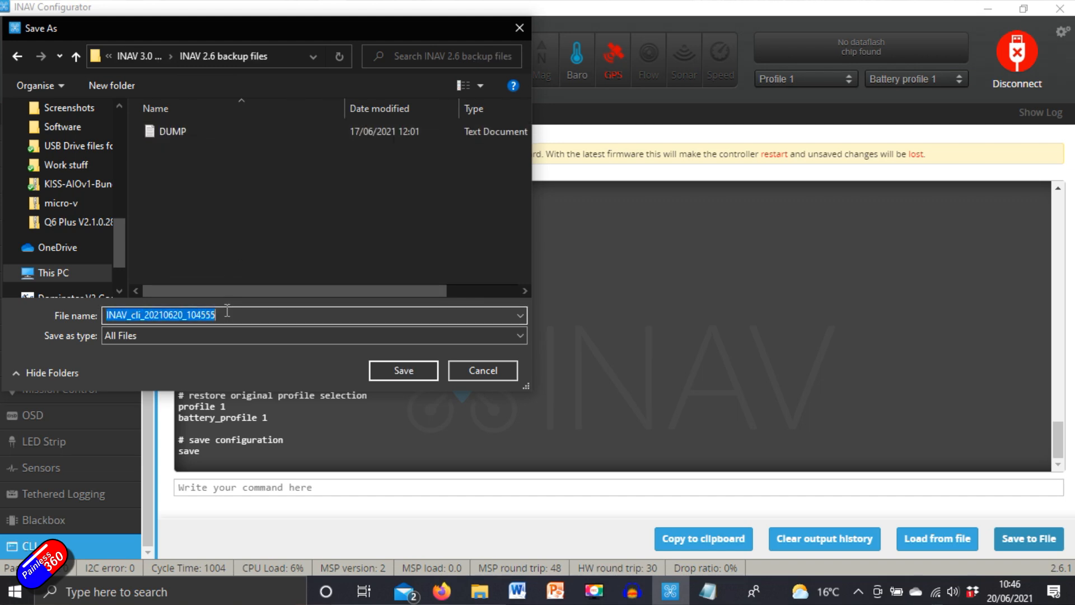
pyautogui.write('DIFF')
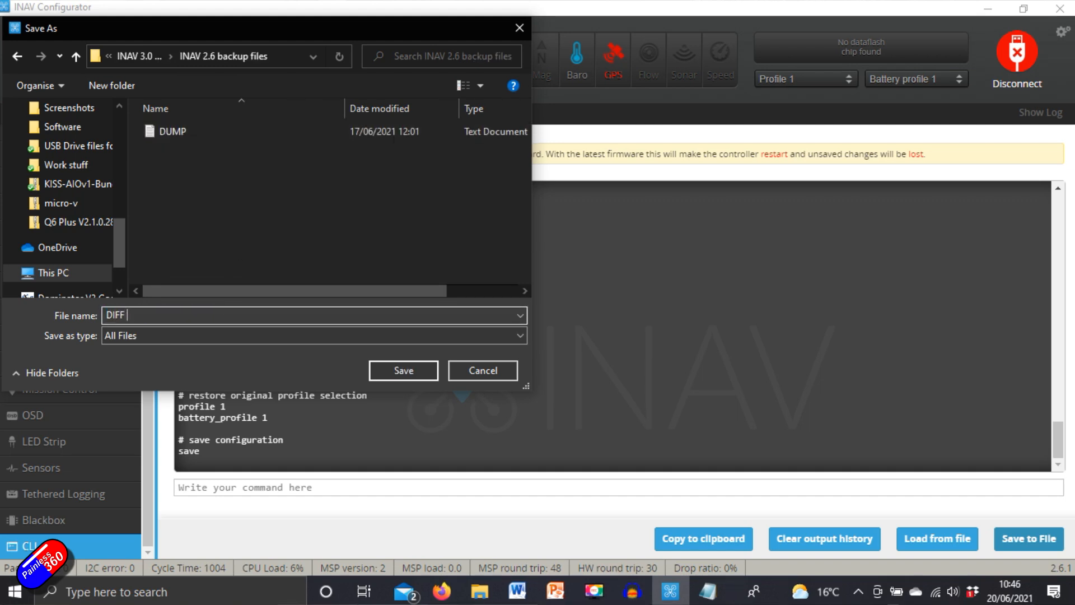
pyautogui.click(403, 370)
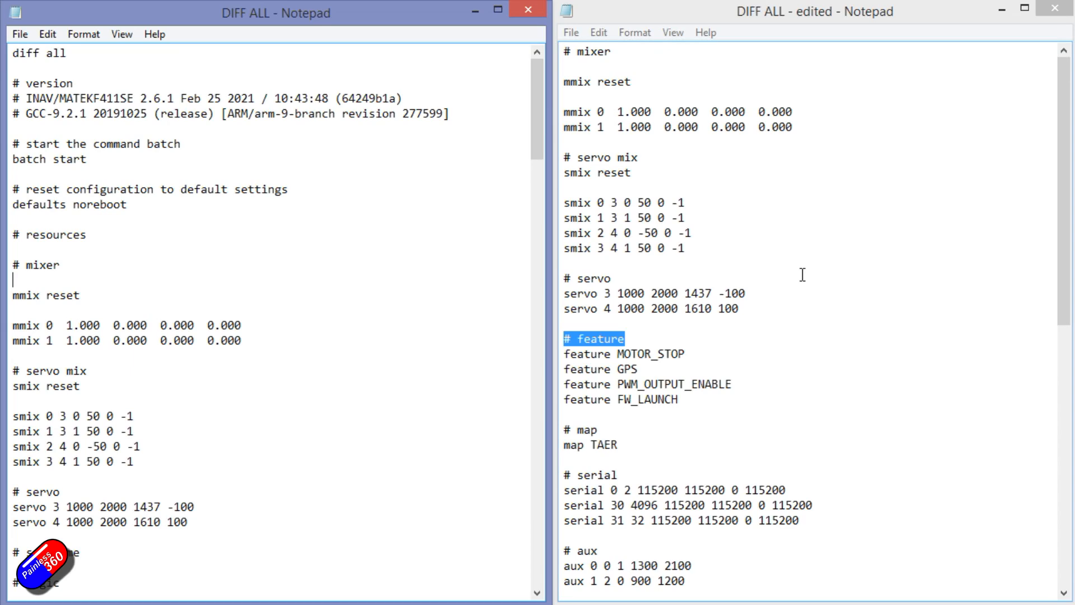
pyautogui.moveTo(538, 130)
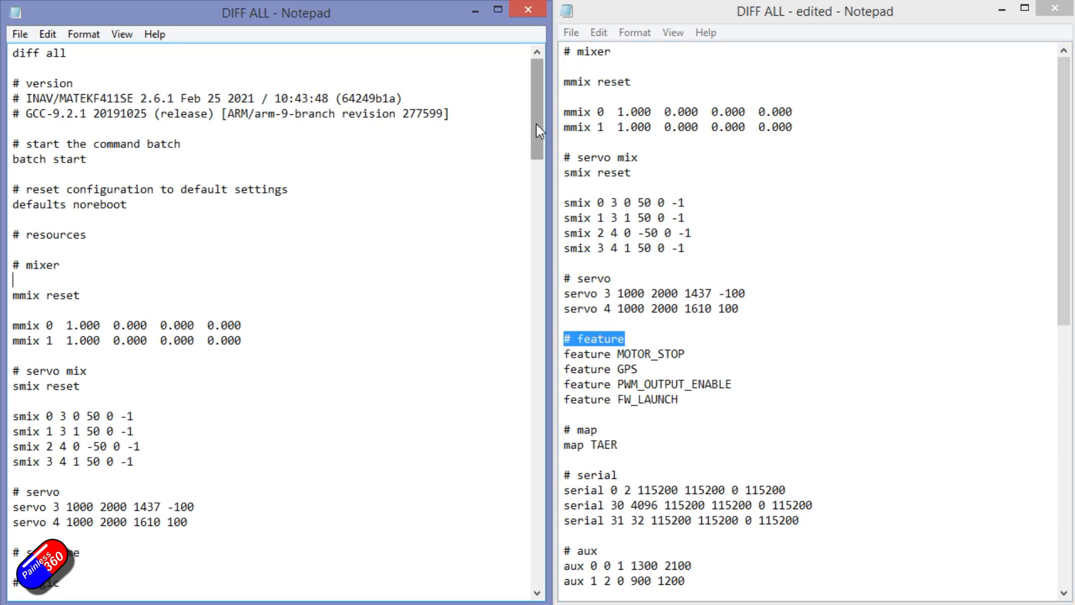
pyautogui.scroll(-3)
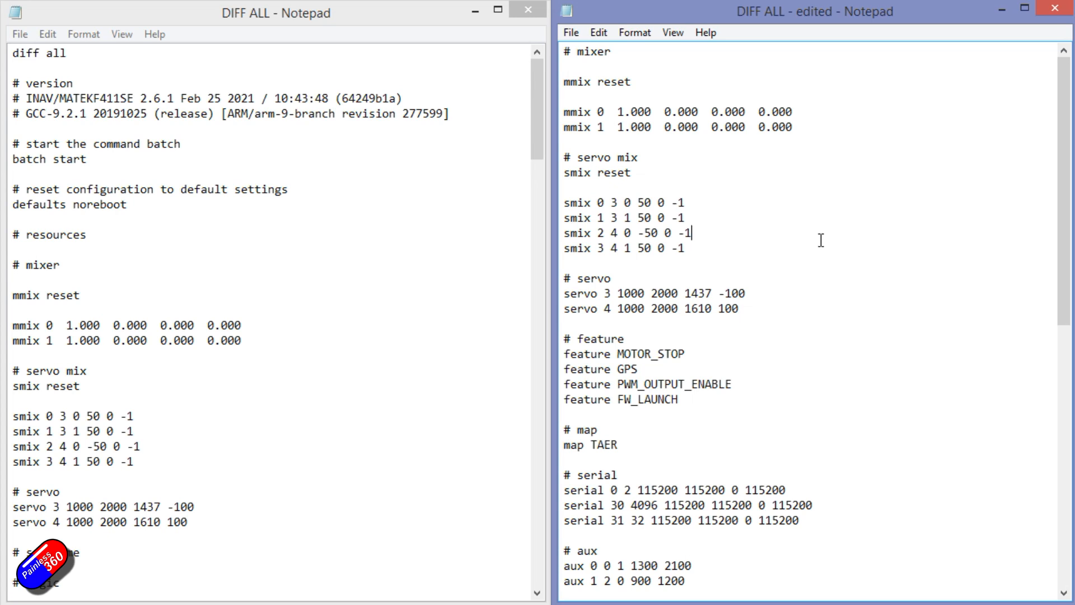
pyautogui.moveTo(709, 291)
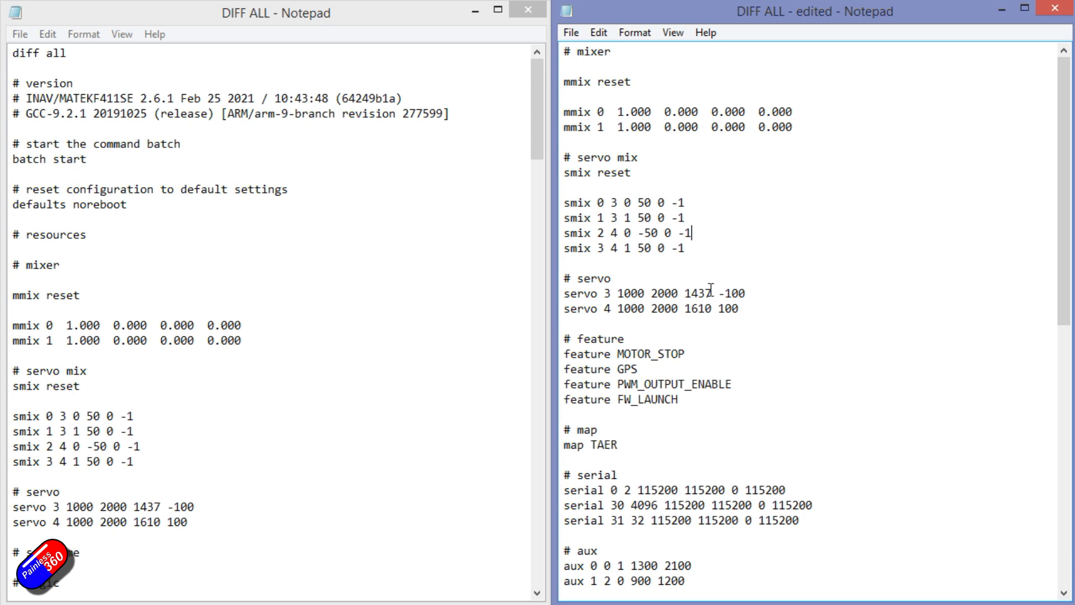
pyautogui.moveTo(564, 278); pyautogui.dragTo(739, 308)
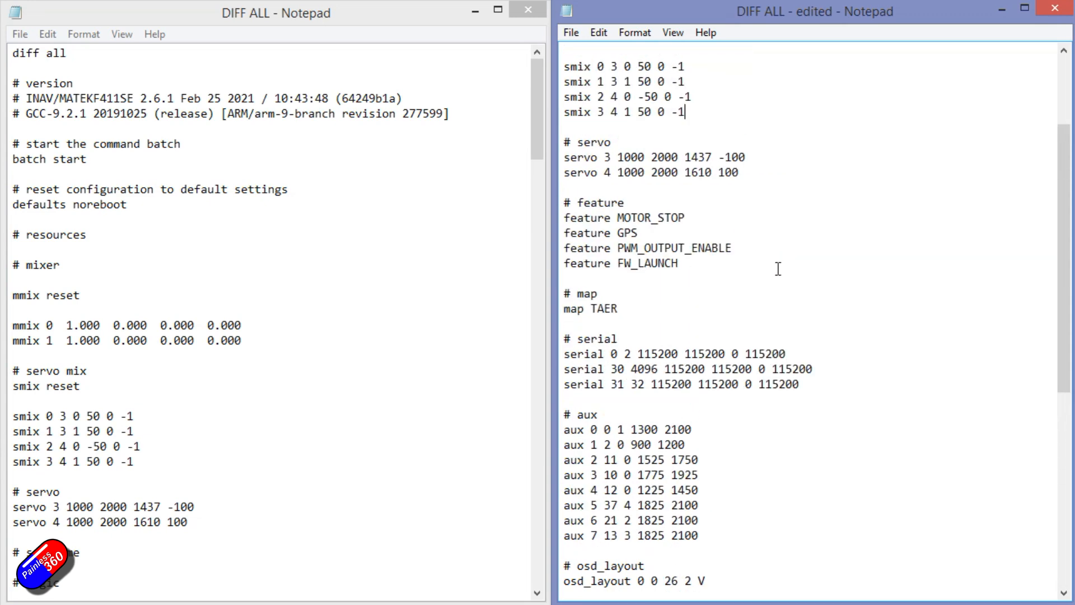
pyautogui.moveTo(565, 338); pyautogui.dragTo(799, 384)
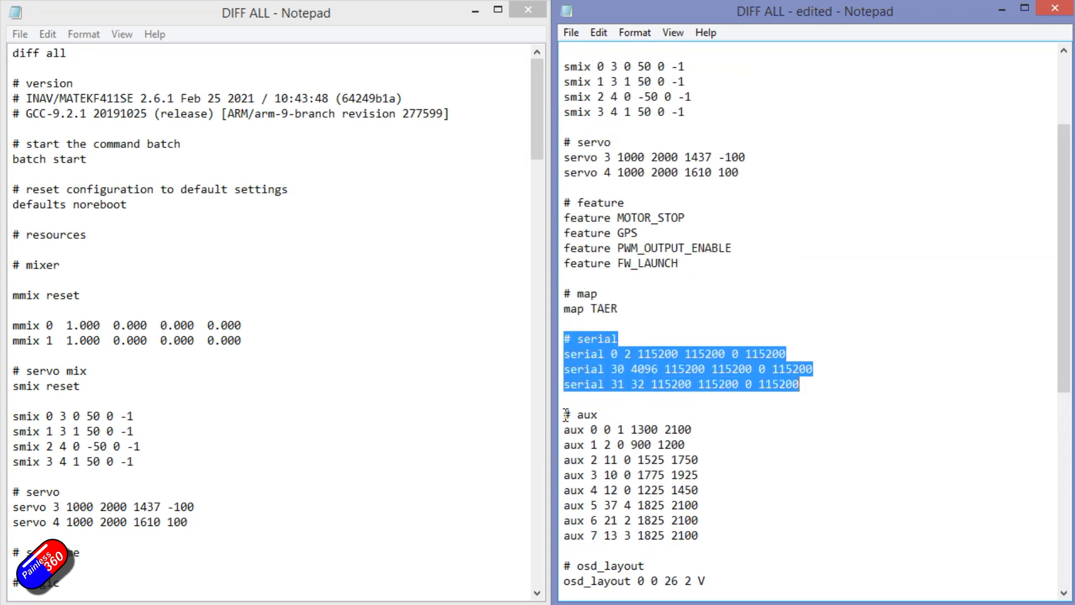
pyautogui.scroll(-3)
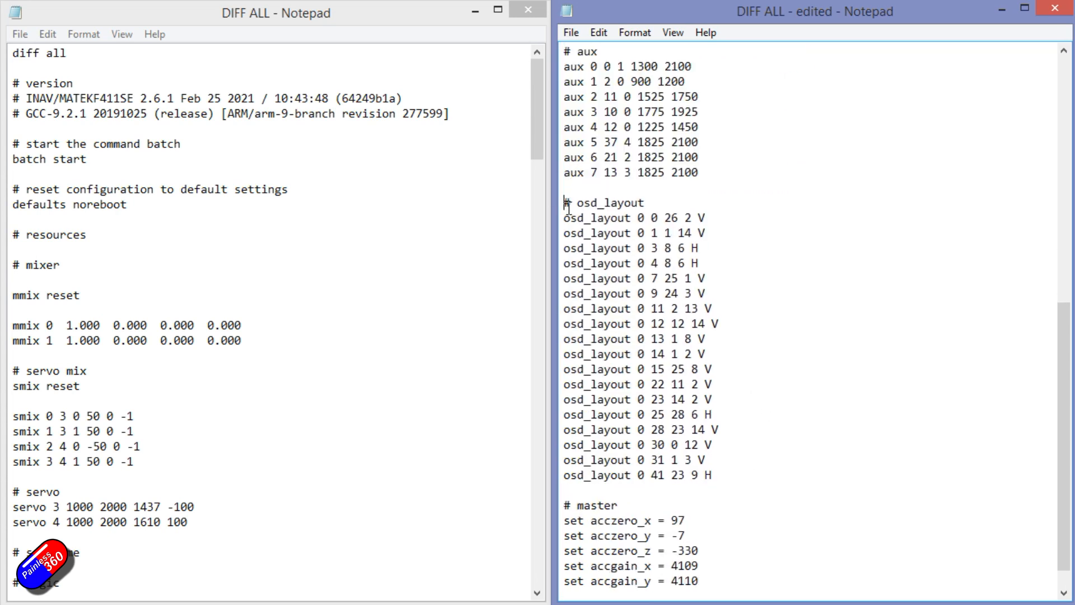
pyautogui.scroll(-3)
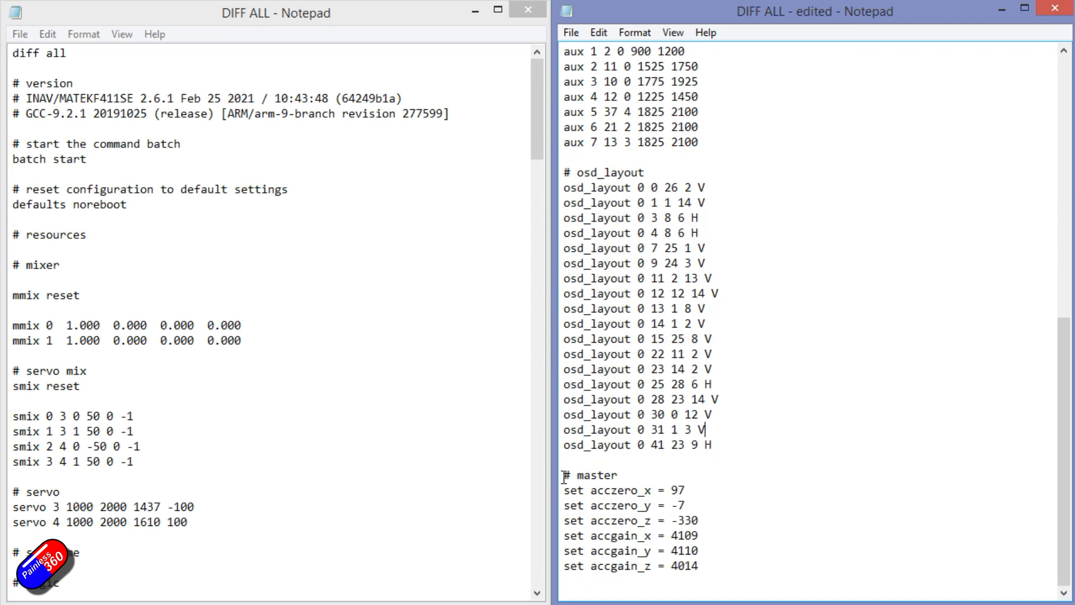
pyautogui.moveTo(564, 475); pyautogui.dragTo(699, 566)
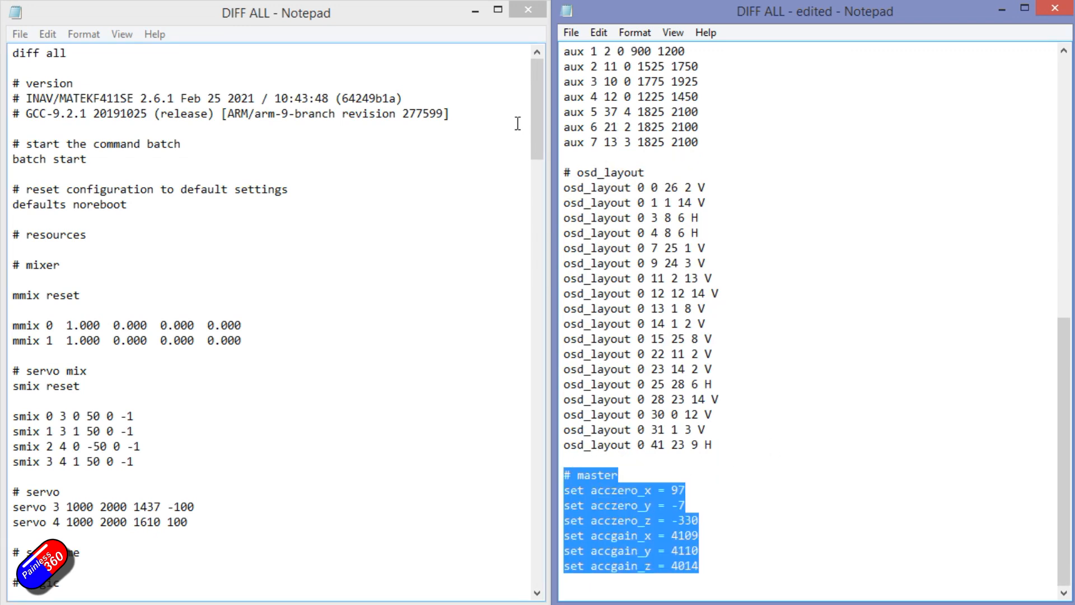
pyautogui.scroll(-3)
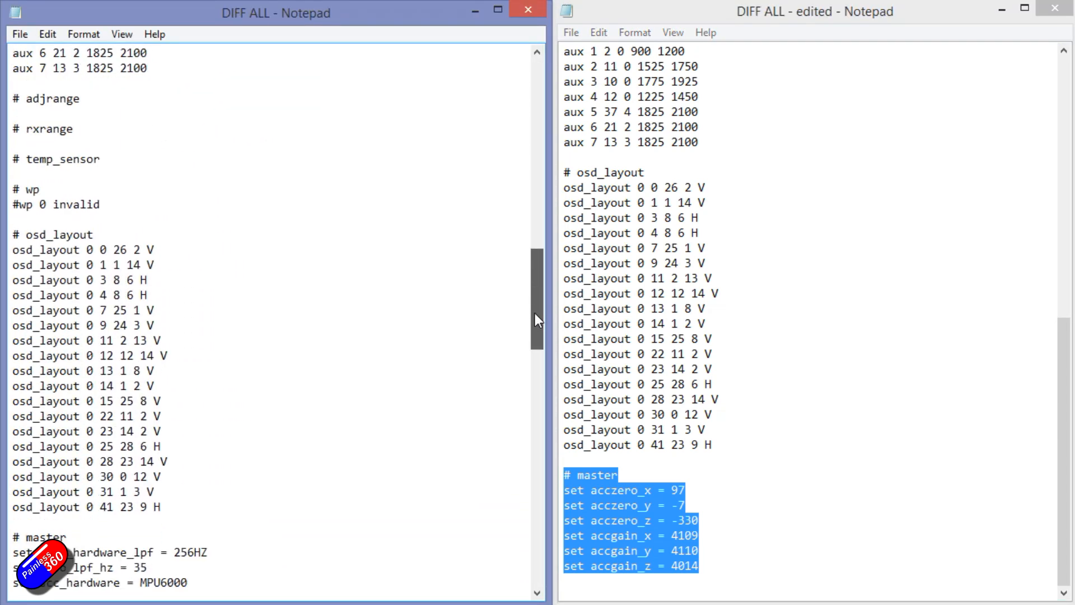
pyautogui.scroll(-3)
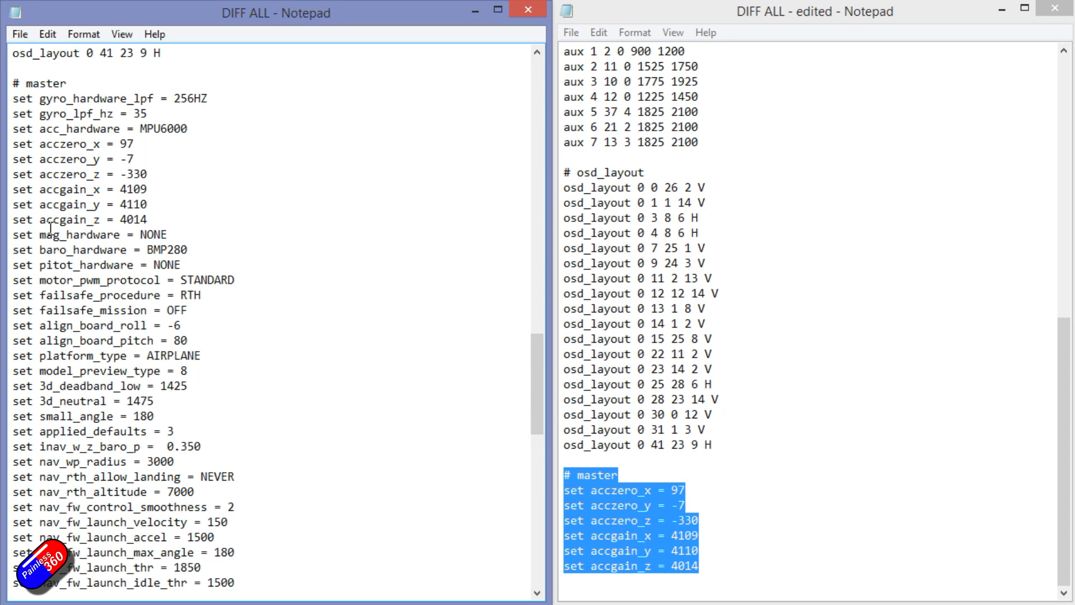
pyautogui.moveTo(144, 259)
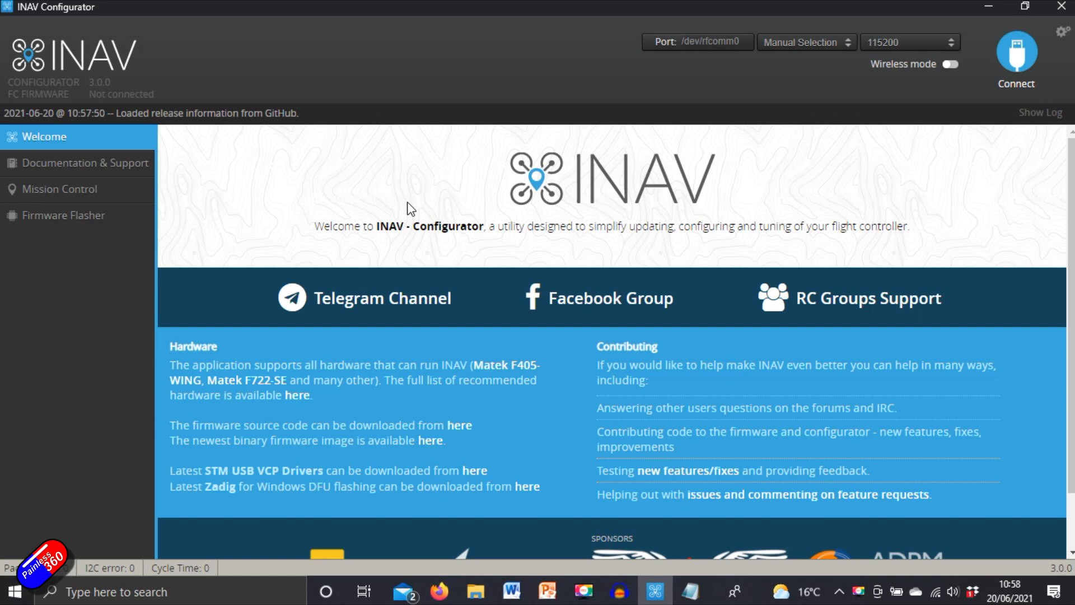
pyautogui.moveTo(115, 90)
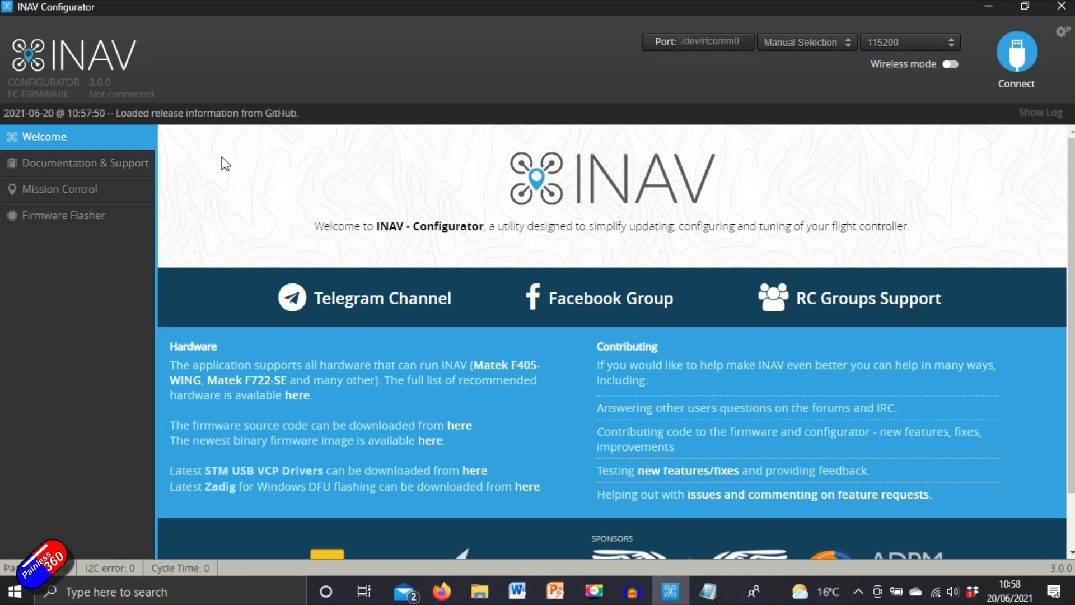
# Connect on COM5 and run 'version' to confirm MATEKF411SE on INAV 2.6.1.
pyautogui.click(806, 42)
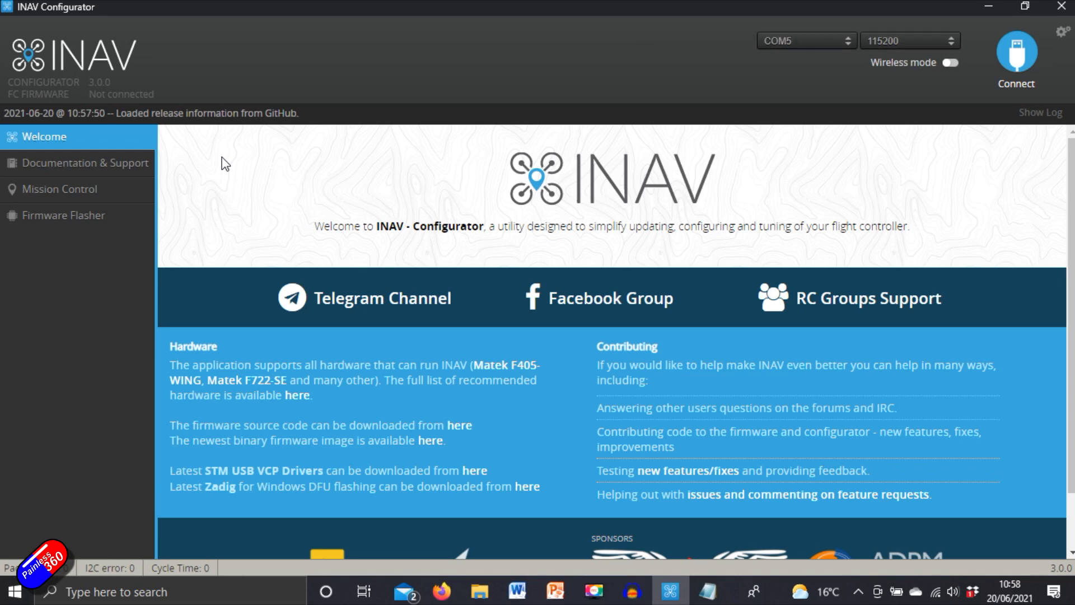
pyautogui.moveTo(415, 123)
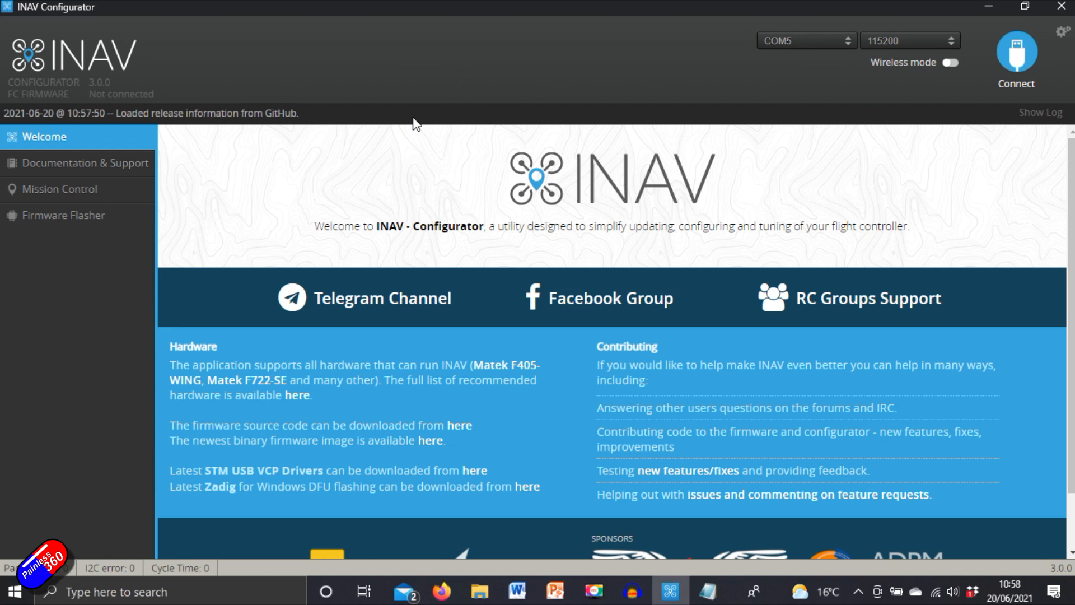
pyautogui.moveTo(758, 183)
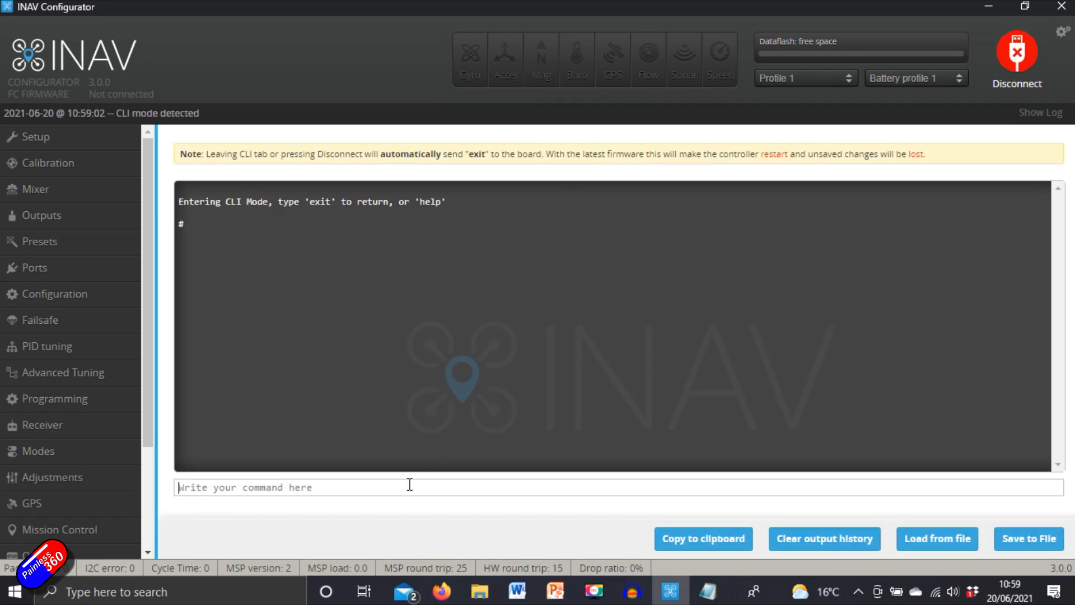
pyautogui.write('version')
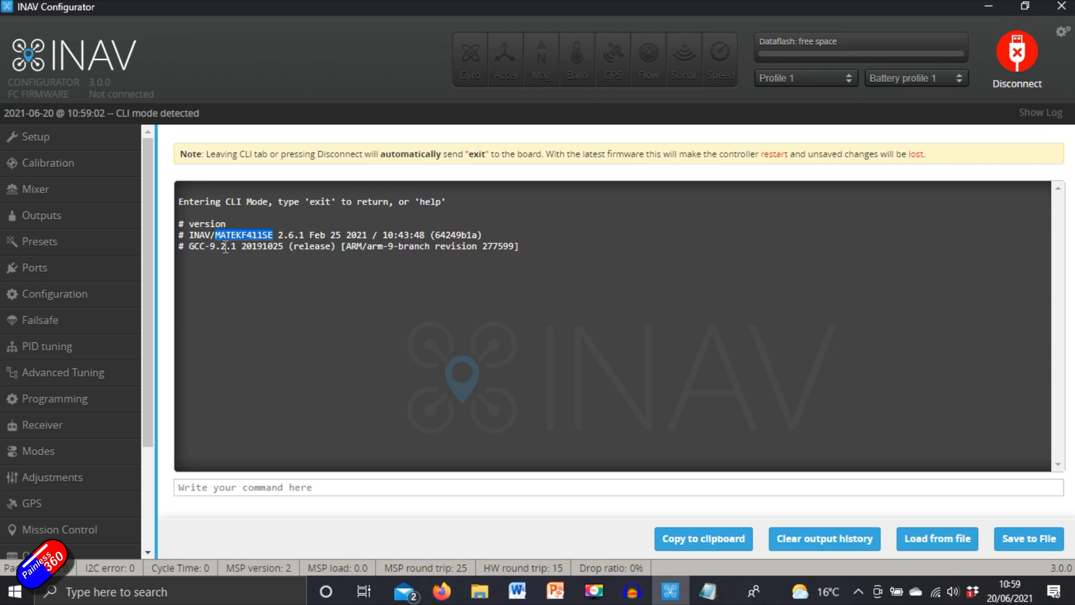
pyautogui.moveTo(371, 390)
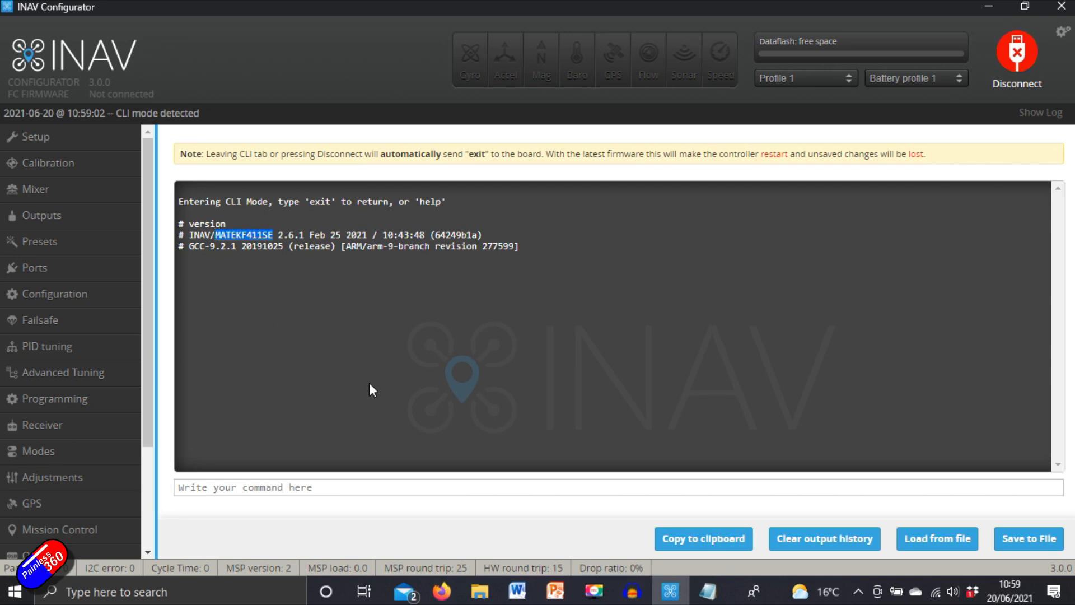
pyautogui.moveTo(1017, 54)
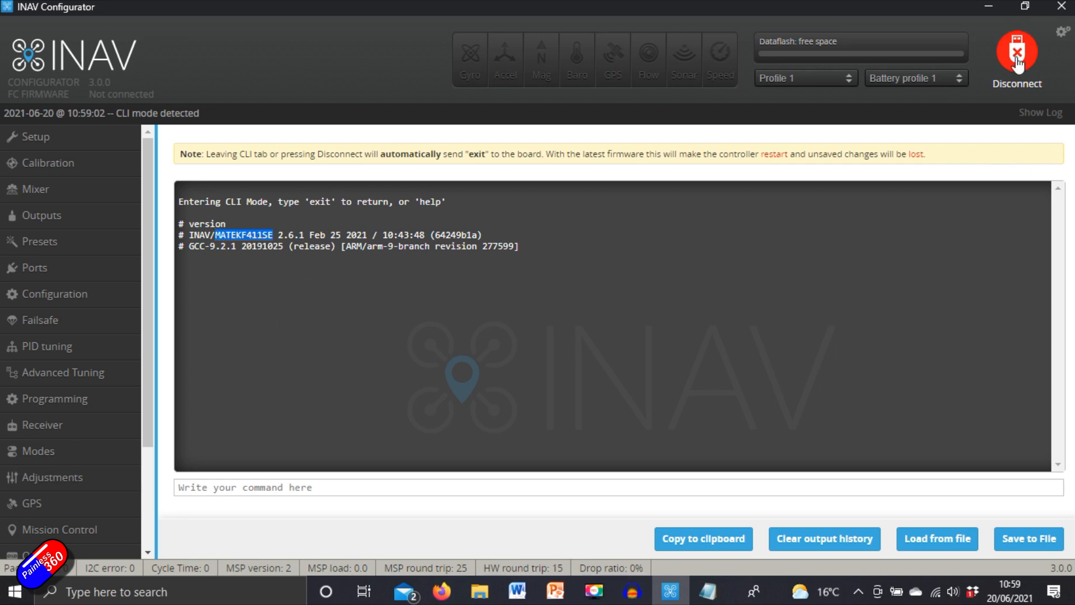
# Disconnect and load online 3.0.0-final firmware for MATEKF411SE with full chip erase.
pyautogui.click(1017, 58)
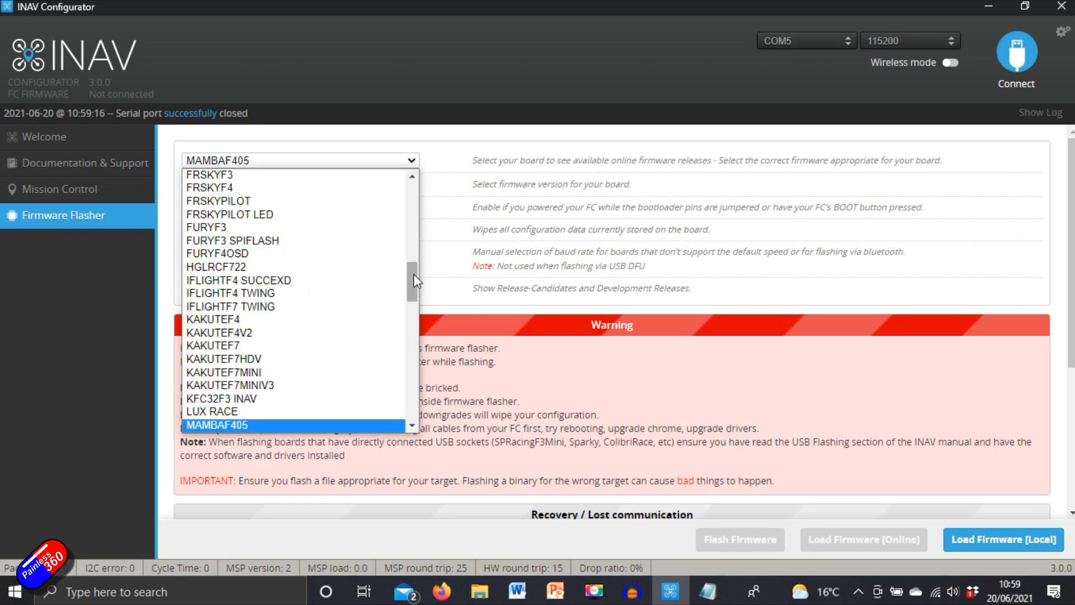
pyautogui.scroll(-3)
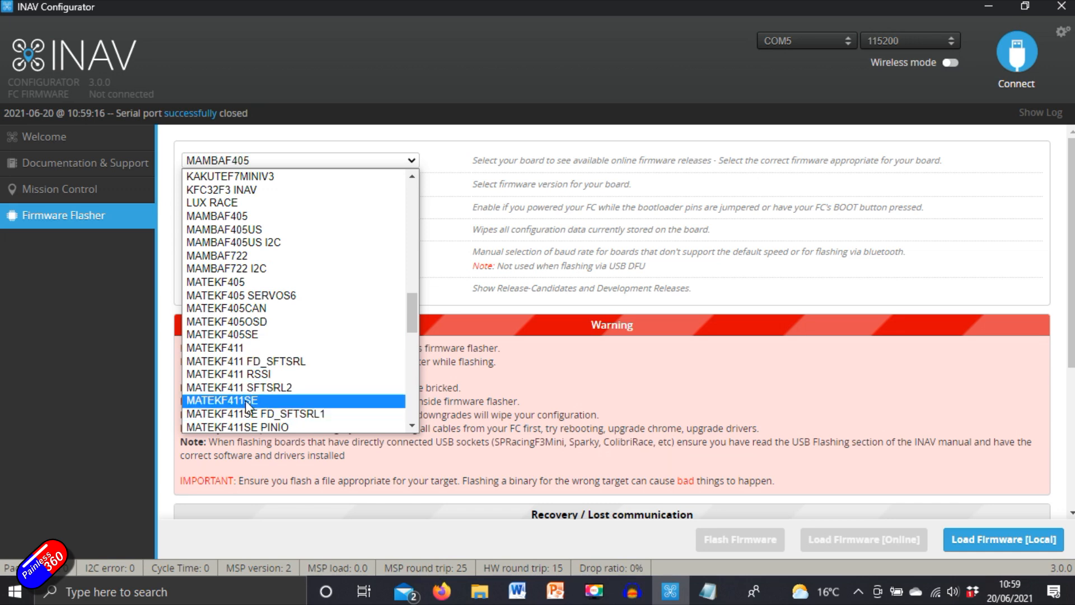
pyautogui.click(222, 400)
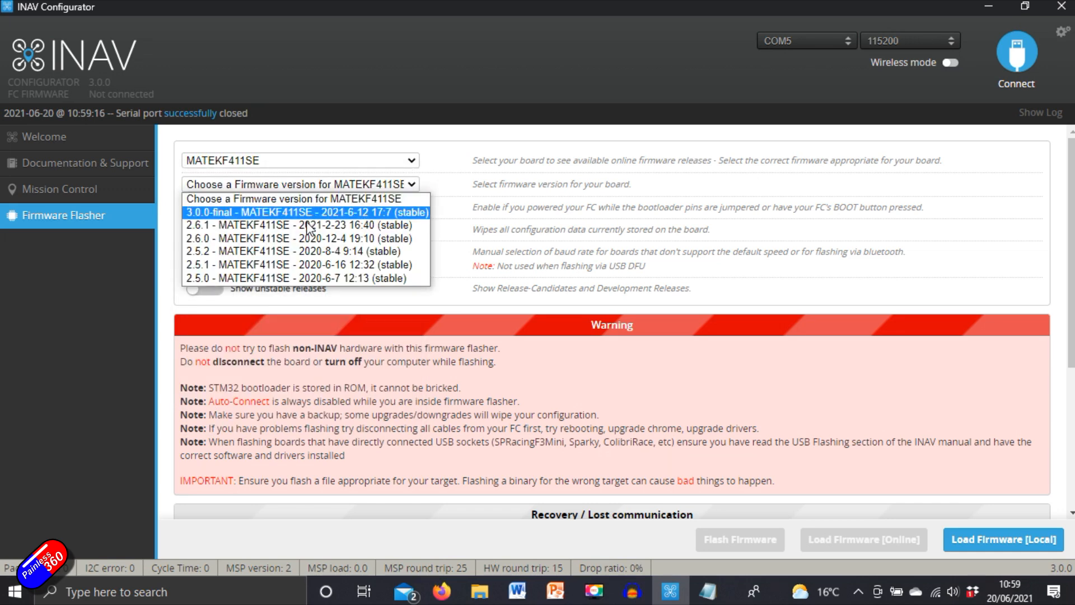
pyautogui.click(307, 213)
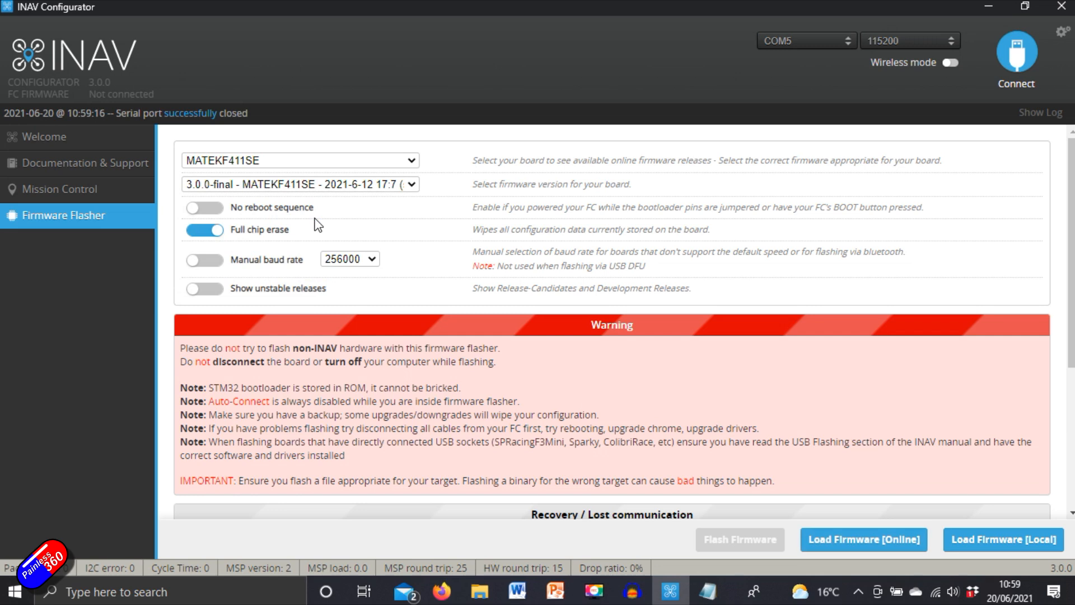
pyautogui.moveTo(295, 230)
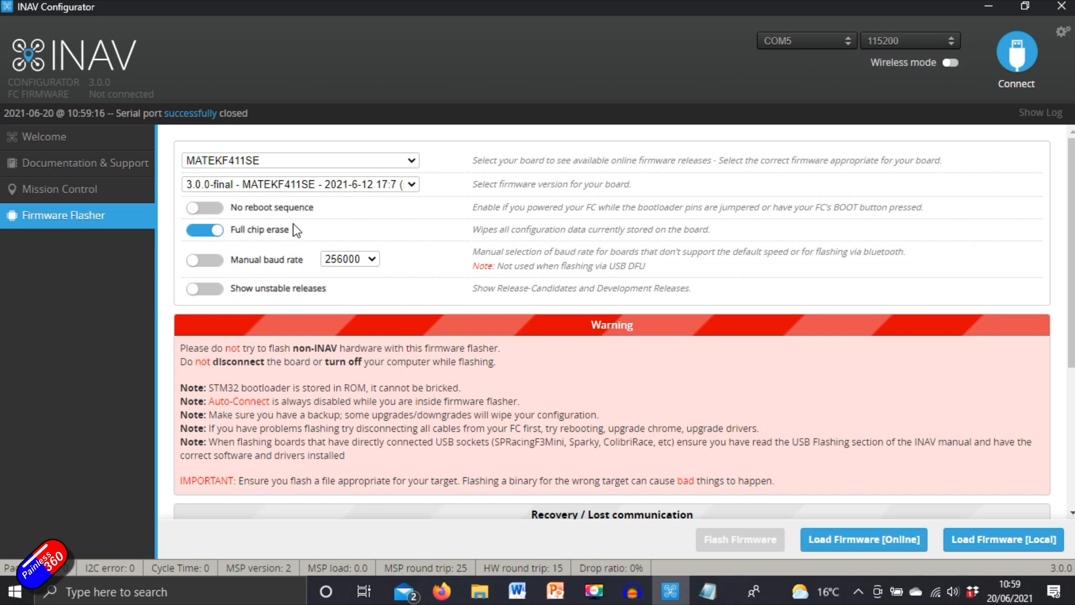
pyautogui.moveTo(598, 383)
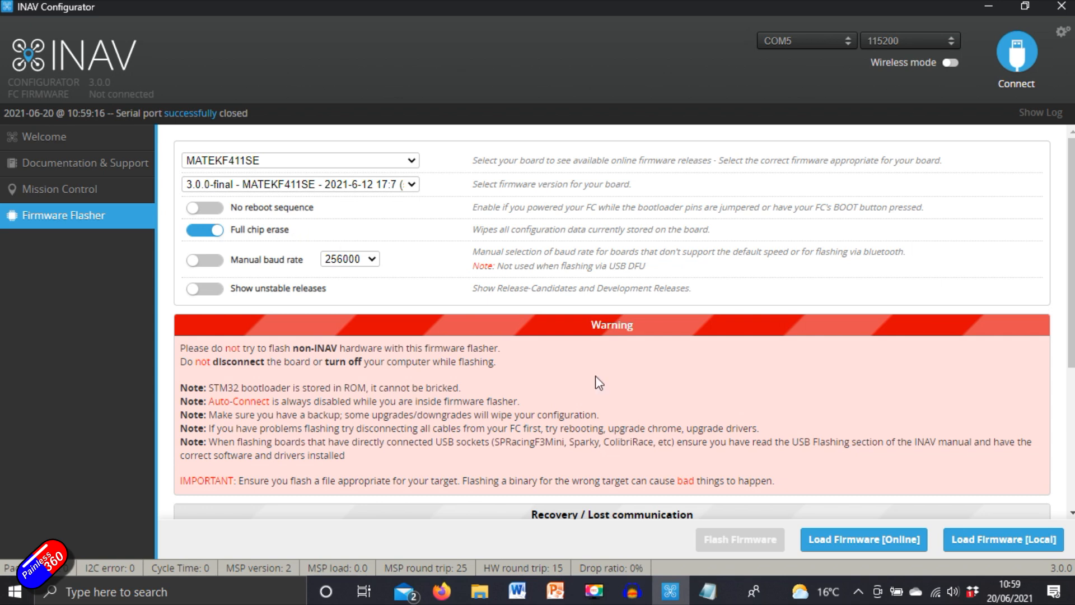
pyautogui.click(863, 539)
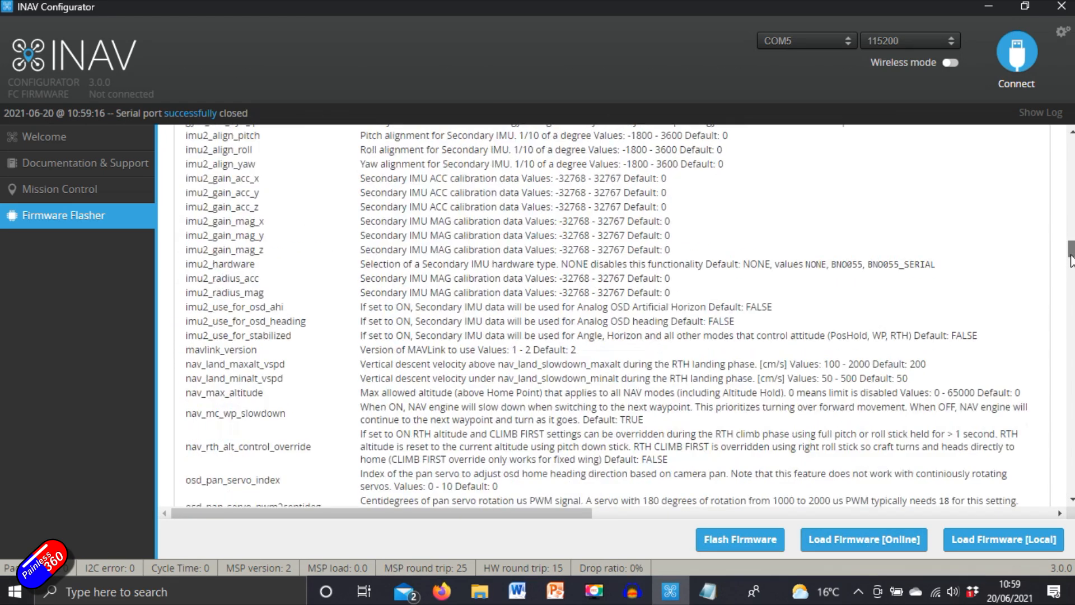
pyautogui.click(863, 539)
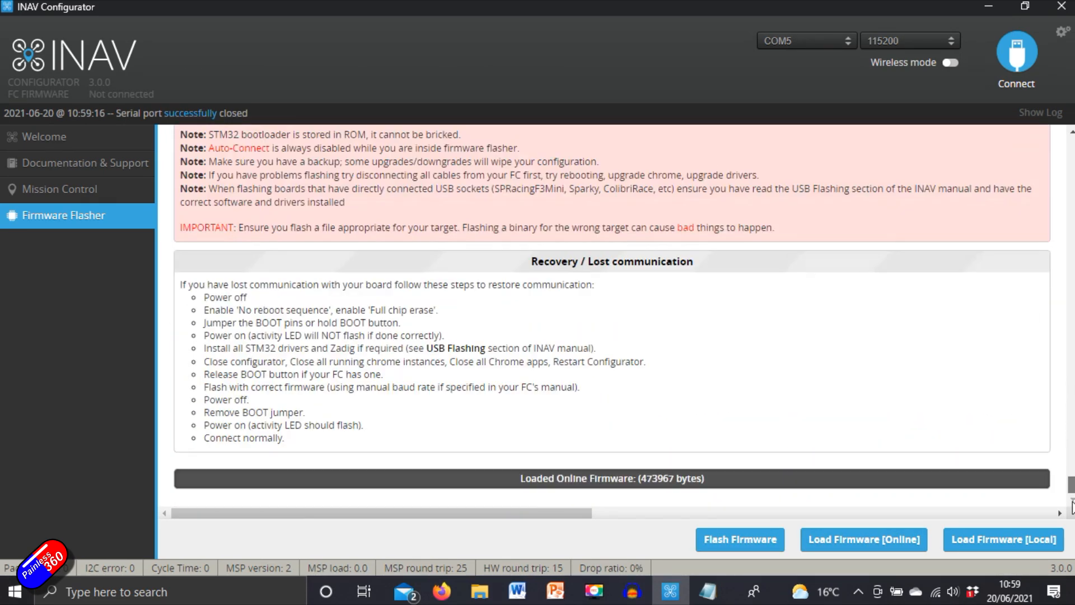
pyautogui.moveTo(740, 540)
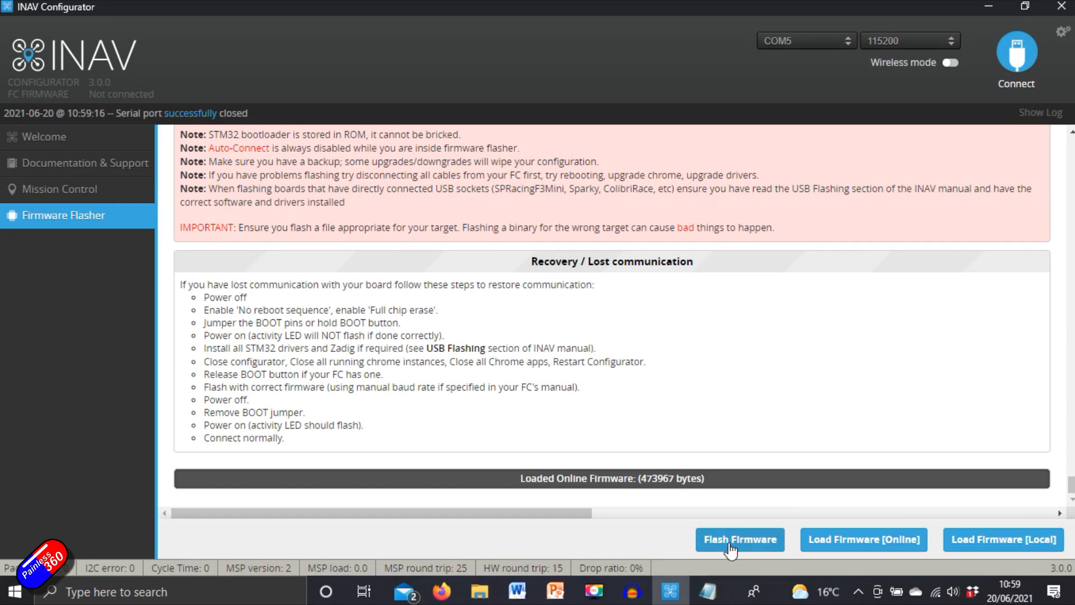
# Flash INAV 3.0.0 onto the MATEKF411SE board until Programming: SUCCESSFUL appears.
pyautogui.click(950, 62)
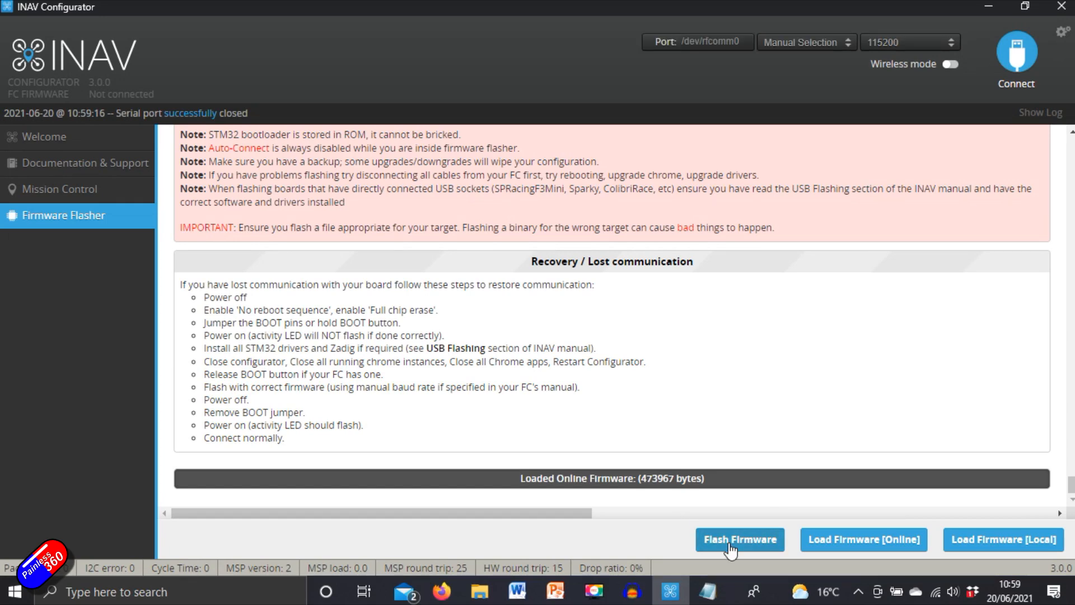
pyautogui.click(739, 539)
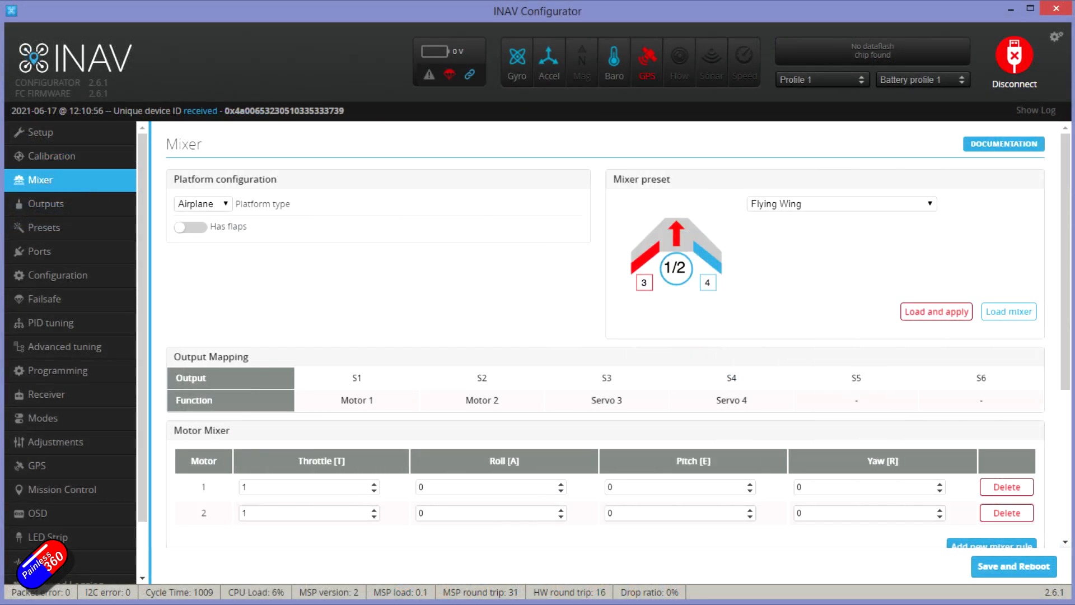
pyautogui.scroll(-3)
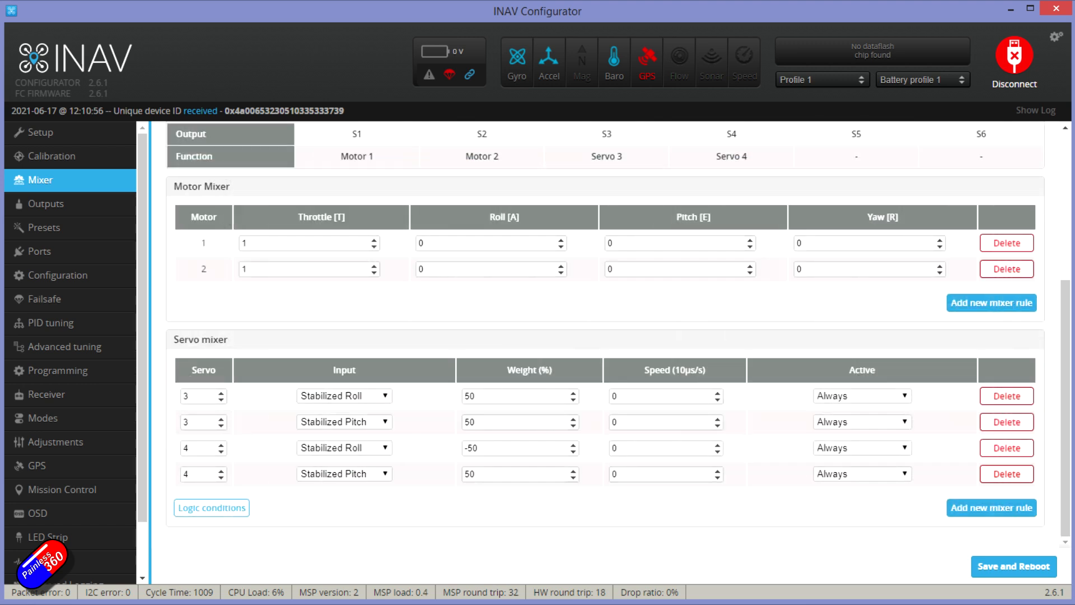
pyautogui.click(45, 204)
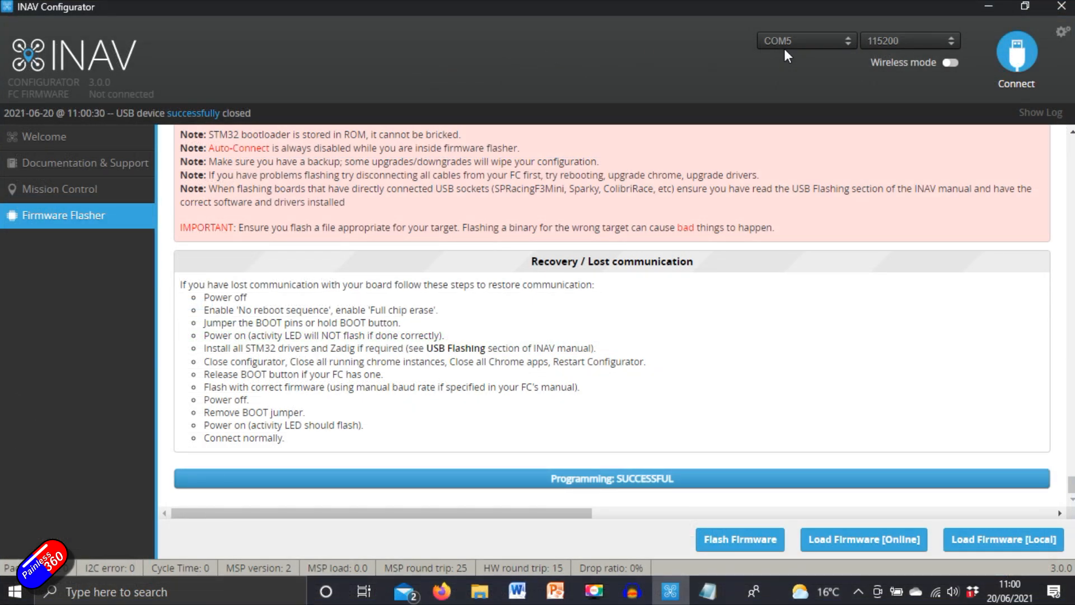
pyautogui.moveTo(839, 154)
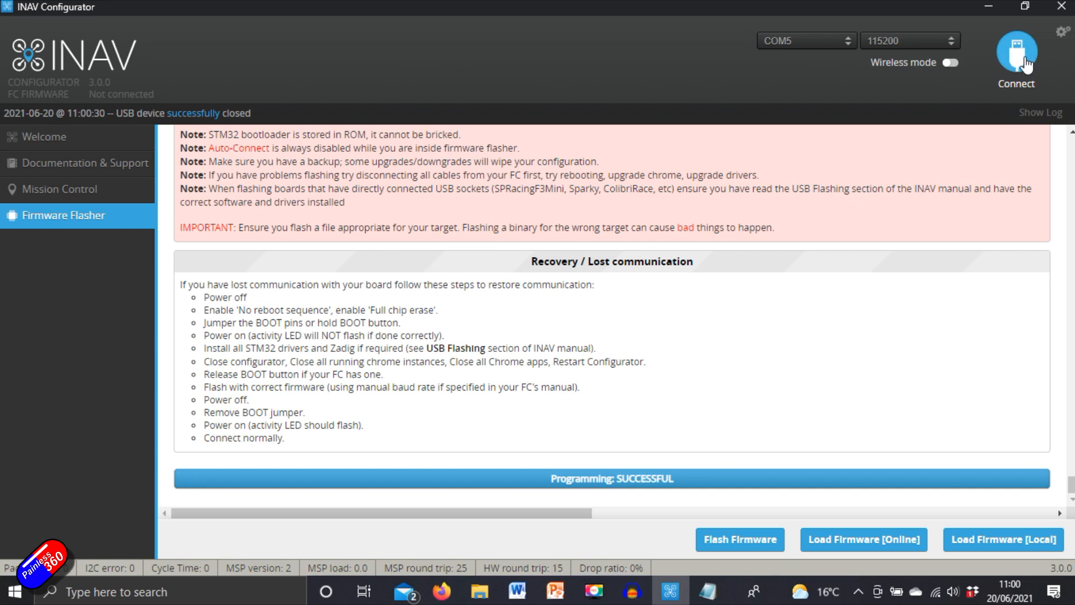
# Connect to the flashed board and apply 'Airplane without a Tail (Wing, Delta, etc)' defaults.
pyautogui.click(1017, 51)
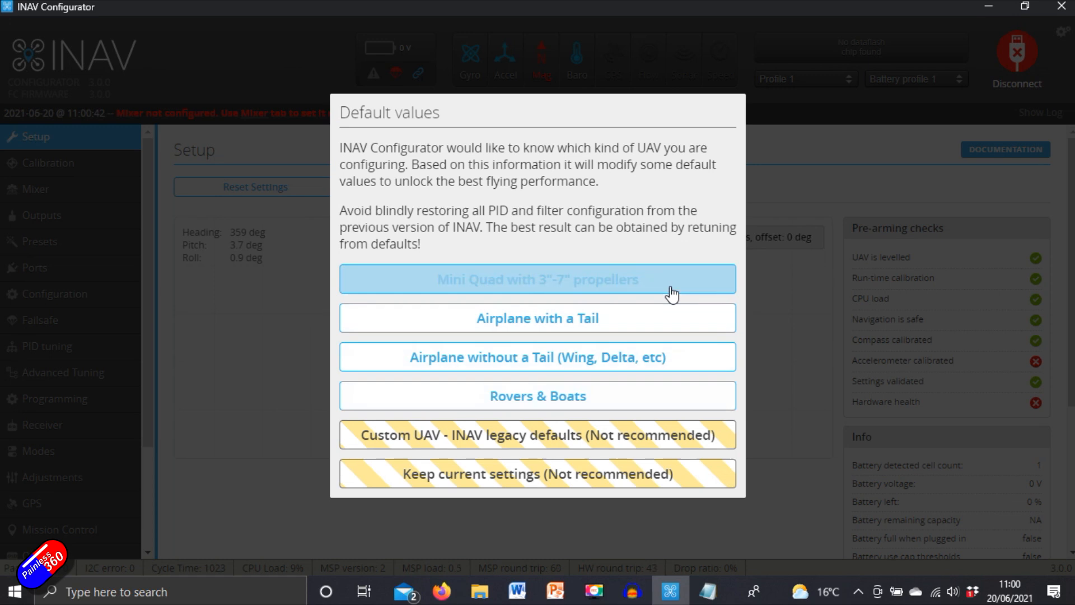
pyautogui.moveTo(669, 322)
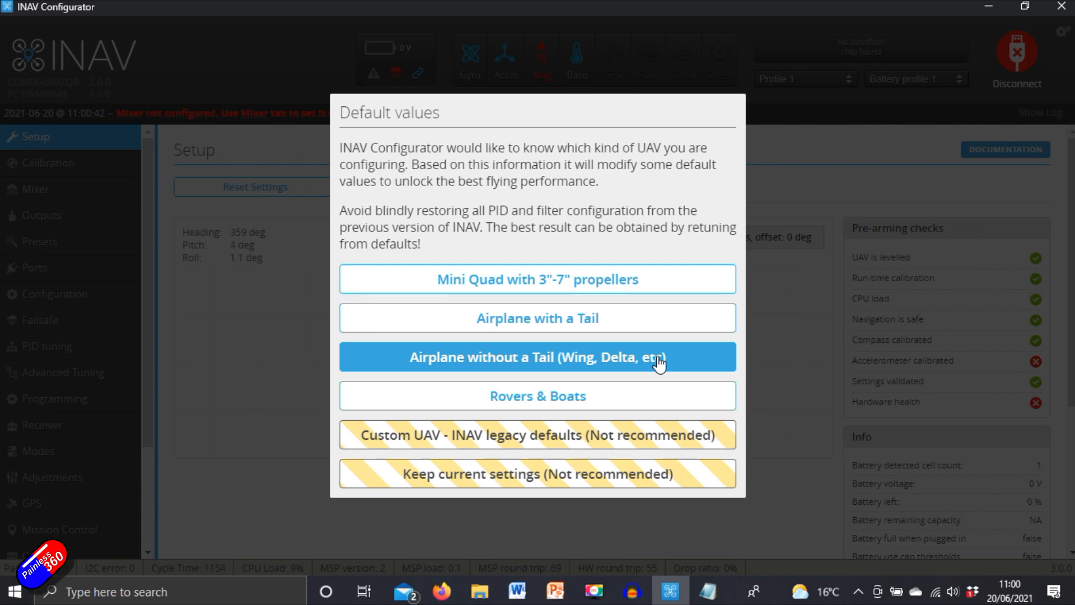
pyautogui.click(537, 357)
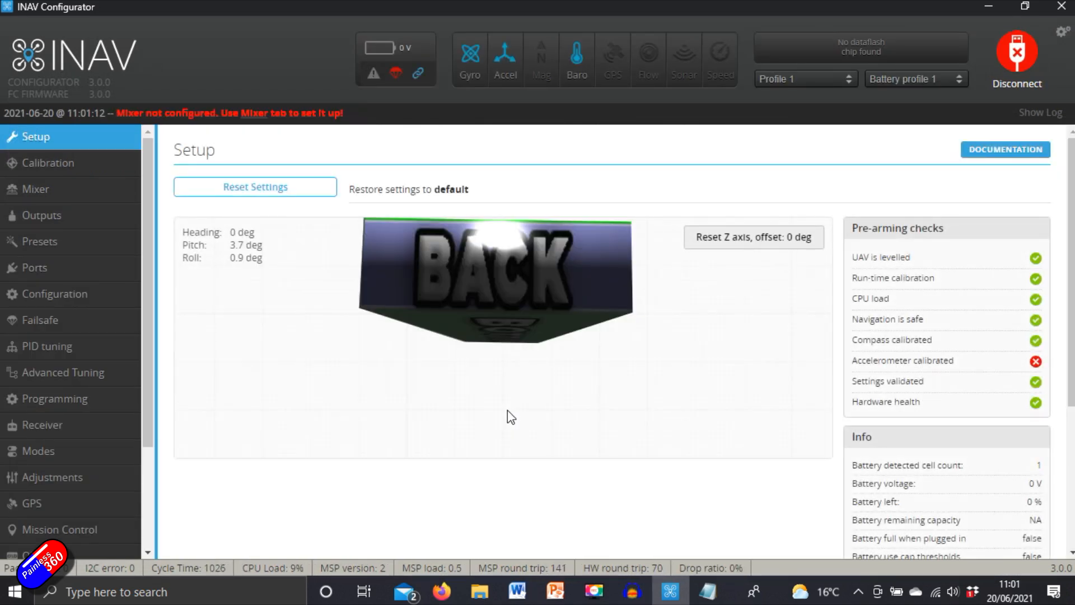
# Start accelerometer calibration and check the accelerometer values in the DIFF ALL notes.
pyautogui.click(48, 162)
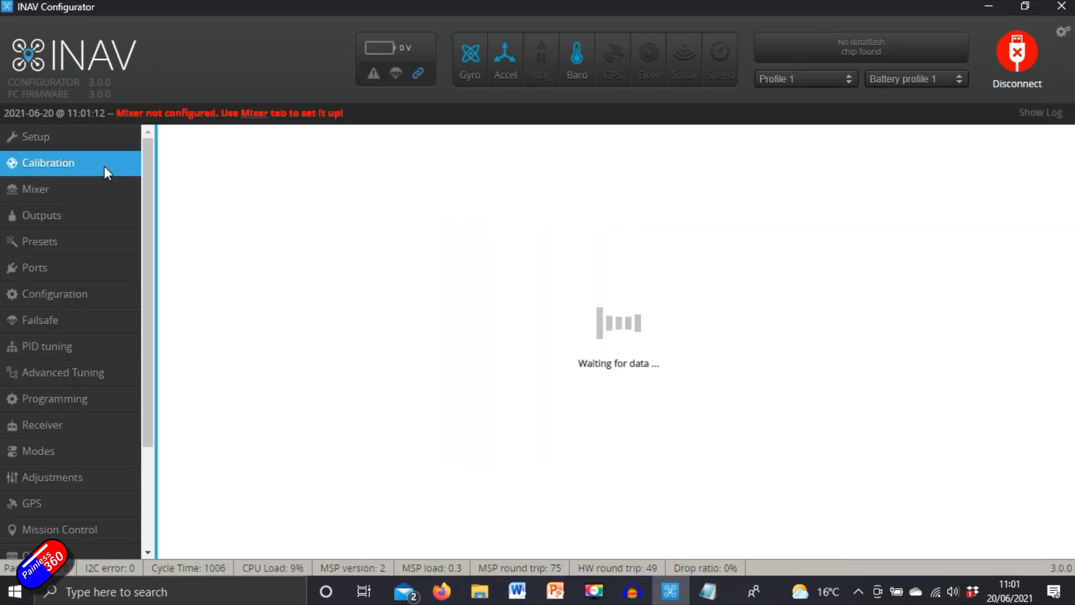
pyautogui.click(47, 162)
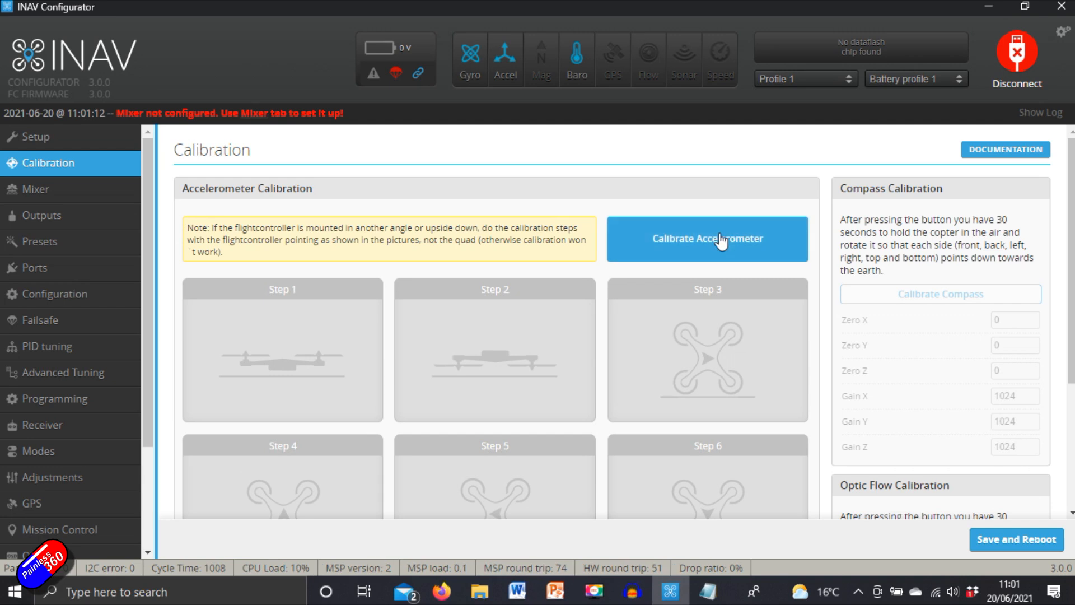
pyautogui.moveTo(707, 245)
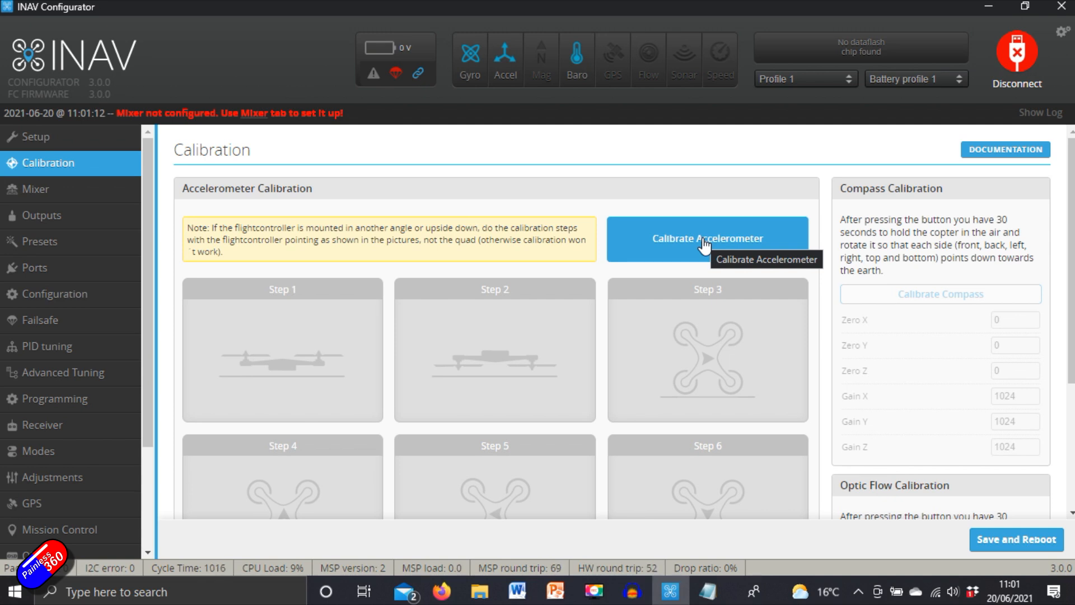
pyautogui.moveTo(281, 183)
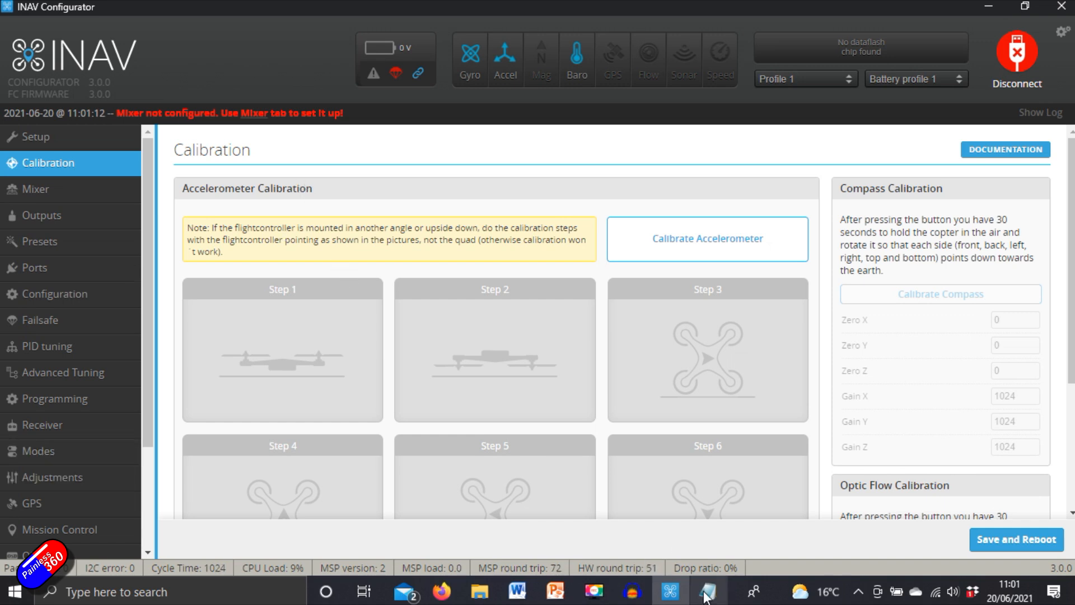
pyautogui.click(708, 591)
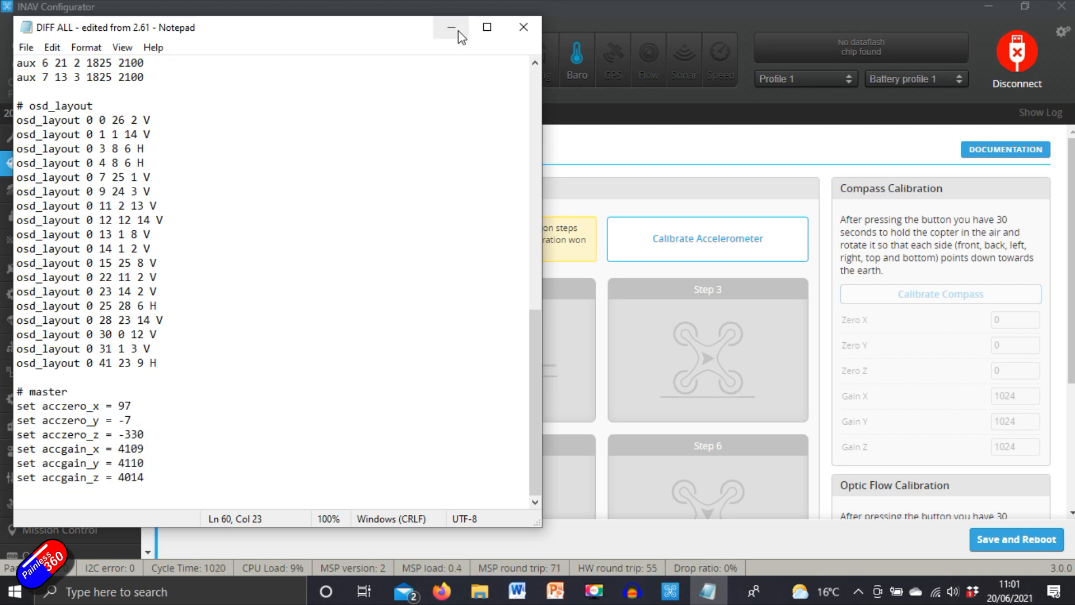
pyautogui.click(450, 28)
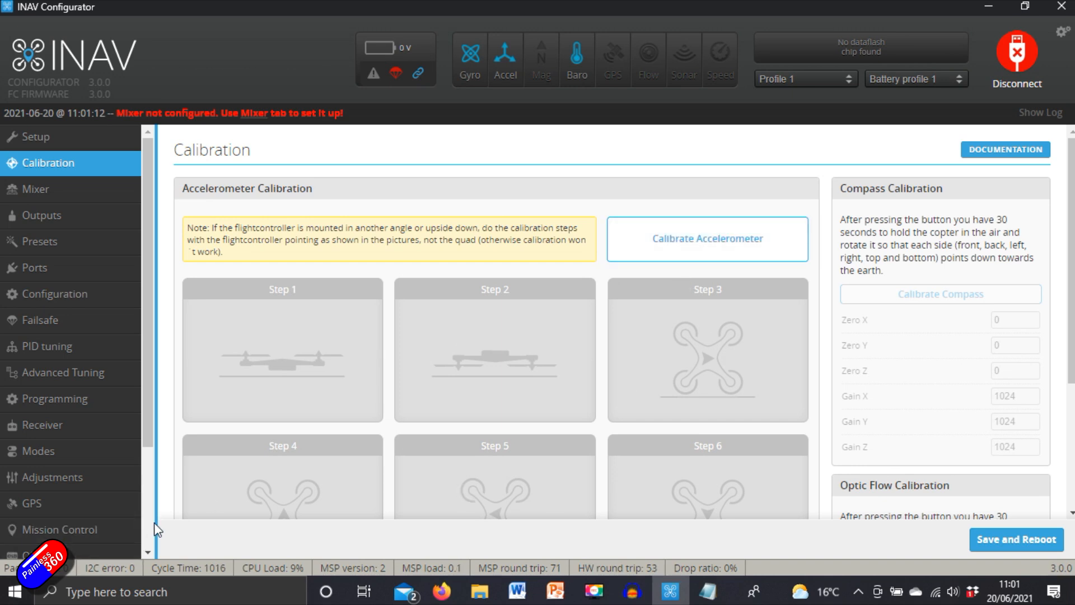
# Paste the DIFF ALL settings into the CLI and enter save to reboot.
pyautogui.click(31, 545)
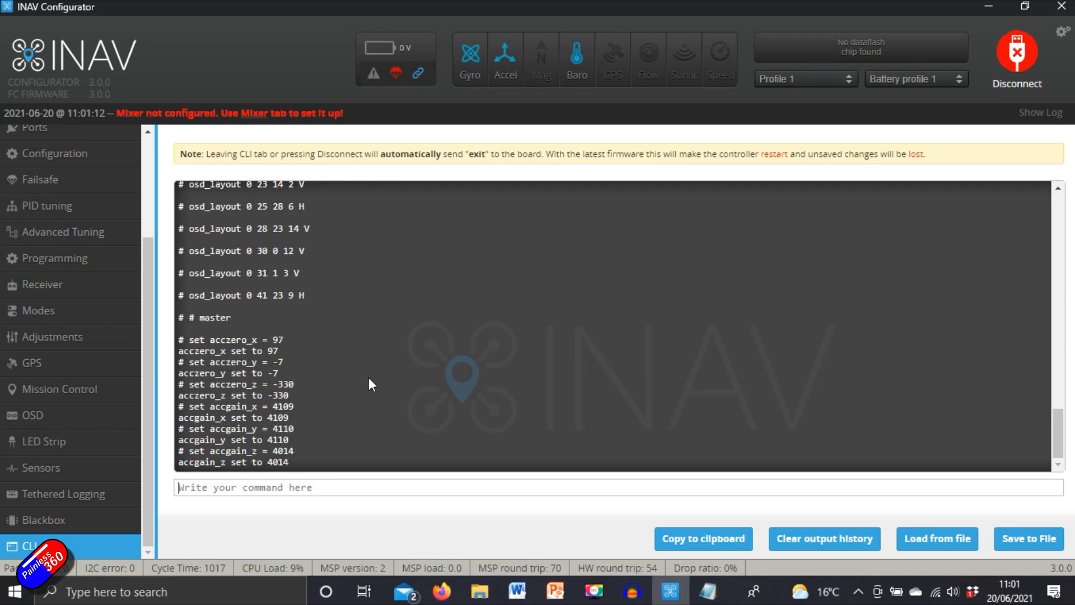
pyautogui.write('save')
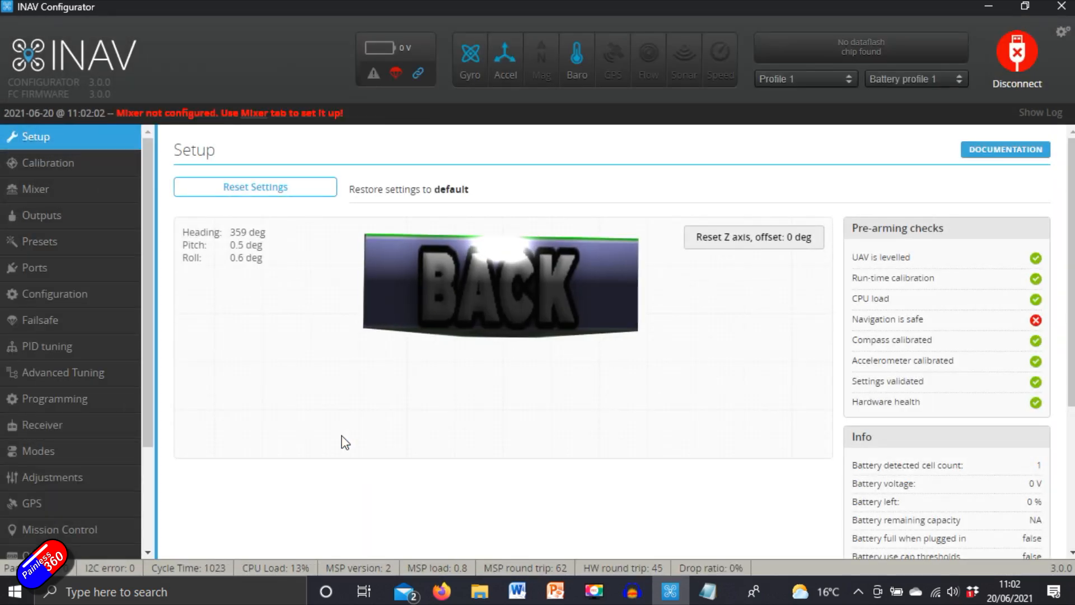
pyautogui.moveTo(446, 244)
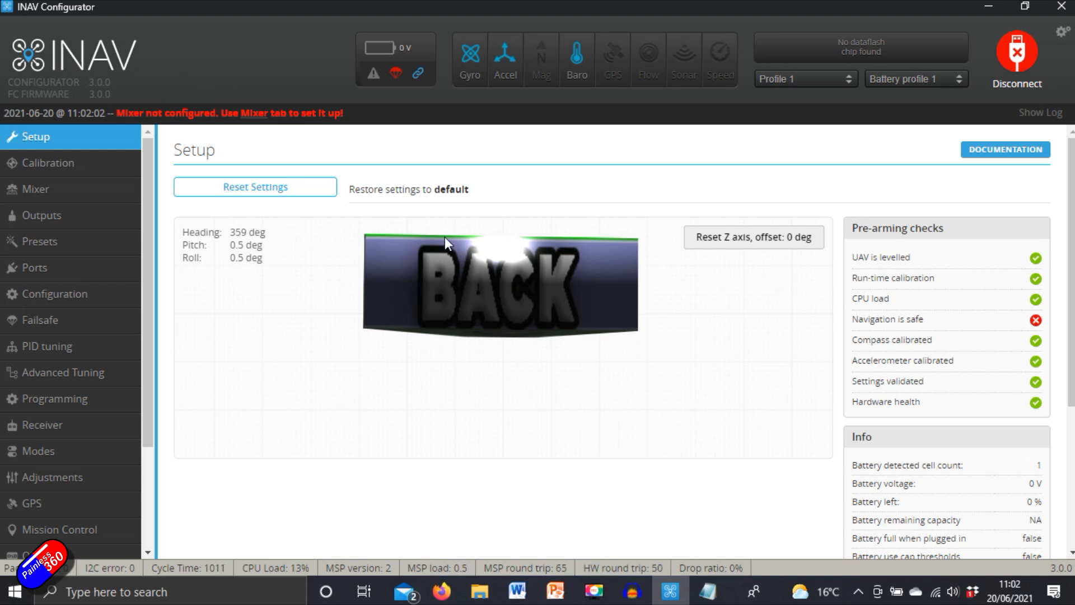
pyautogui.moveTo(458, 282)
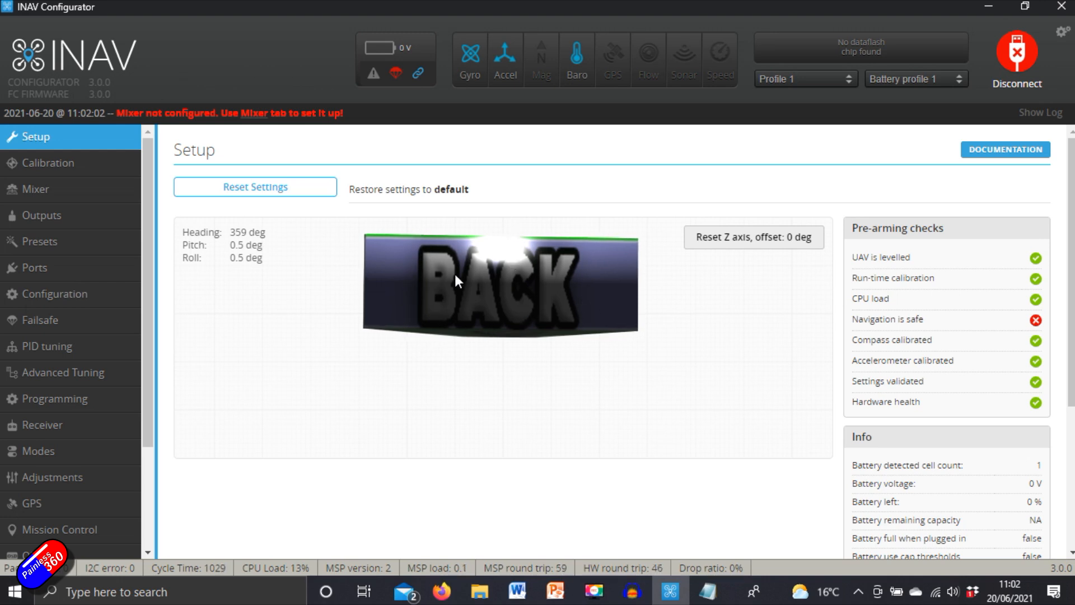
pyautogui.moveTo(458, 316)
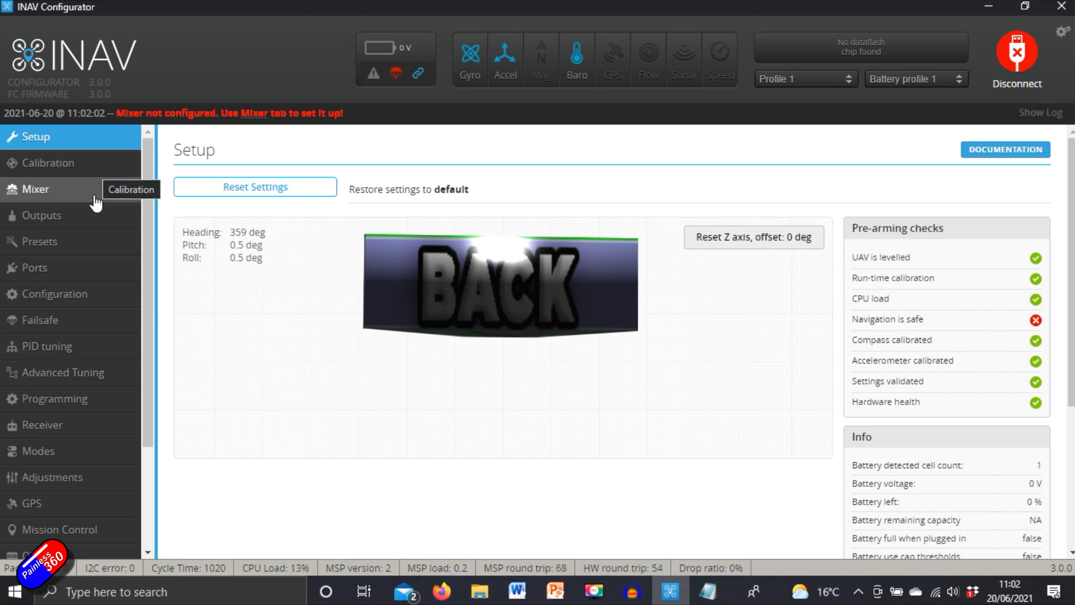
# Switch between the Calibration and Setup pages to check calibration status.
pyautogui.click(48, 163)
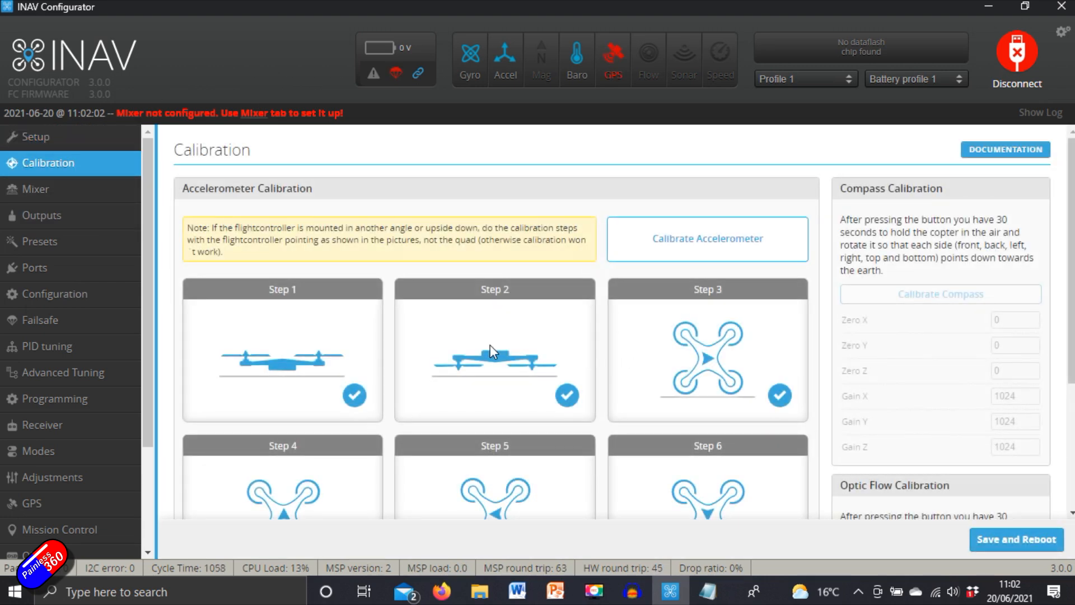
pyautogui.scroll(-3)
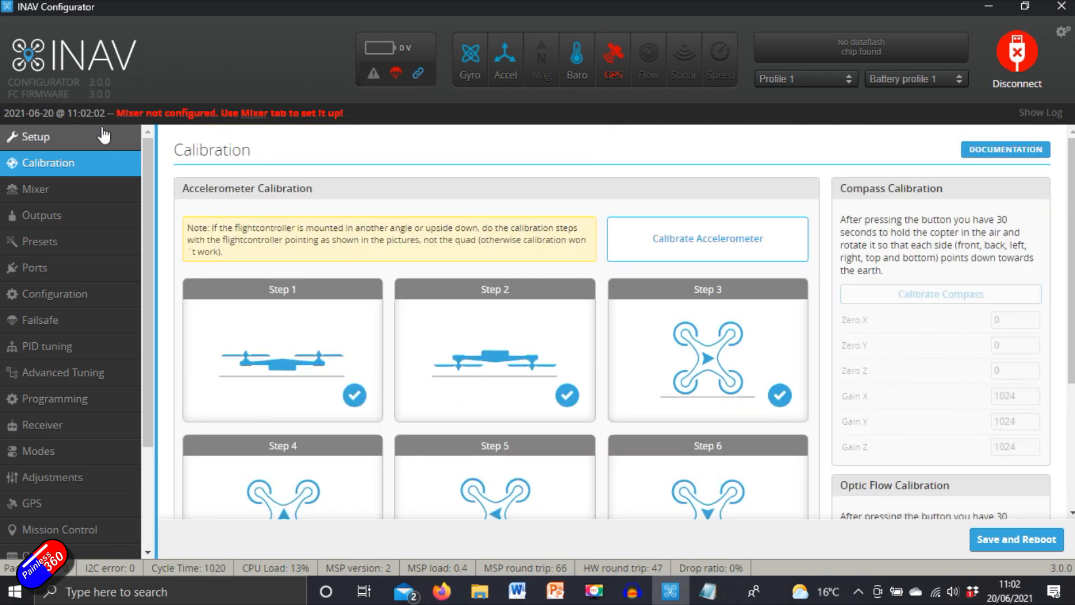
pyautogui.click(37, 137)
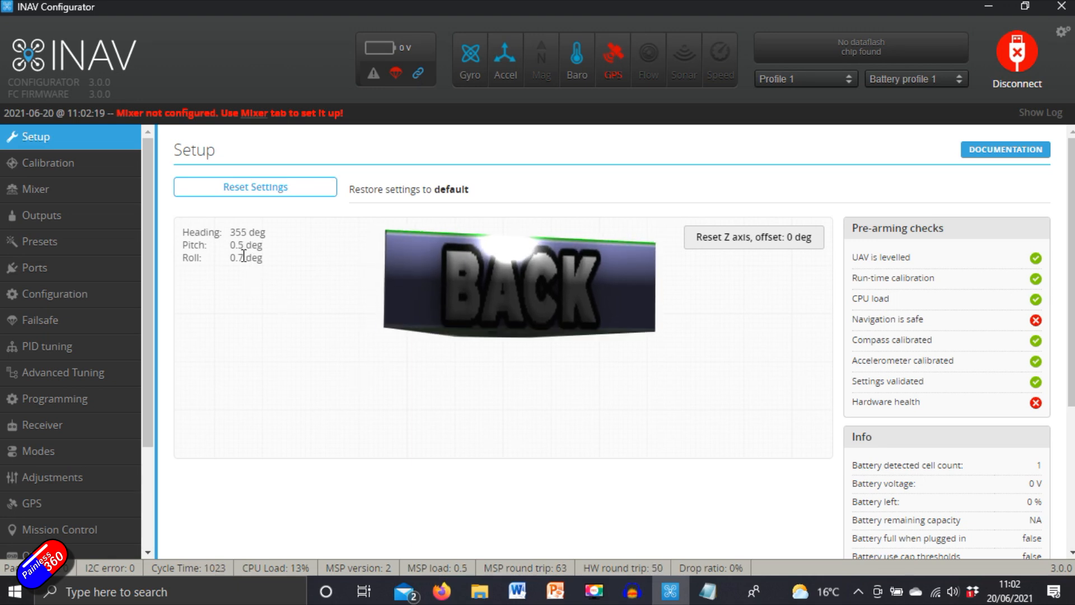
pyautogui.click(48, 163)
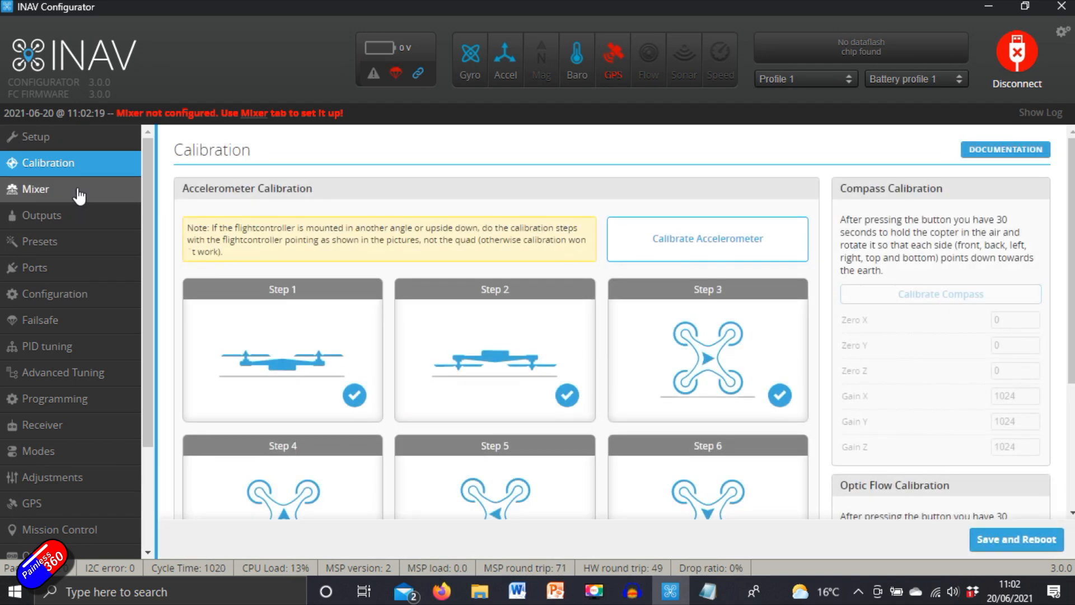
# View the Mixer's Flying Wing preset with two motors and two servos.
pyautogui.click(36, 189)
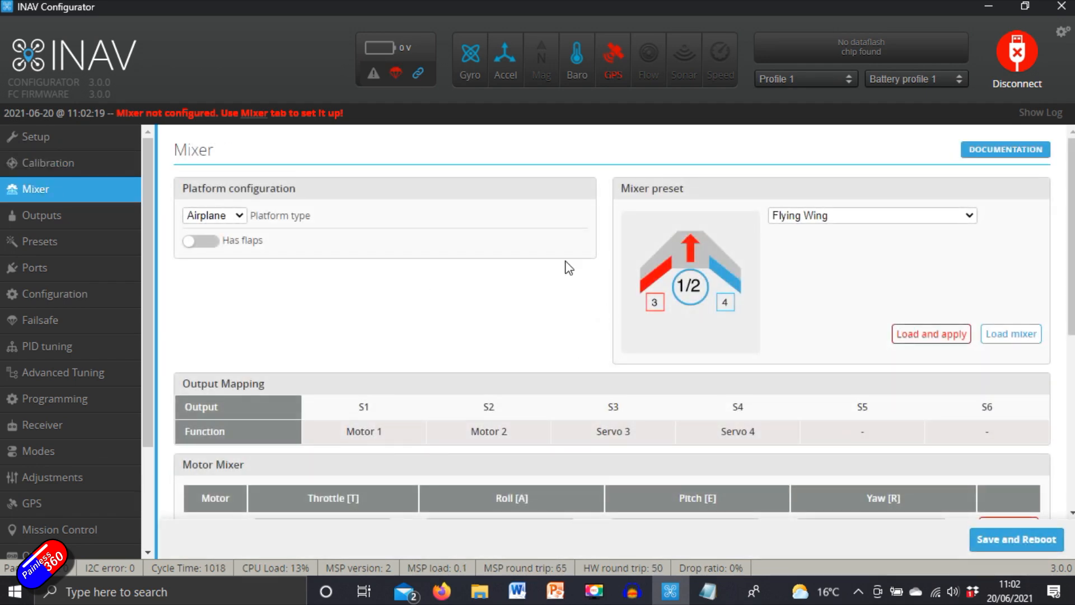
pyautogui.scroll(-3)
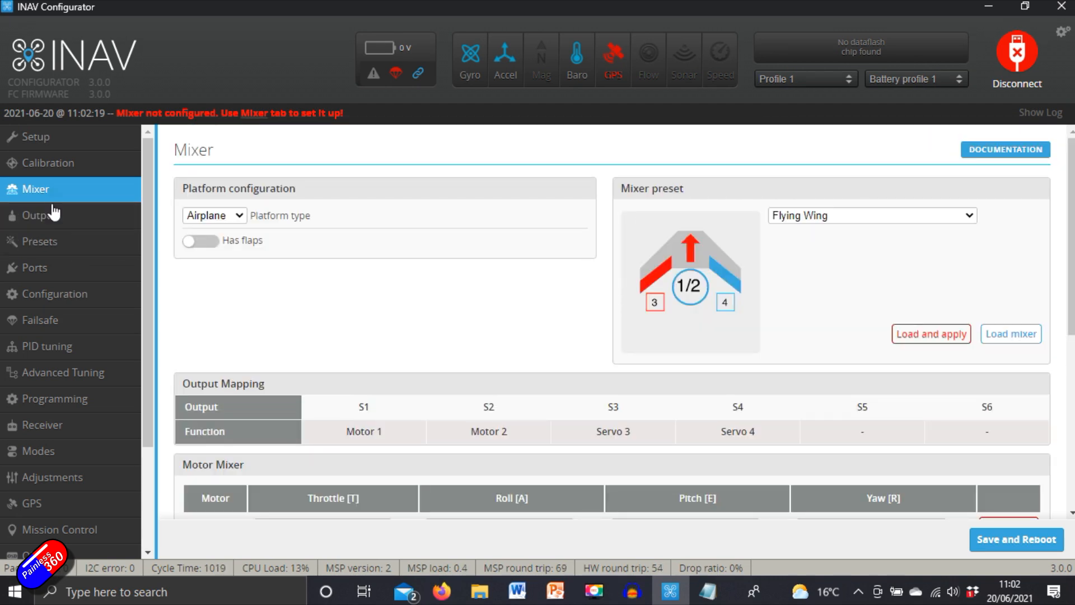
pyautogui.click(41, 215)
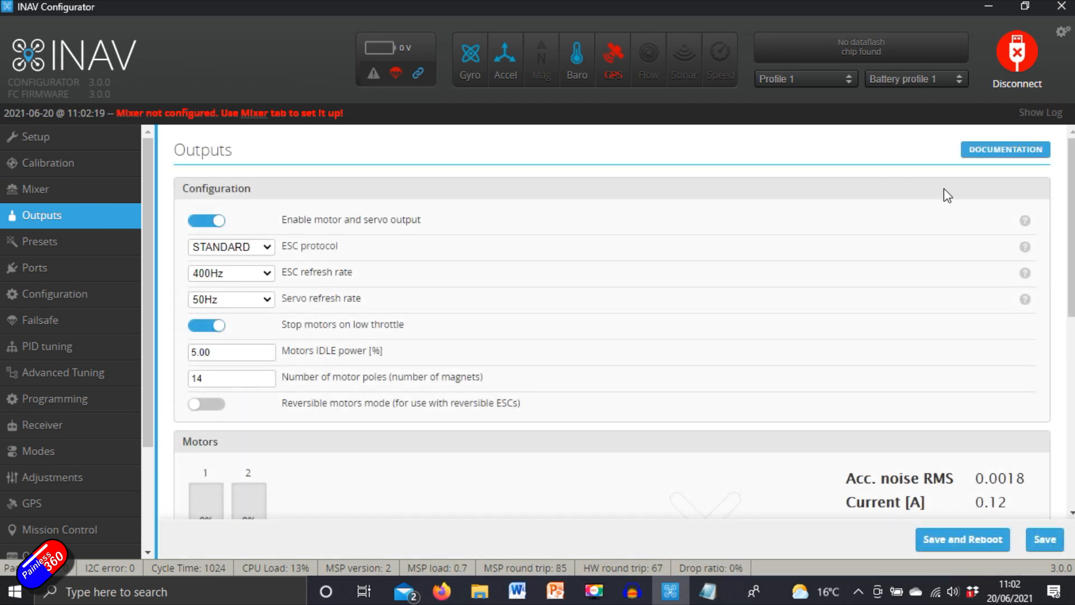
# Check servo 3 and 4 midpoints (1437, 1610; servo 3 reversed), then open Presets.
pyautogui.scroll(-3)
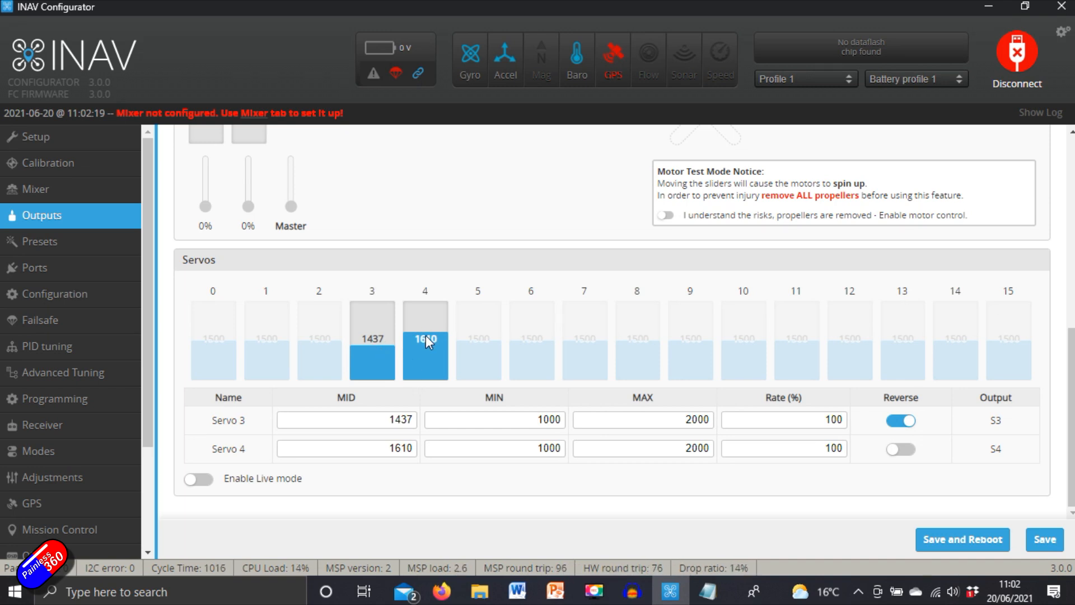
pyautogui.moveTo(401, 354)
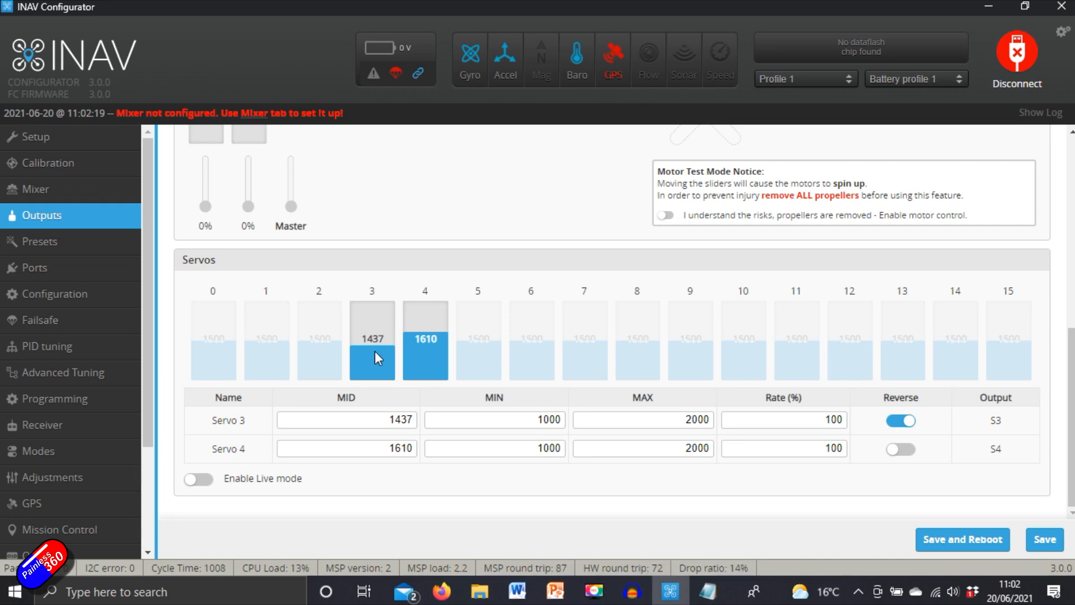
pyautogui.moveTo(418, 343)
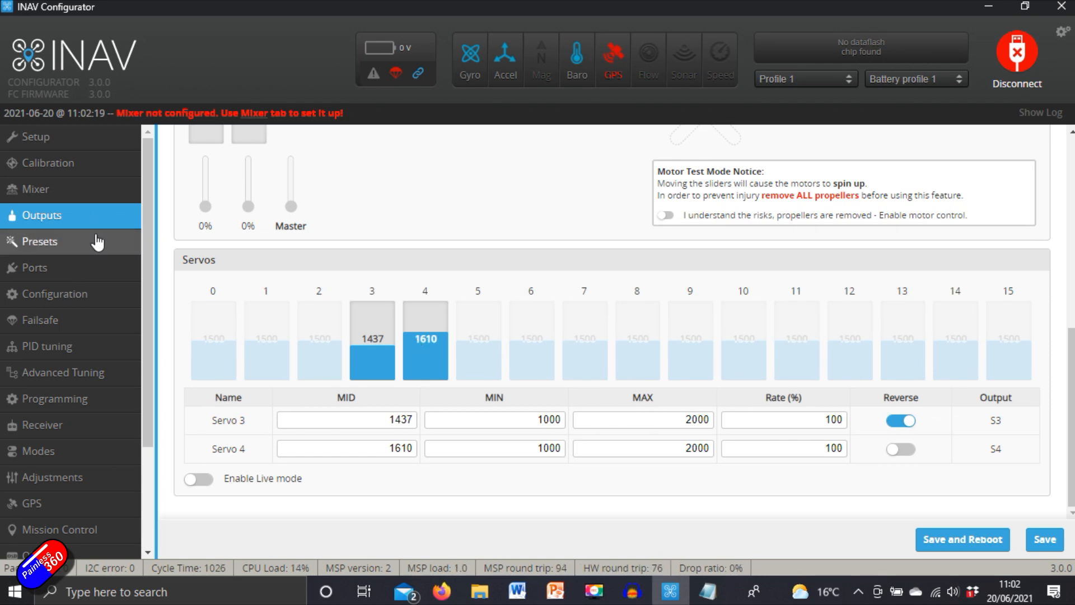
pyautogui.click(39, 241)
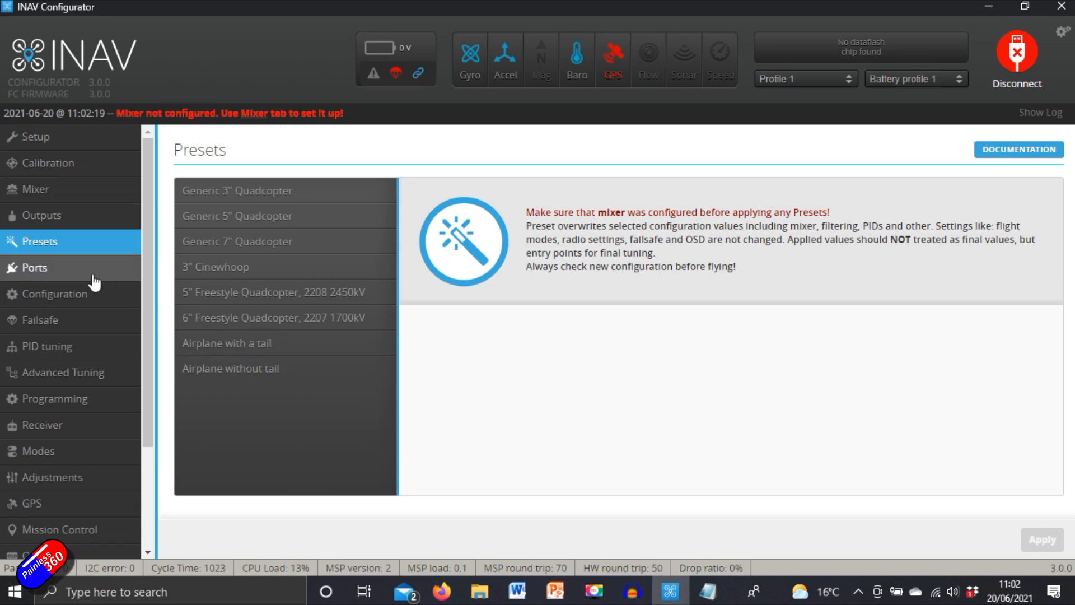
pyautogui.moveTo(94, 281)
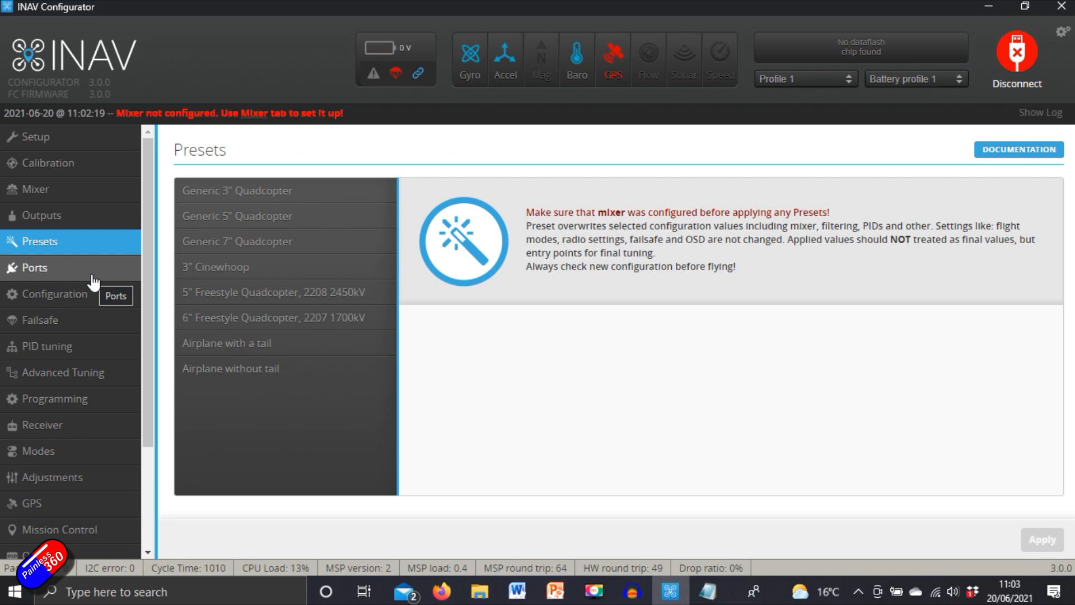
# Check the Ports settings, then enable 'Continuously trim servos on Fixed Wing' in Configuration.
pyautogui.click(34, 268)
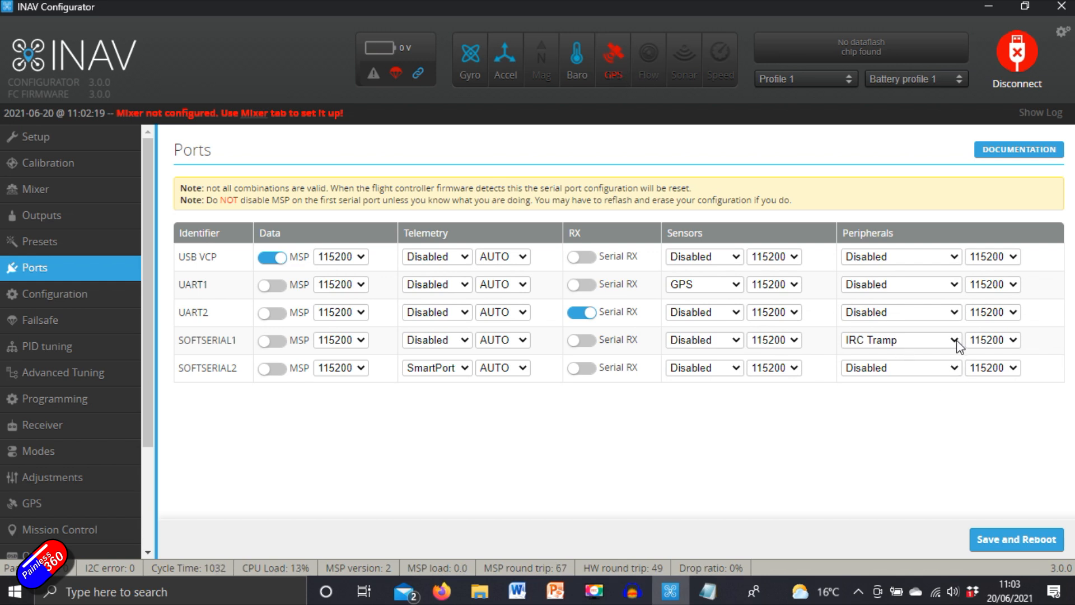
pyautogui.moveTo(461, 392)
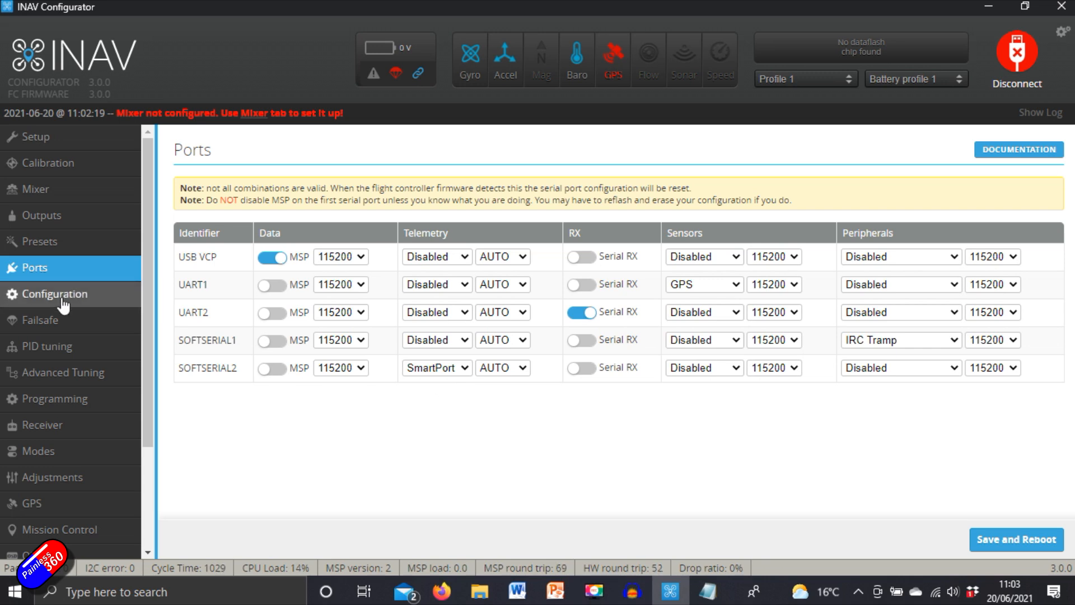
pyautogui.click(55, 294)
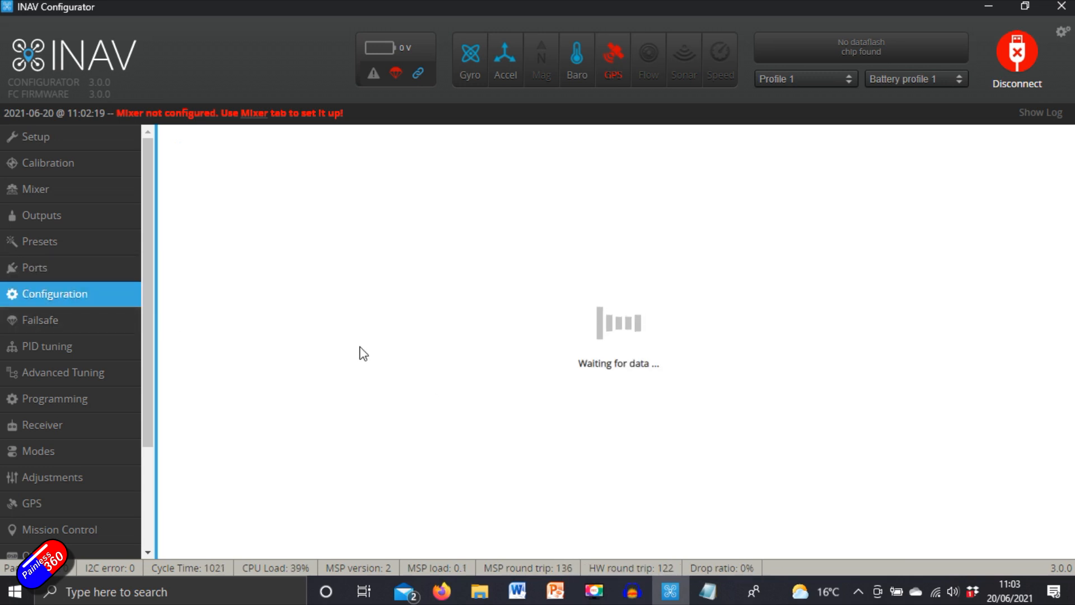
pyautogui.click(55, 293)
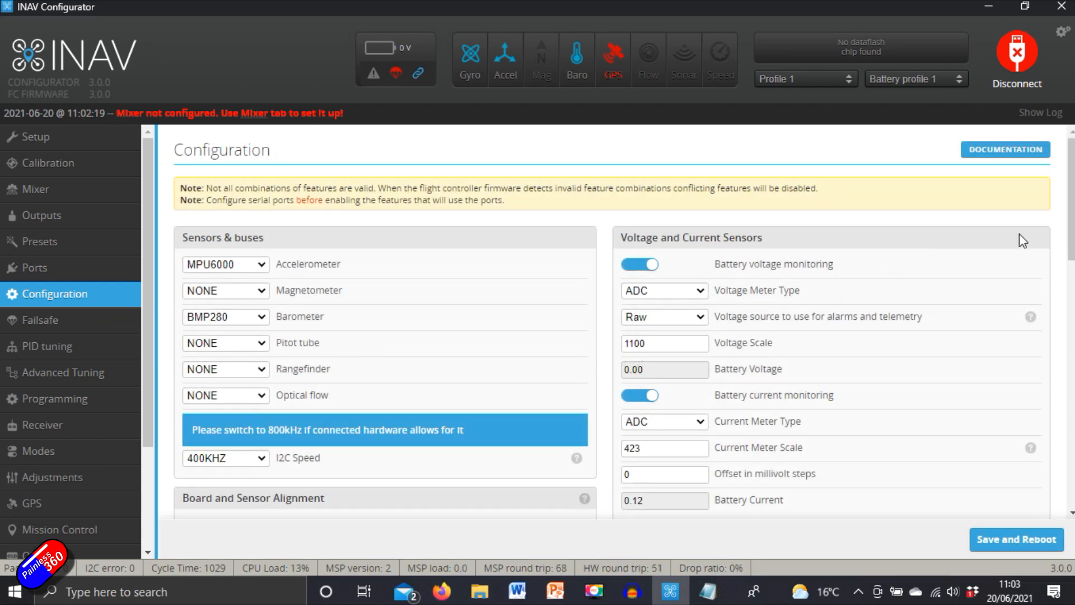
pyautogui.scroll(-3)
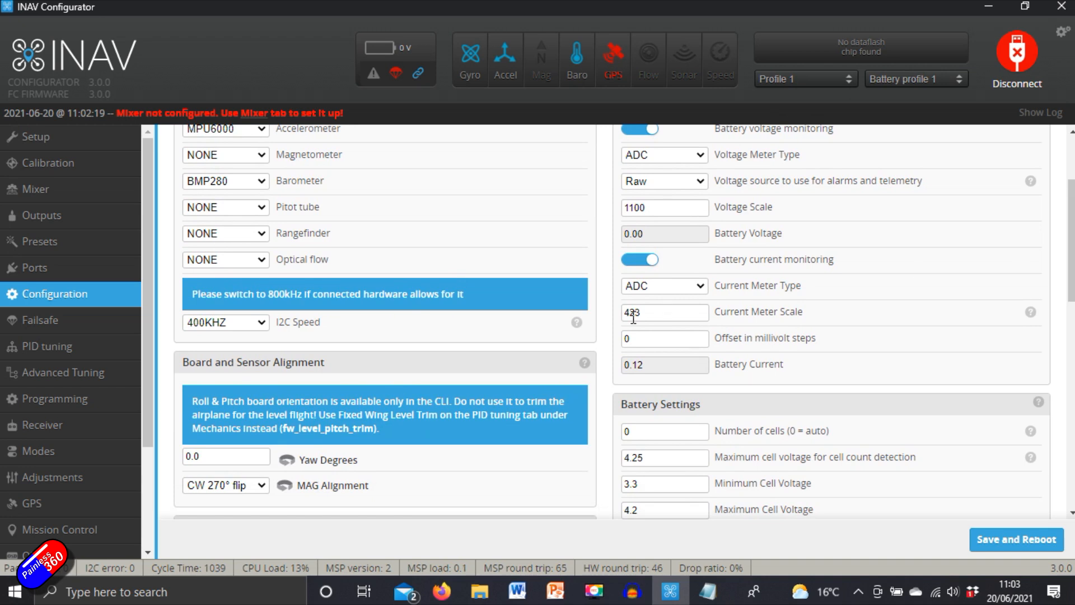
pyautogui.write('423')
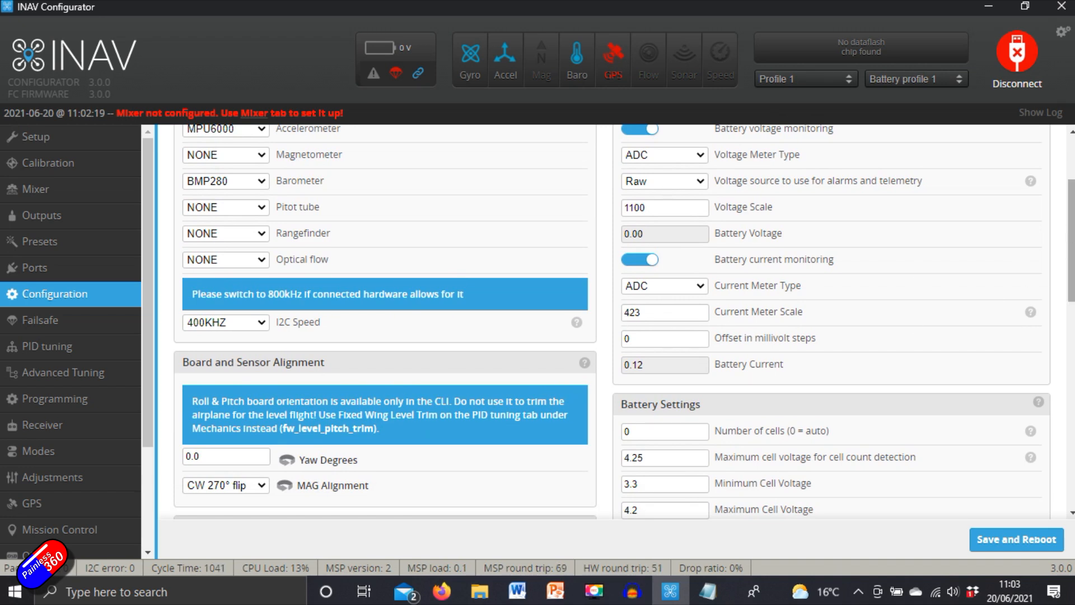
pyautogui.scroll(-3)
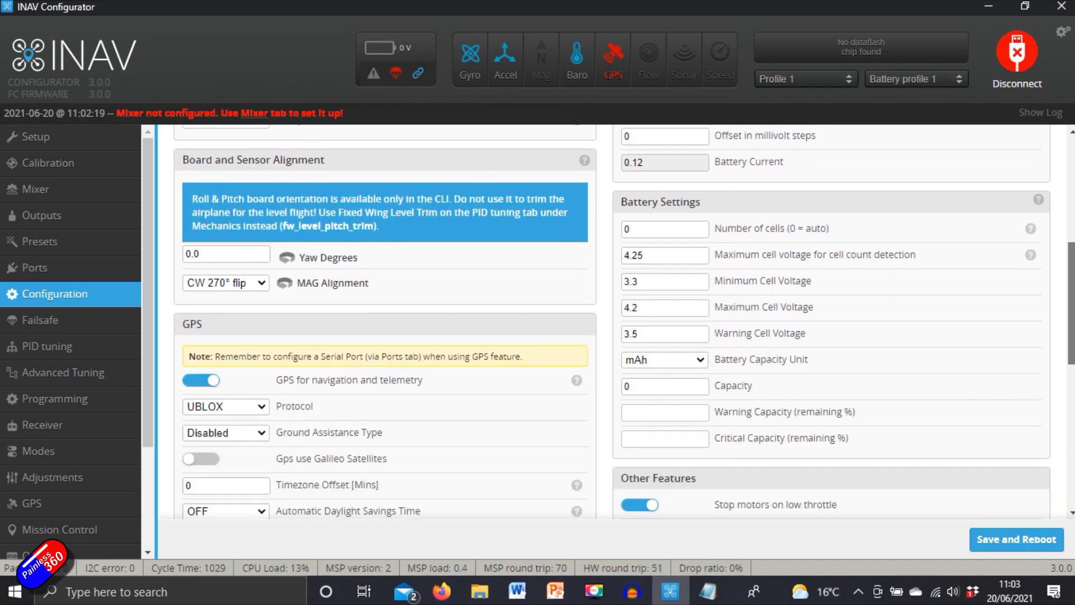
pyautogui.scroll(-3)
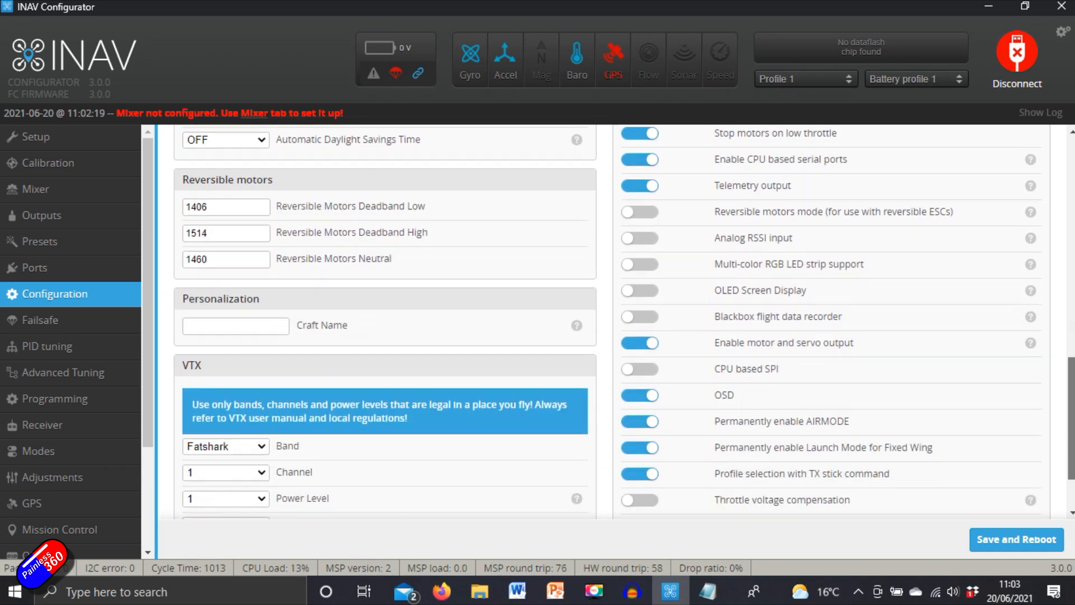
pyautogui.scroll(-3)
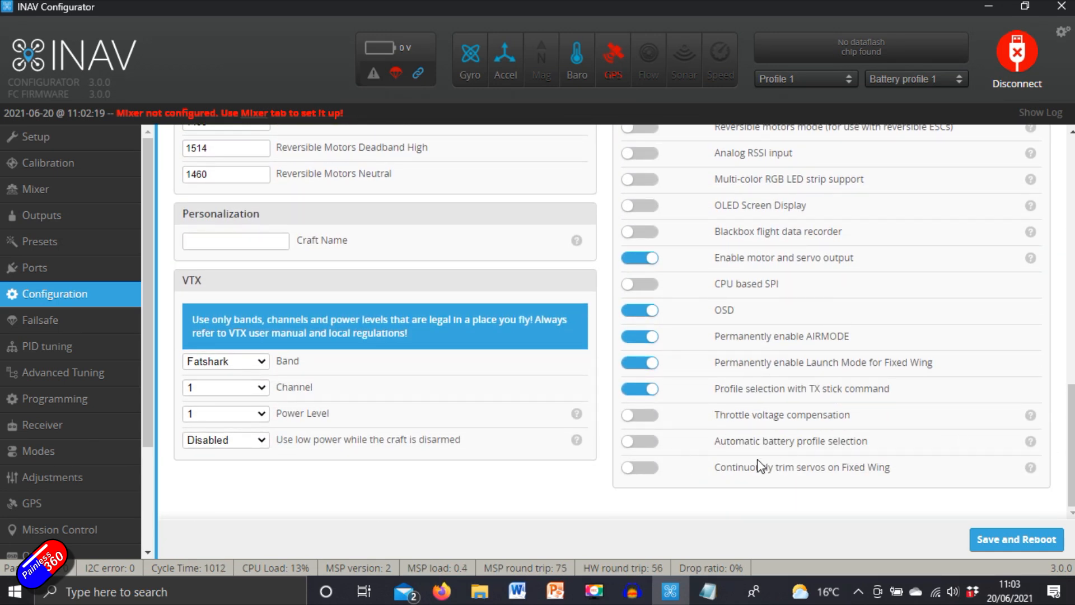
pyautogui.click(639, 467)
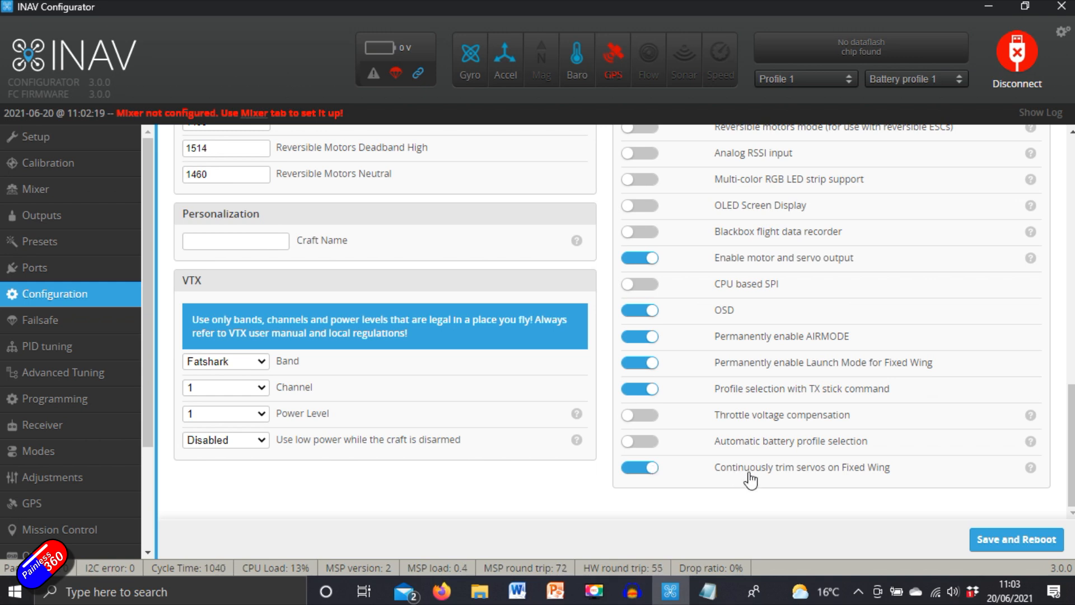
pyautogui.moveTo(801, 477)
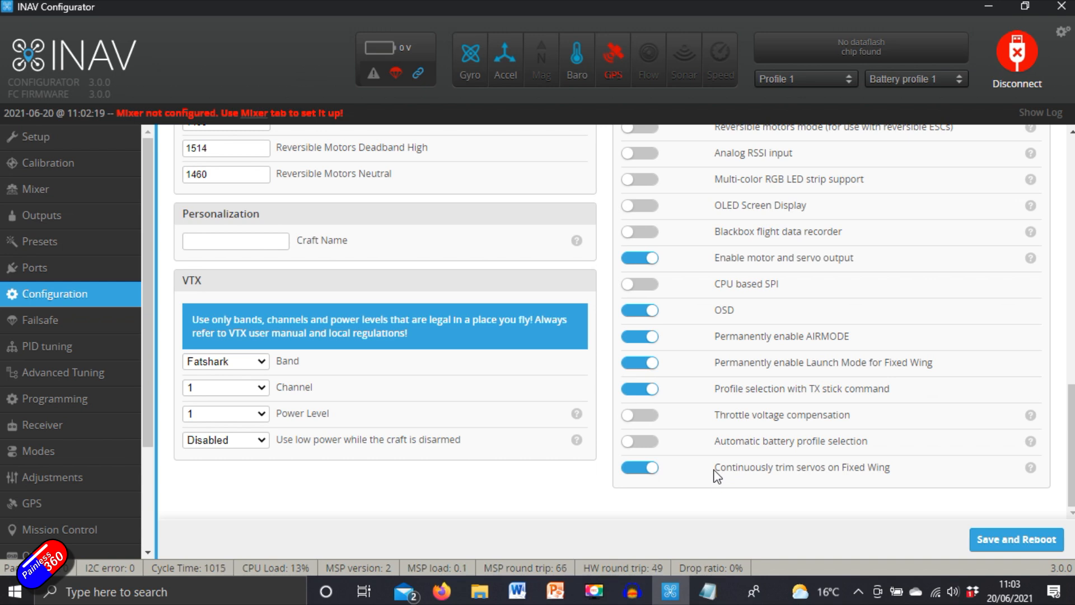
pyautogui.moveTo(1030, 467)
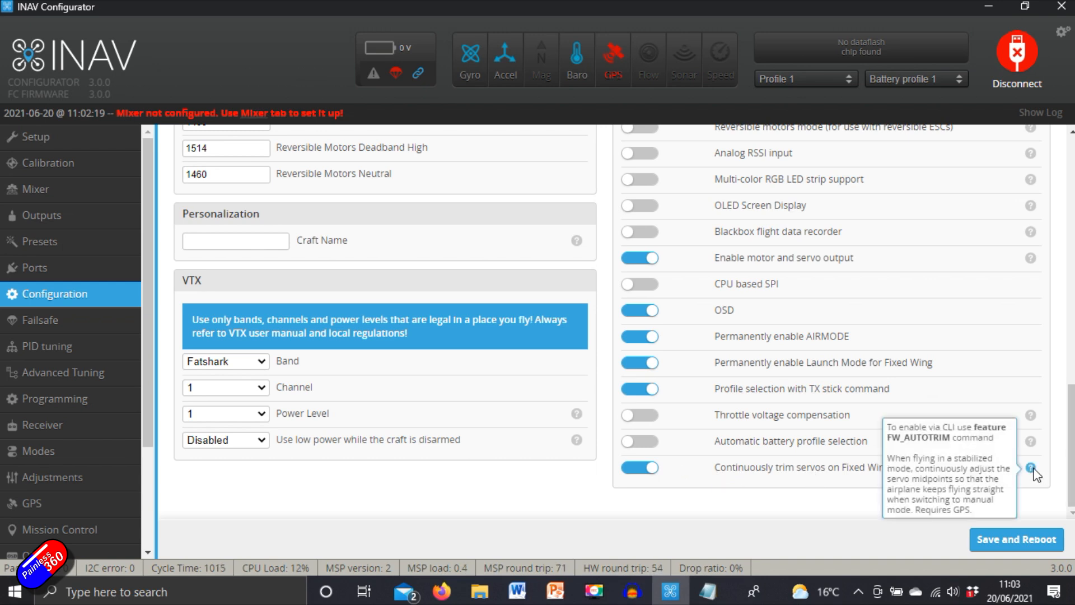
pyautogui.moveTo(752, 526)
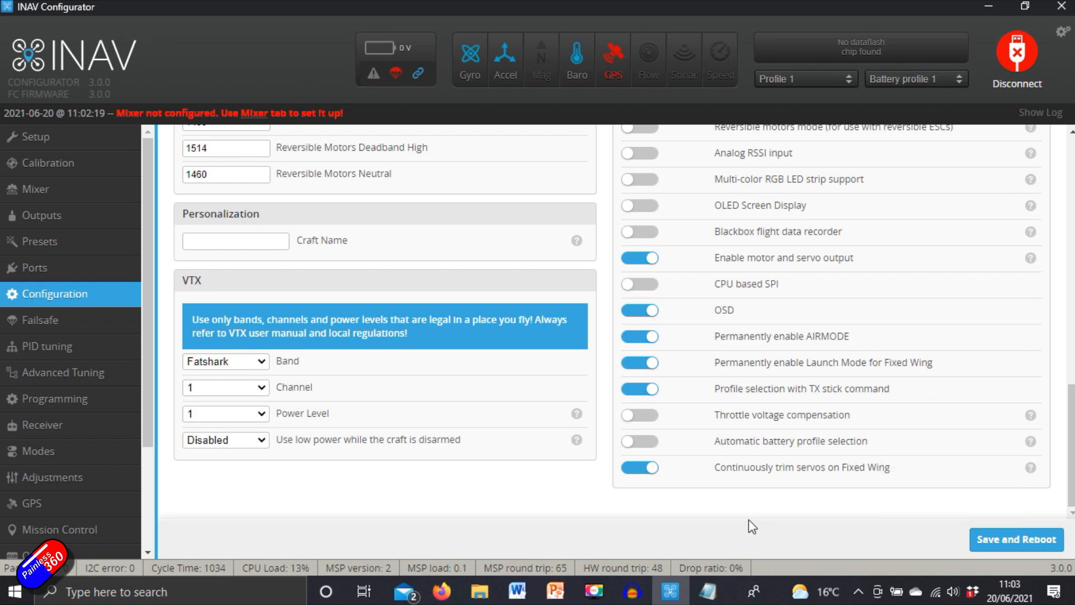
pyautogui.moveTo(721, 519)
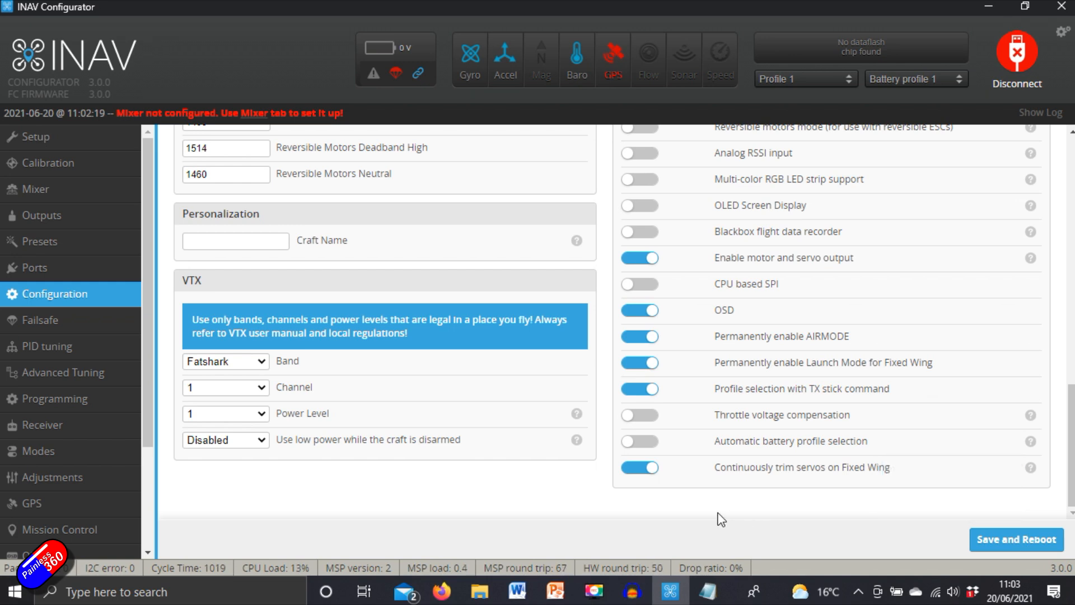
pyautogui.moveTo(205, 379)
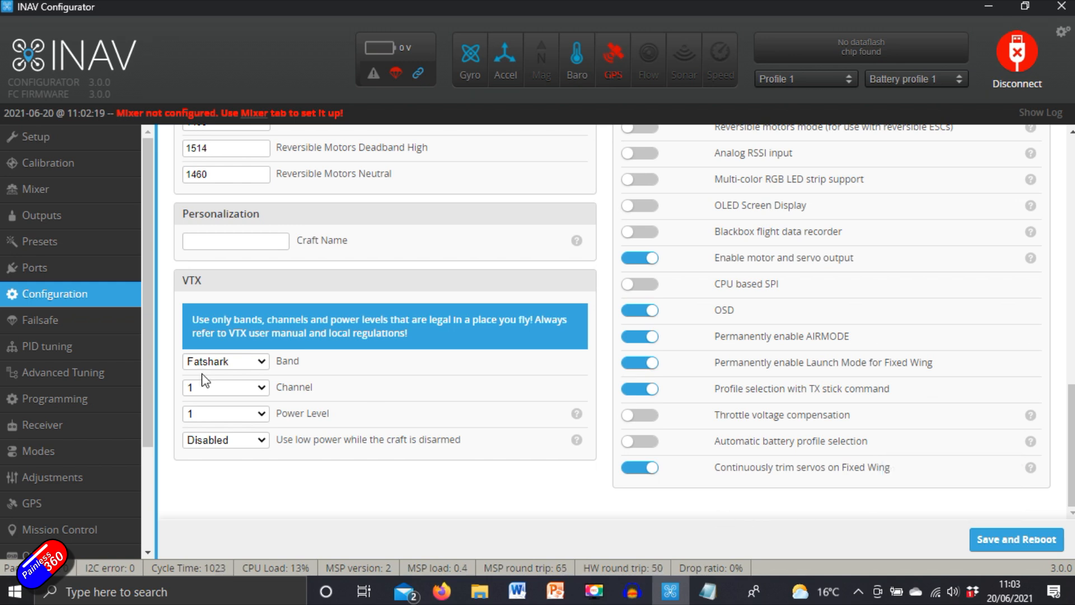
pyautogui.click(39, 320)
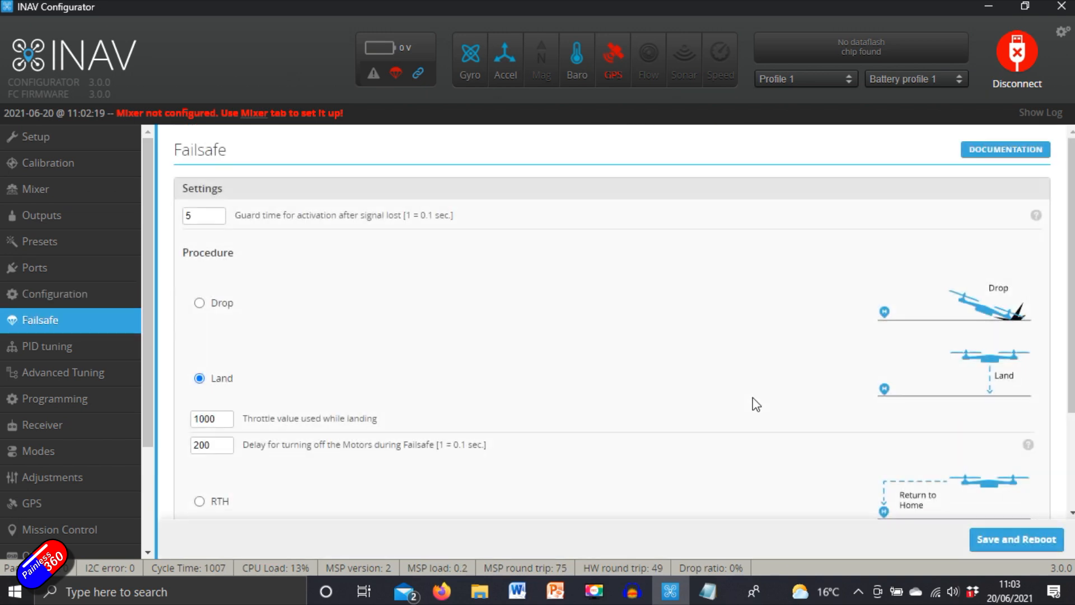
pyautogui.moveTo(198, 523)
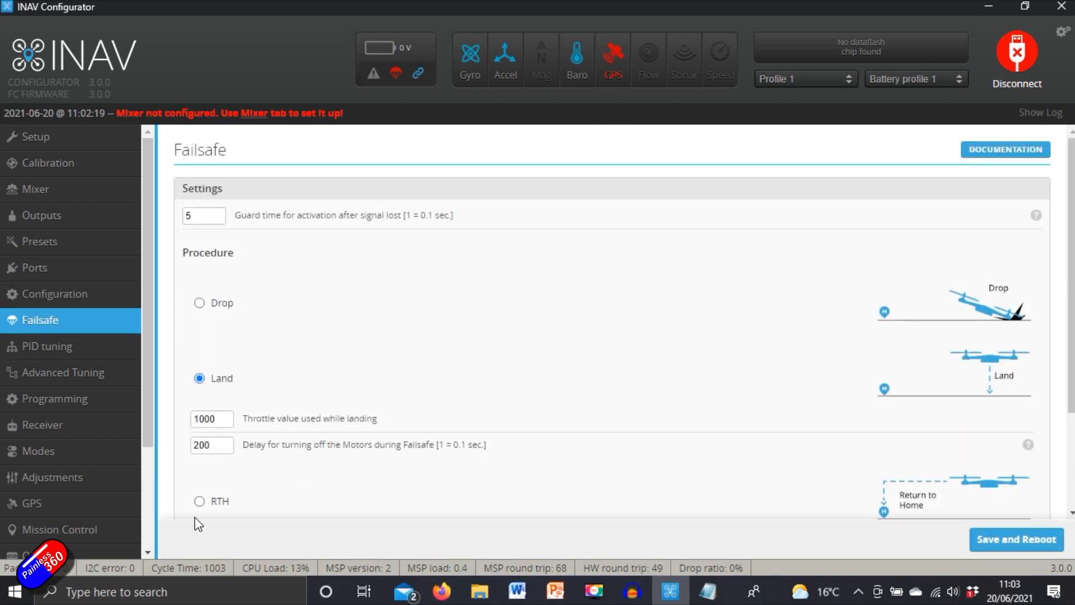
pyautogui.click(199, 502)
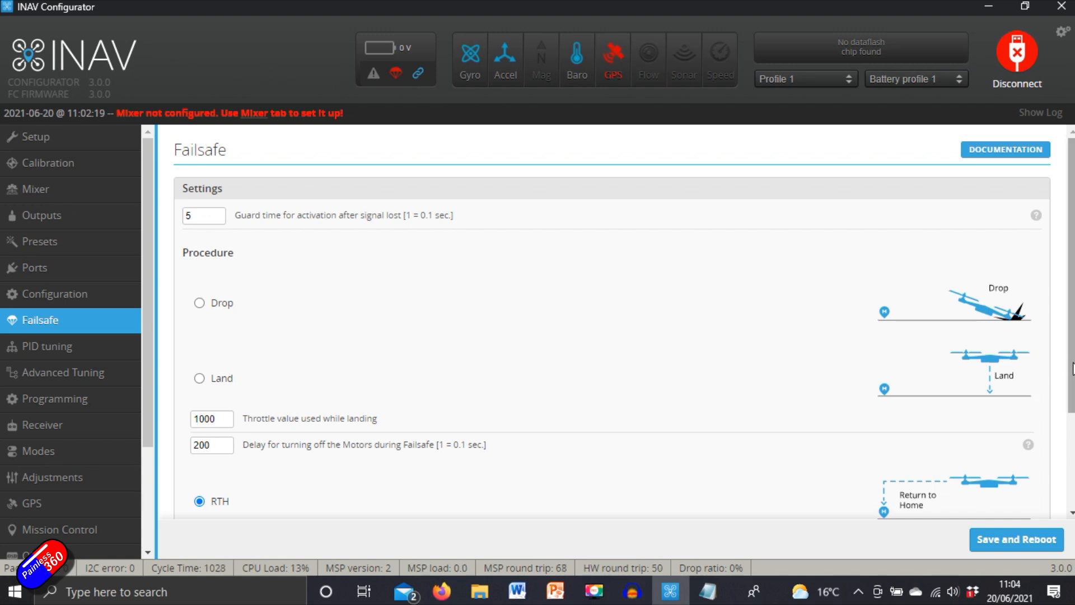
pyautogui.scroll(-3)
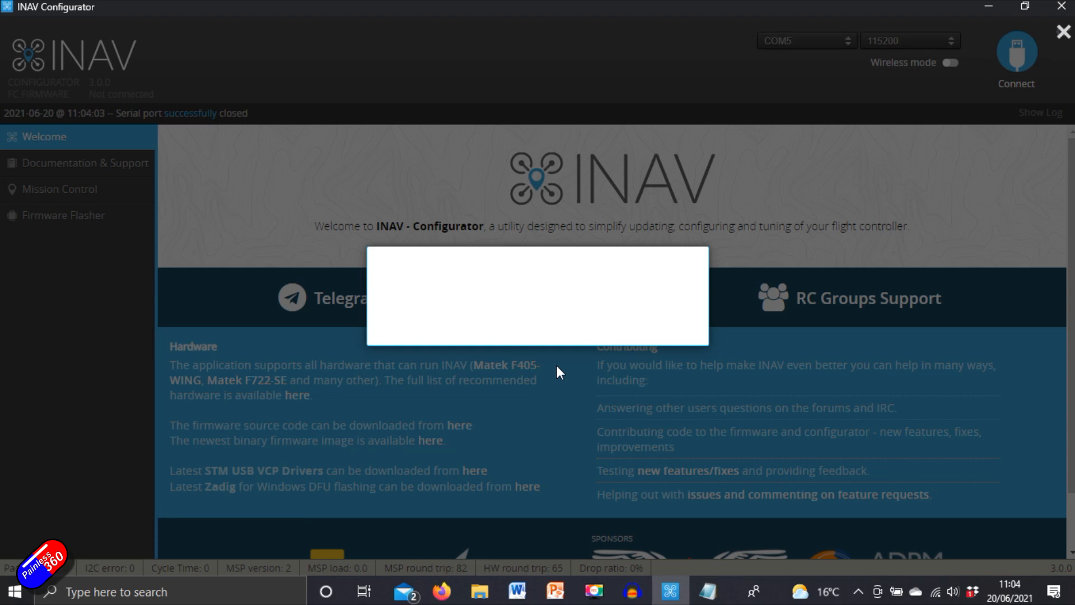
pyautogui.click(1017, 52)
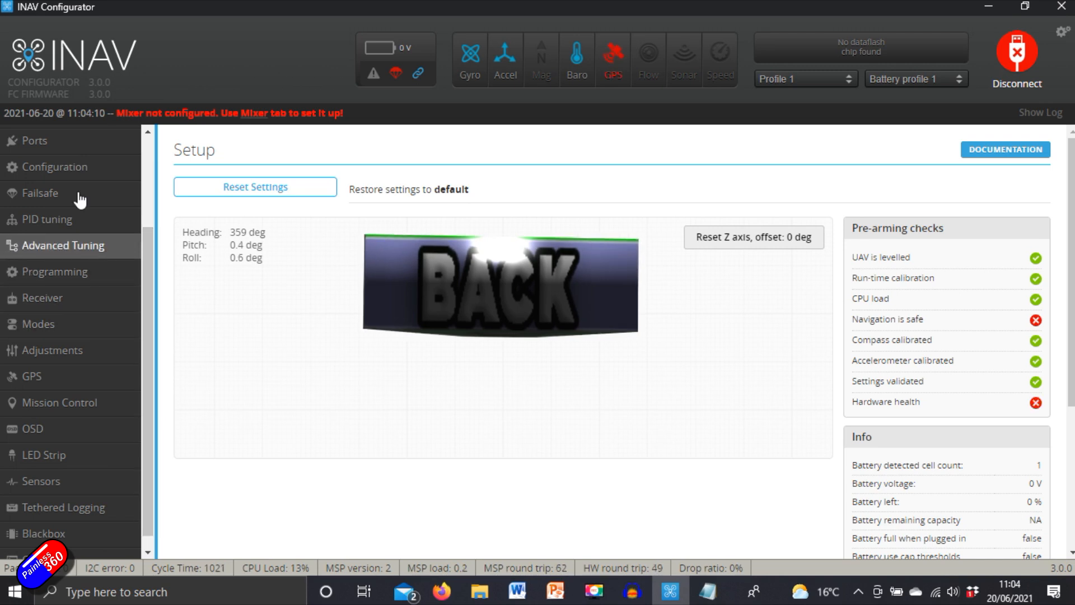
# Scroll the Configuration page down to Board and Sensor Alignment and the fw_level_pitch_trim note.
pyautogui.click(53, 167)
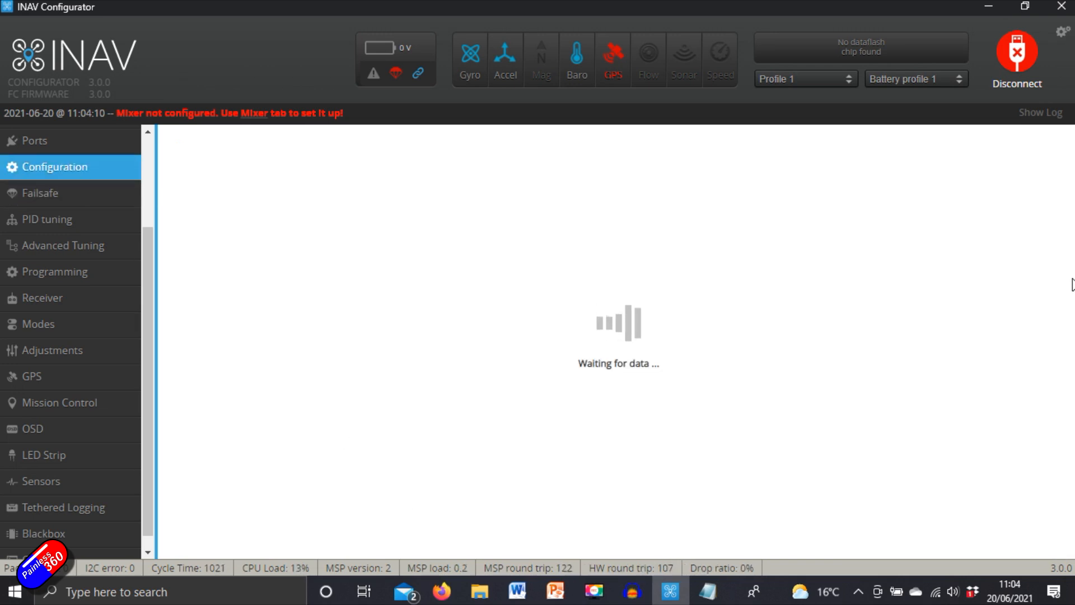
pyautogui.click(54, 167)
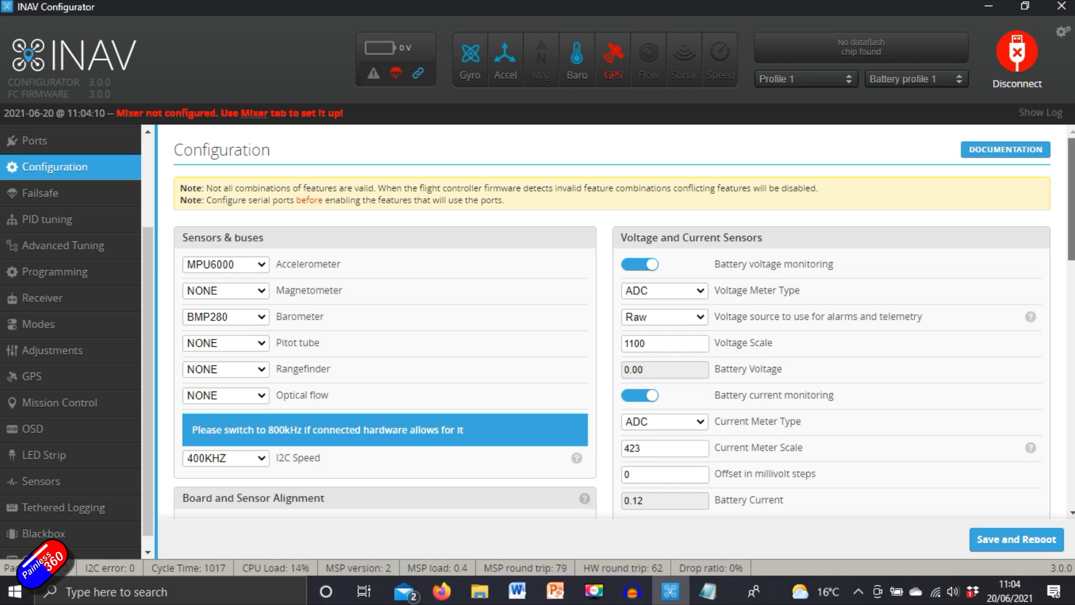
pyautogui.scroll(-3)
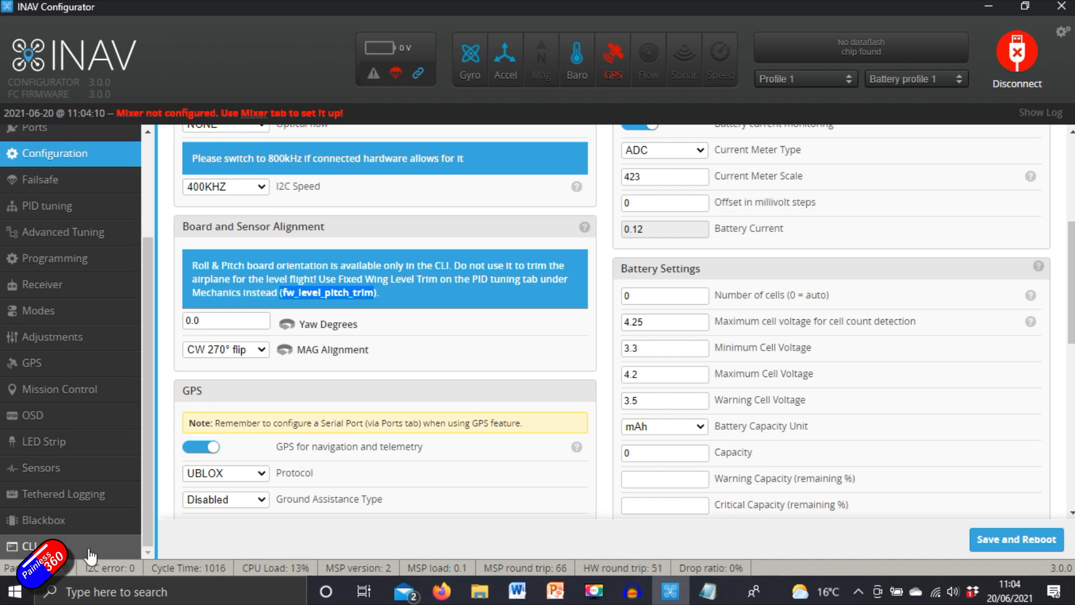
# In the CLI, check fw_level_pitch_trim, set it to 8, and save.
pyautogui.click(27, 546)
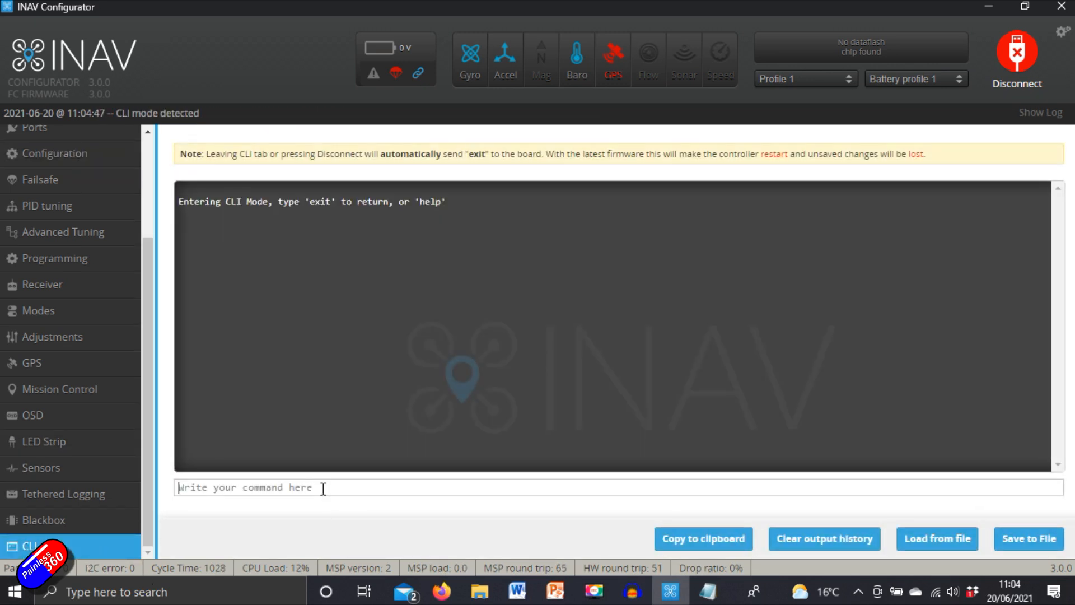
pyautogui.write('get (fw_level_pitch_trim')
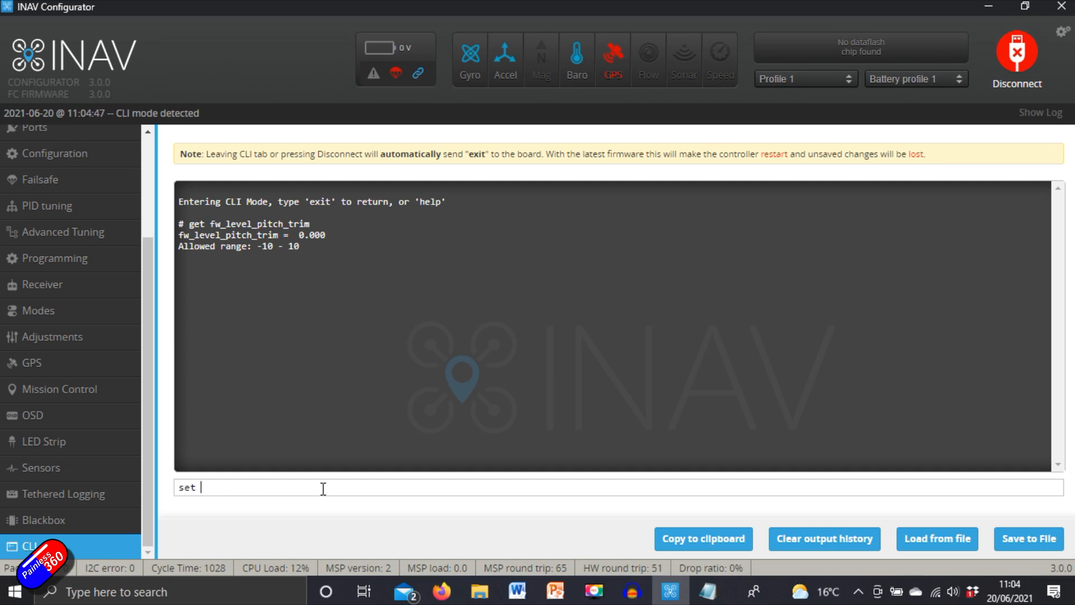
pyautogui.write('(fw_level_pitch_trim =')
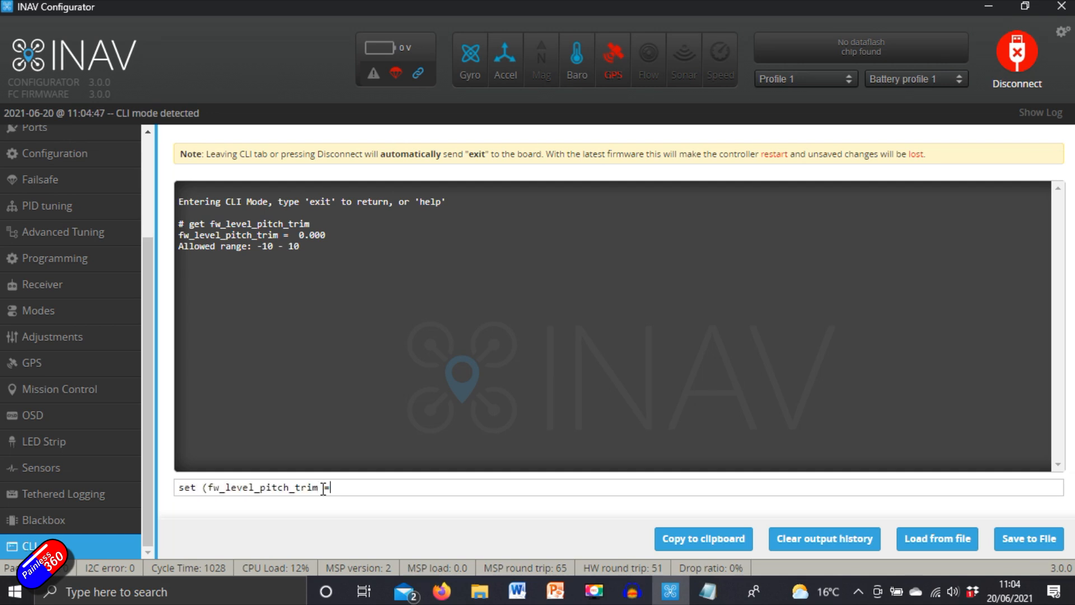
pyautogui.write('8')
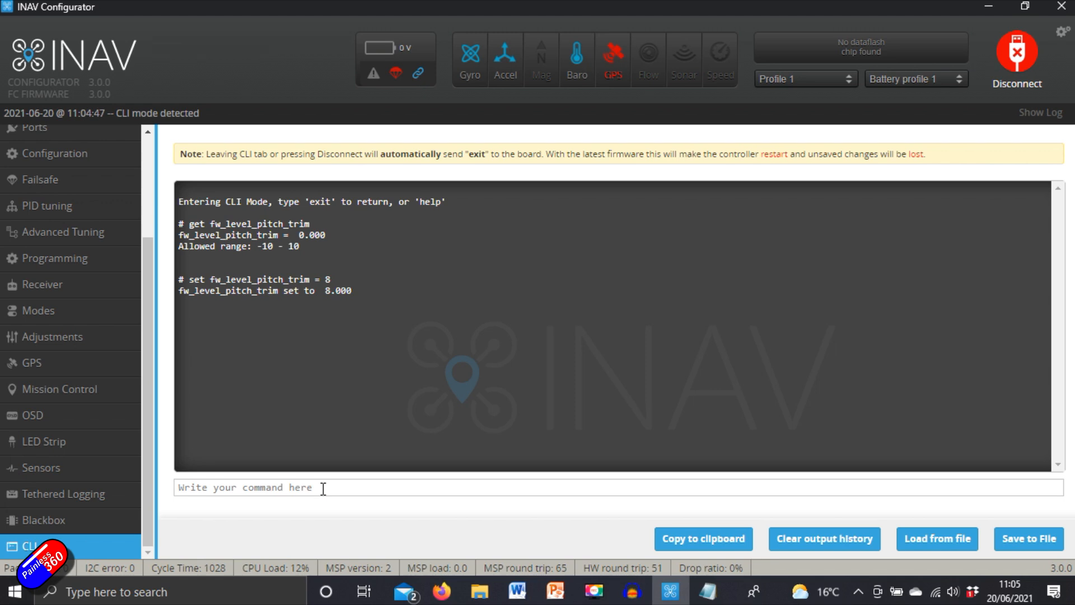
pyautogui.write('save')
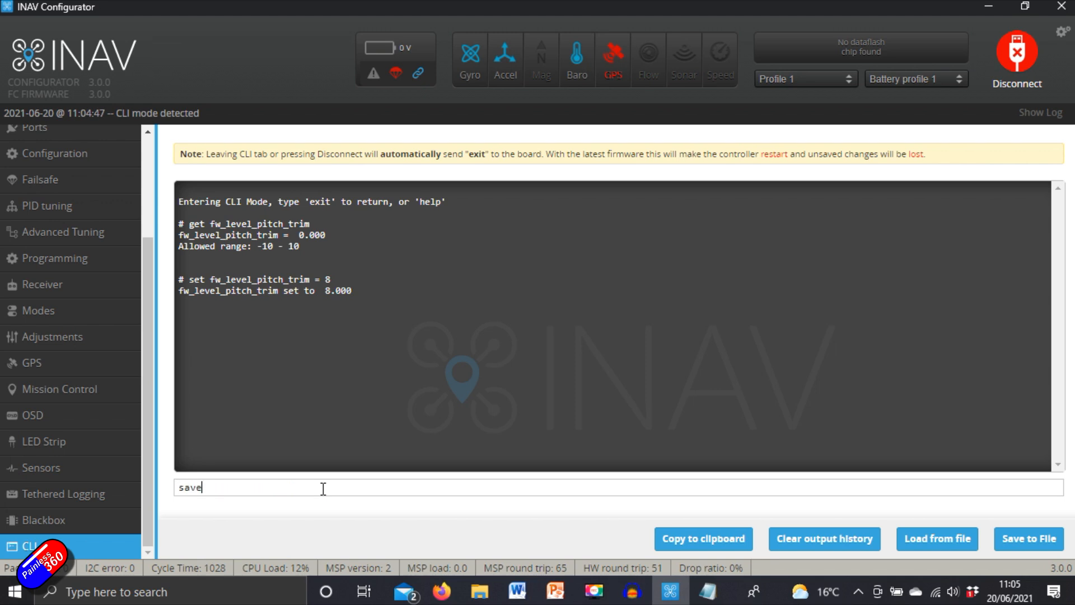
pyautogui.press('enter')
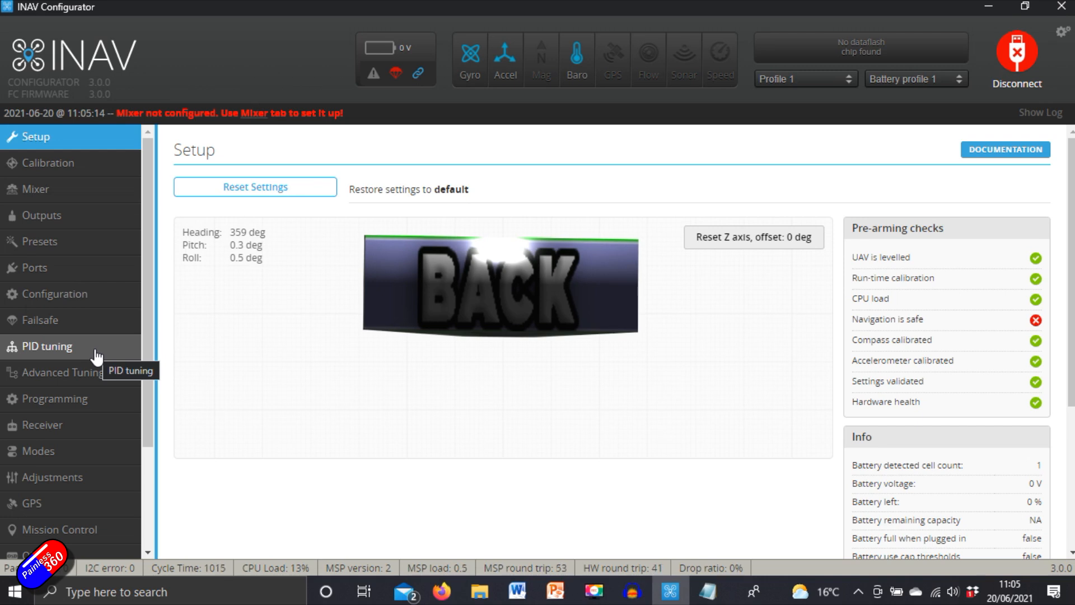
pyautogui.moveTo(69, 372)
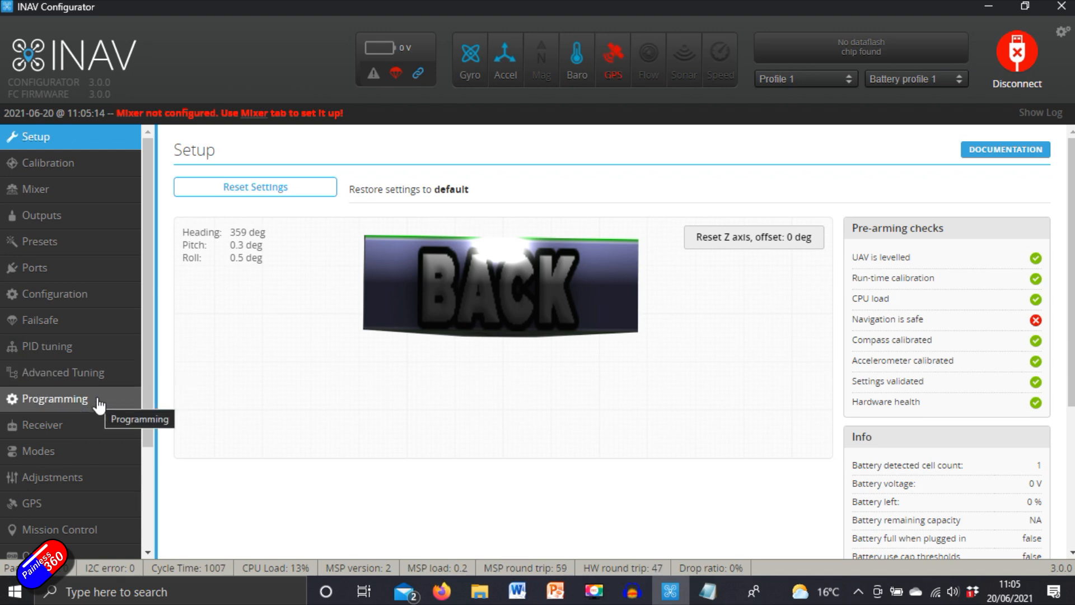
# Review the Receiver tab's TAER channel map and live SBUS channel values, then go to Modes.
pyautogui.click(42, 424)
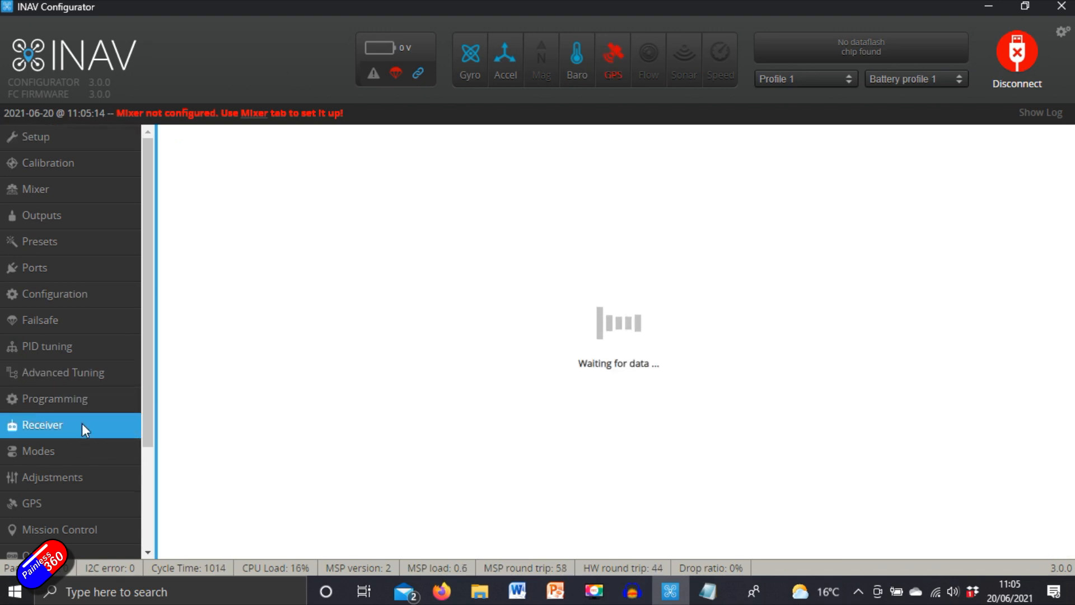
pyautogui.click(42, 425)
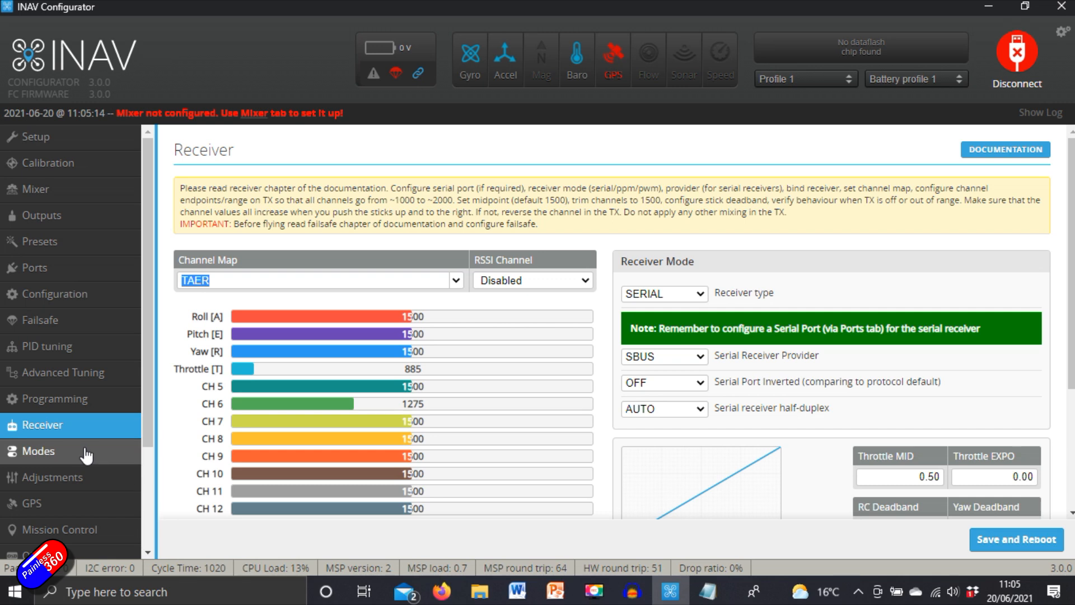
pyautogui.click(38, 451)
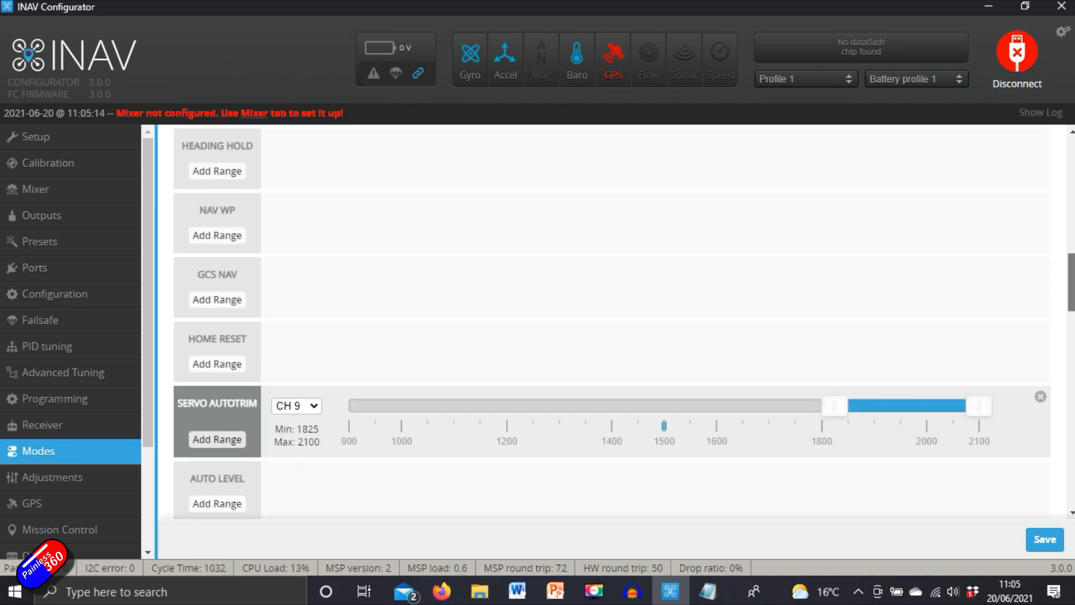
# Scroll through the mode list to review ARM on CH 6 and AUTO TUNE on CH 7.
pyautogui.scroll(3)
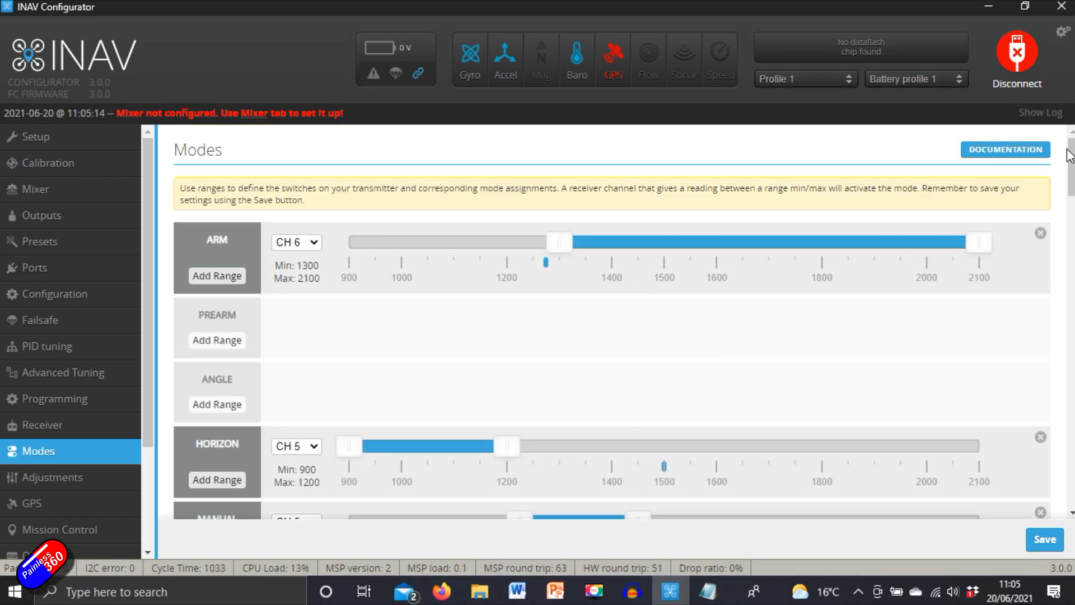
pyautogui.scroll(-3)
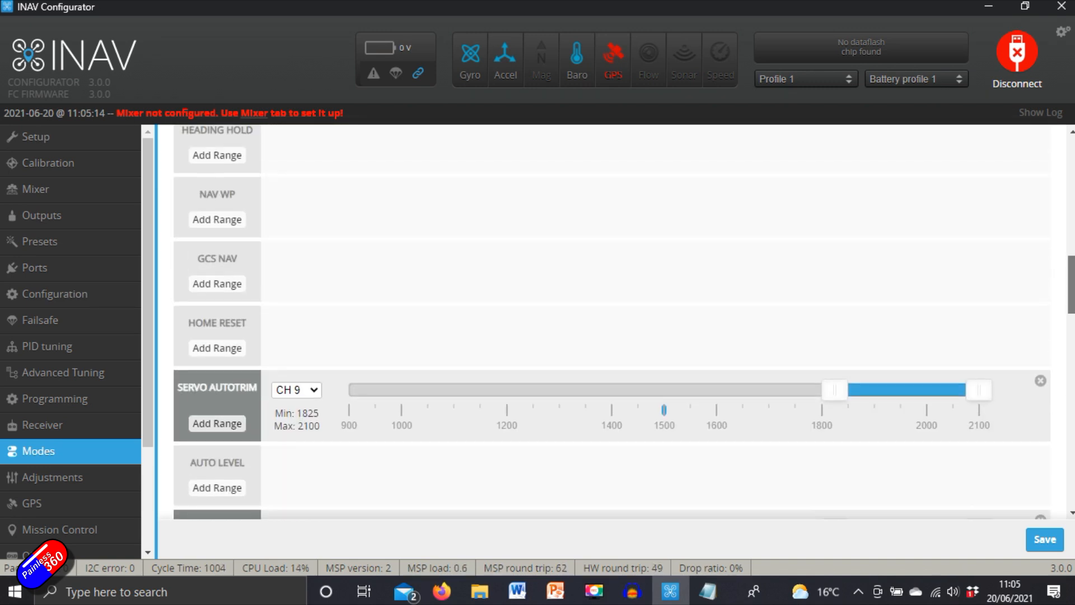
pyautogui.moveTo(524, 386)
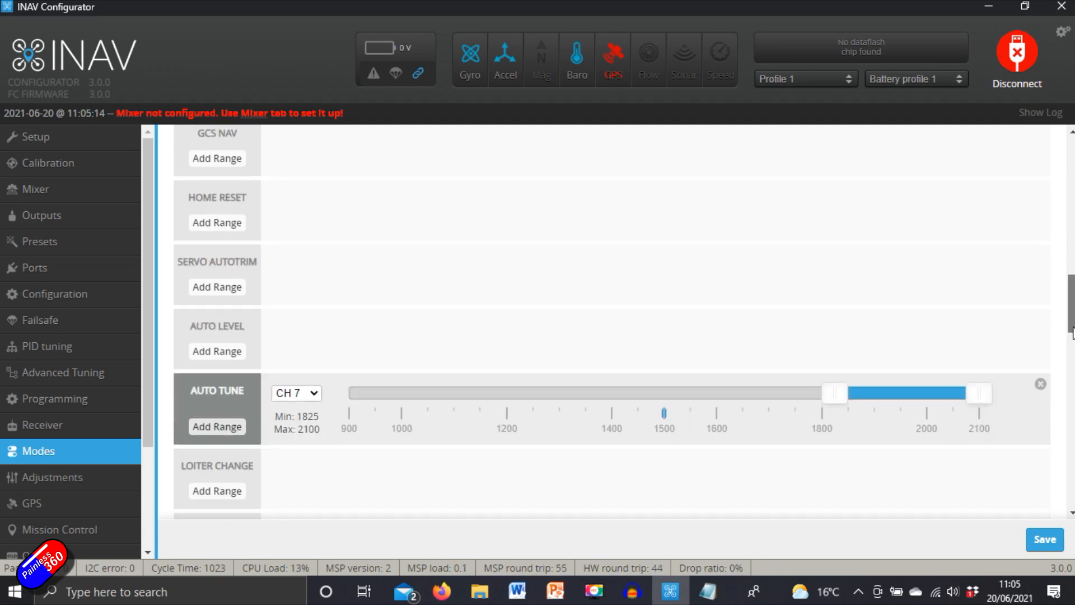
pyautogui.scroll(-3)
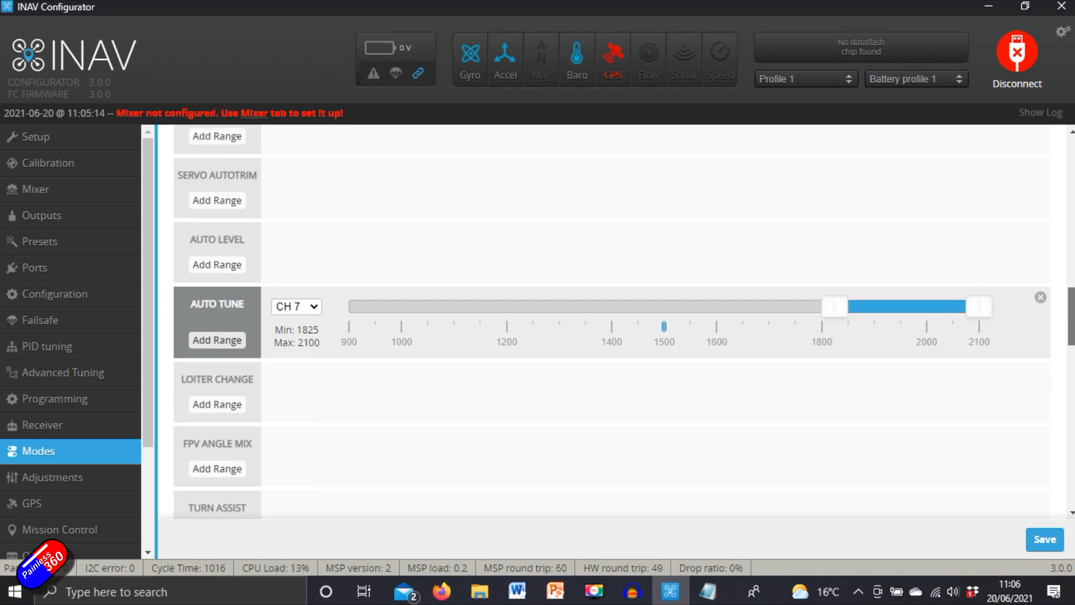
# Drag the AUTO LEVEL range on CH 5 to 900–1200 and save the modes.
pyautogui.scroll(3)
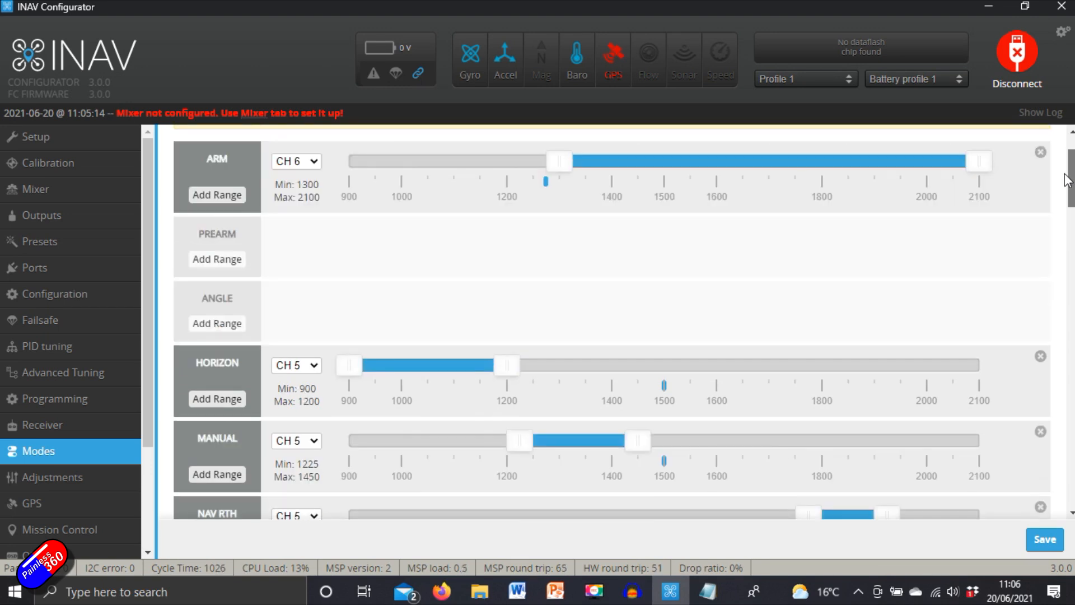
pyautogui.moveTo(1060, 238)
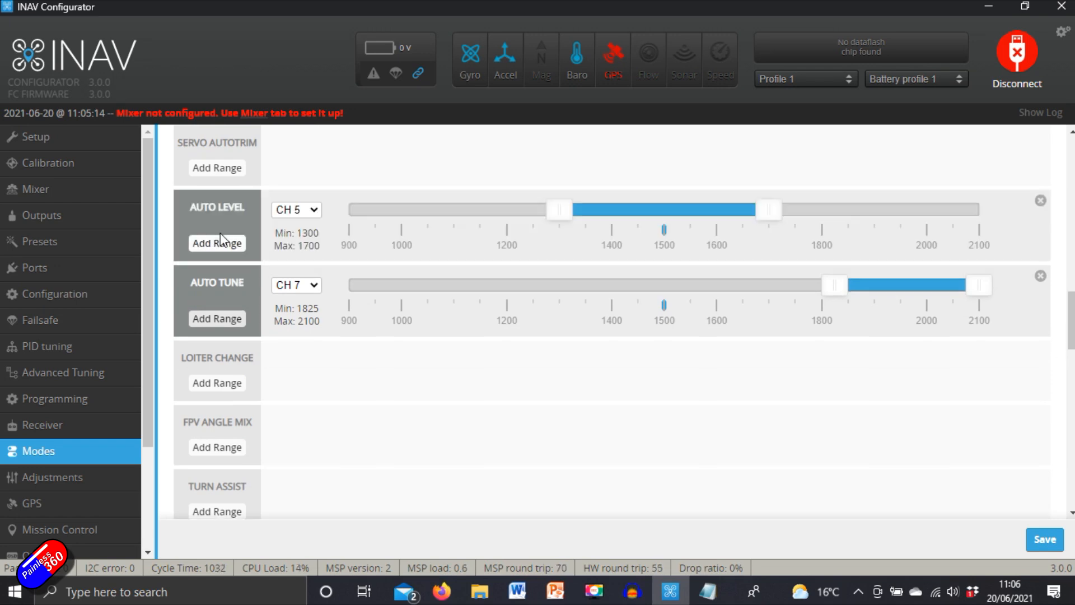
pyautogui.moveTo(559, 210); pyautogui.dragTo(350, 210)
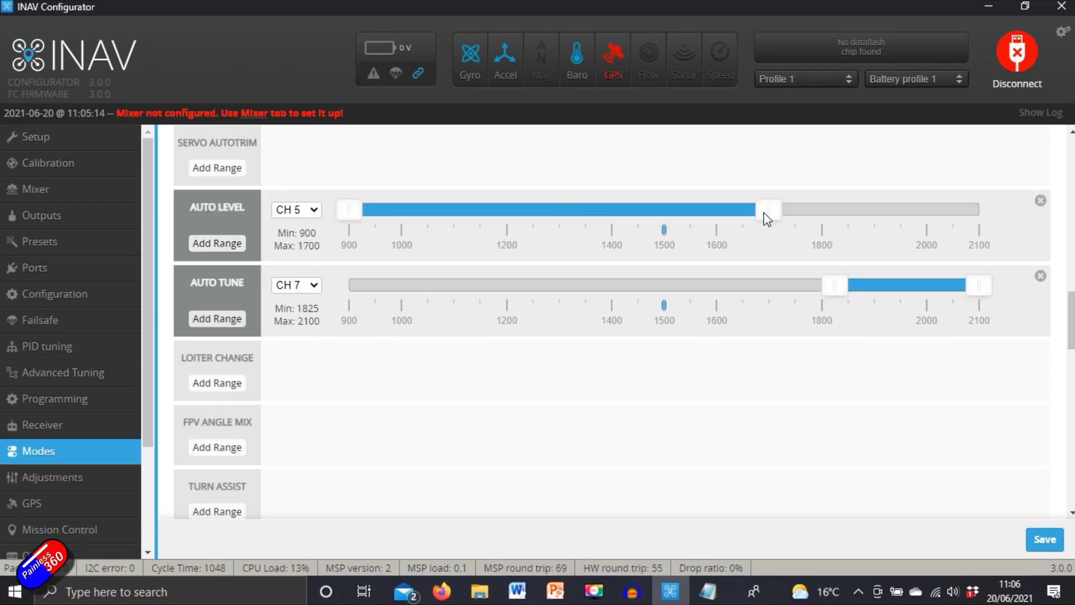
pyautogui.moveTo(768, 209); pyautogui.dragTo(508, 209)
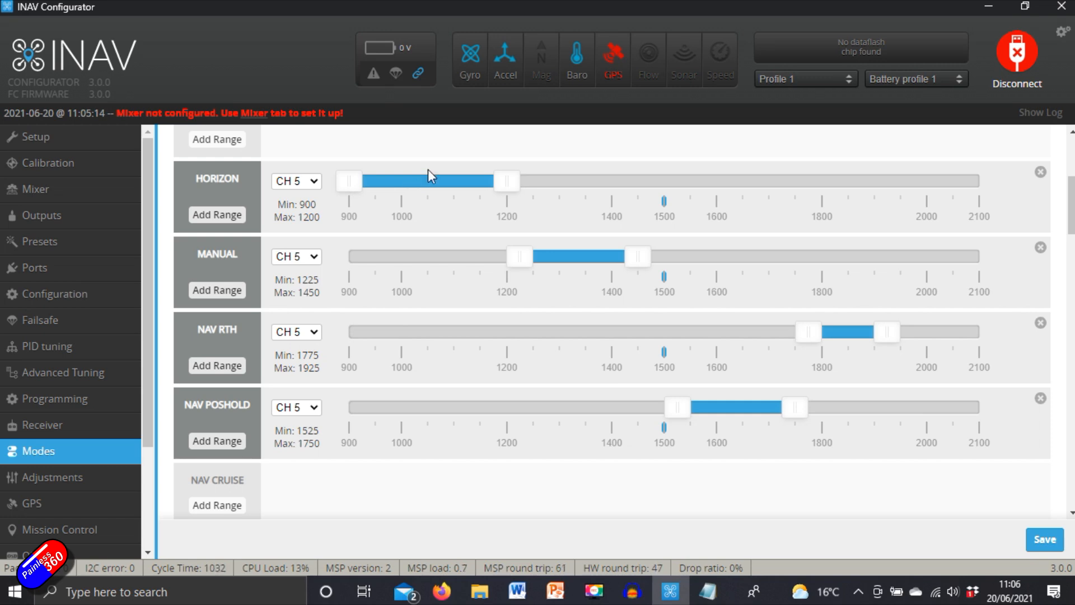
pyautogui.moveTo(447, 171)
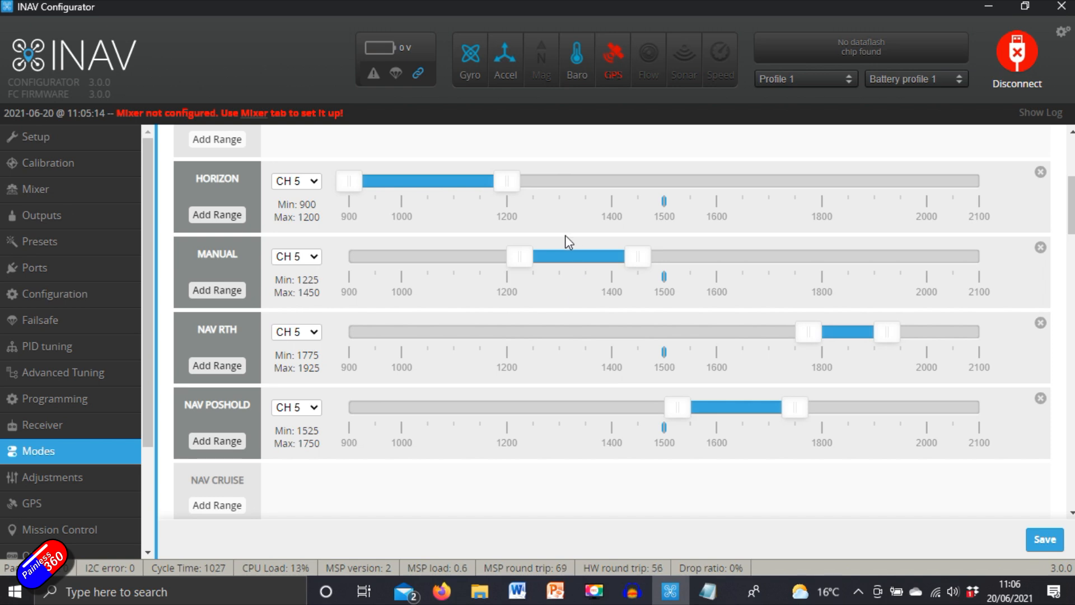
pyautogui.moveTo(739, 406)
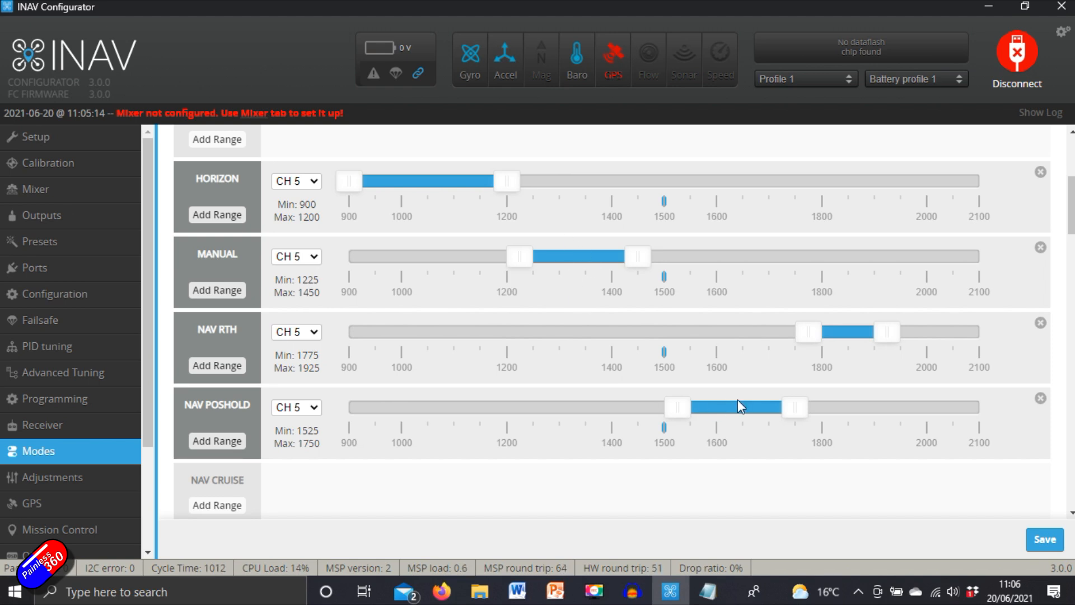
pyautogui.moveTo(726, 422)
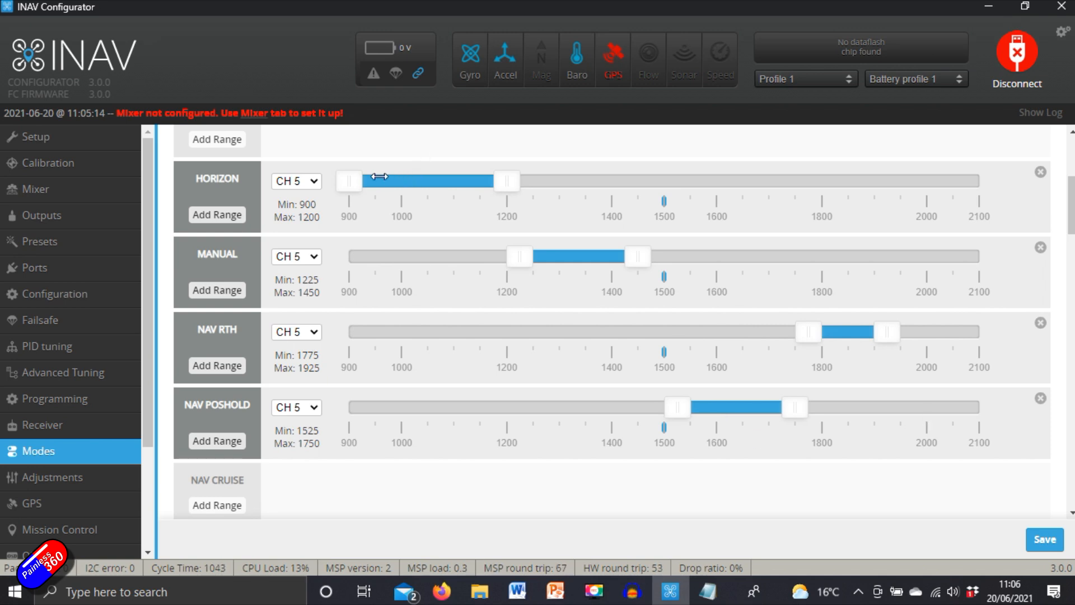
pyautogui.scroll(-3)
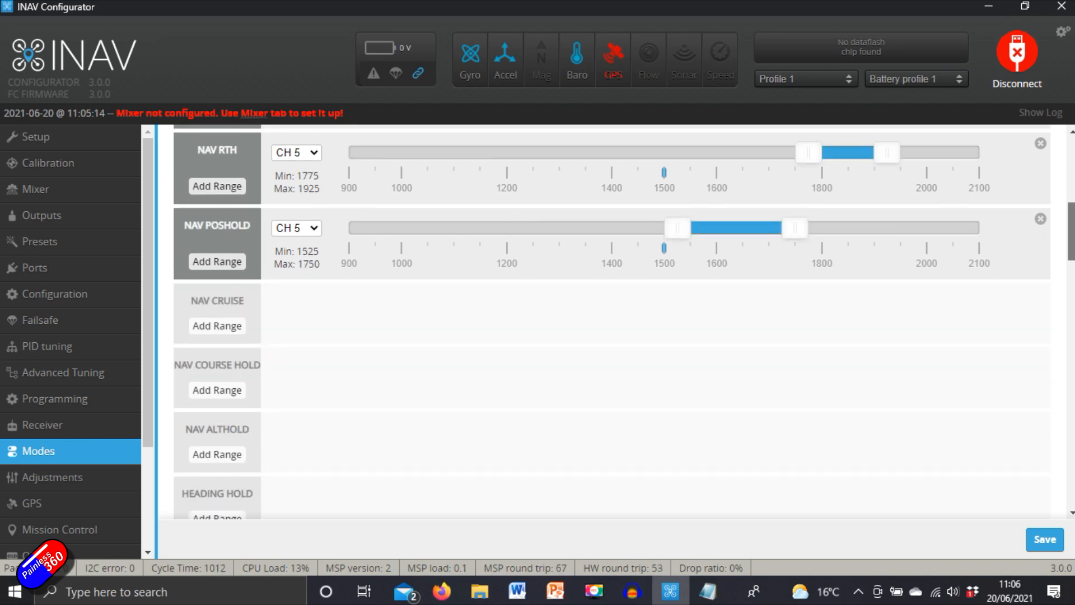
pyautogui.scroll(-3)
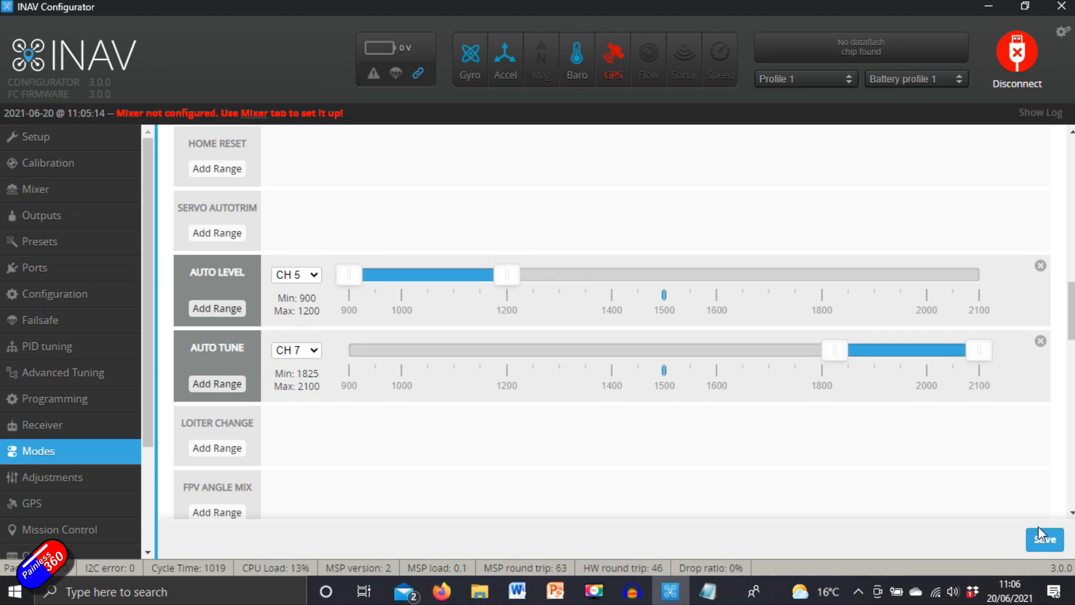
pyautogui.click(1043, 539)
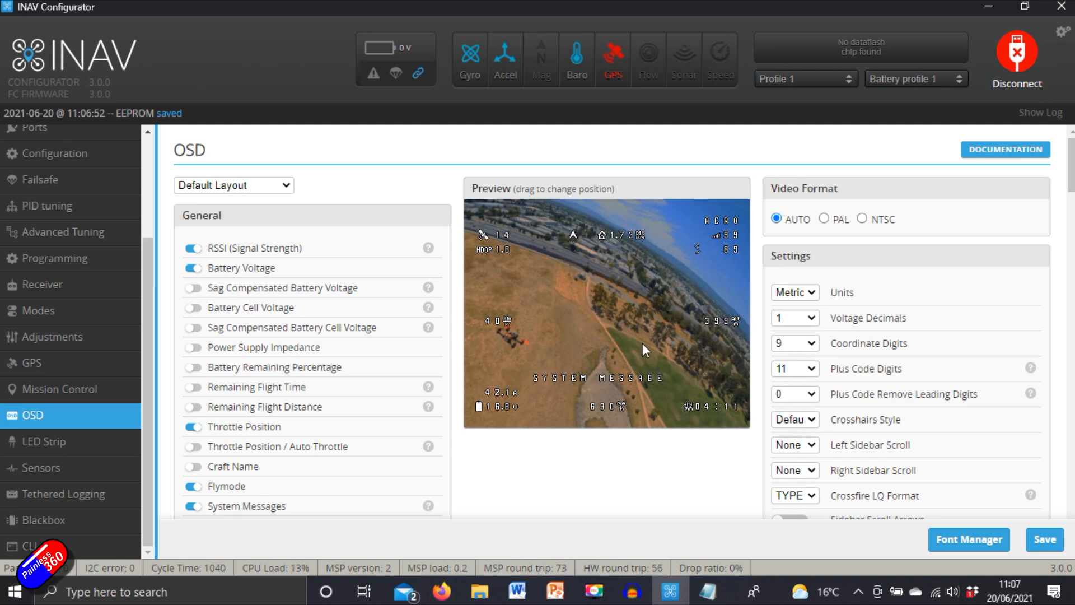
pyautogui.moveTo(594, 346)
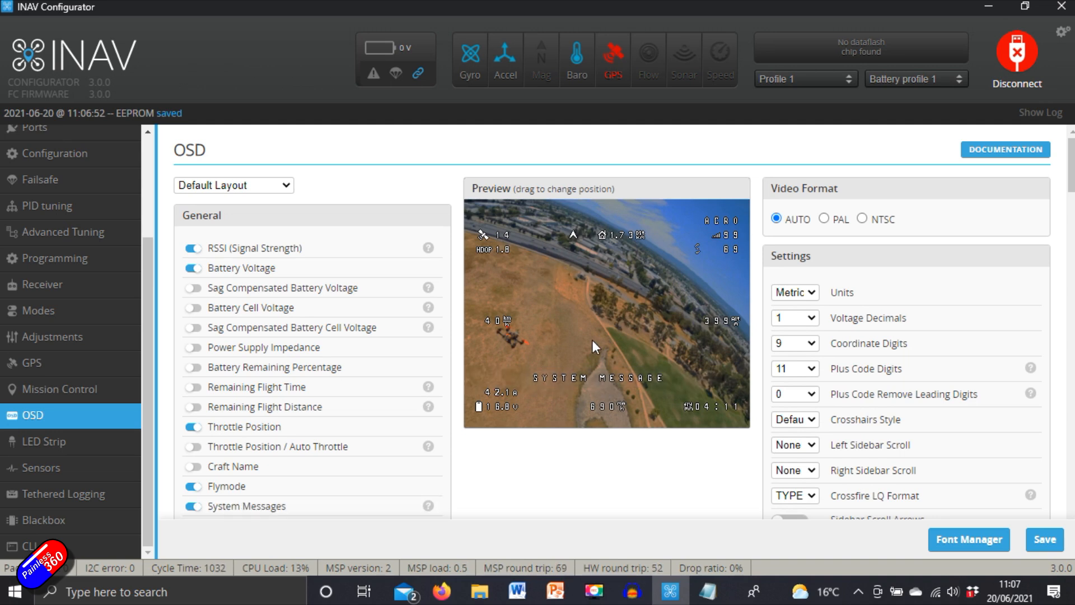
# Upload the 512-character OSD font from Font Manager, then close the dialog.
pyautogui.click(968, 539)
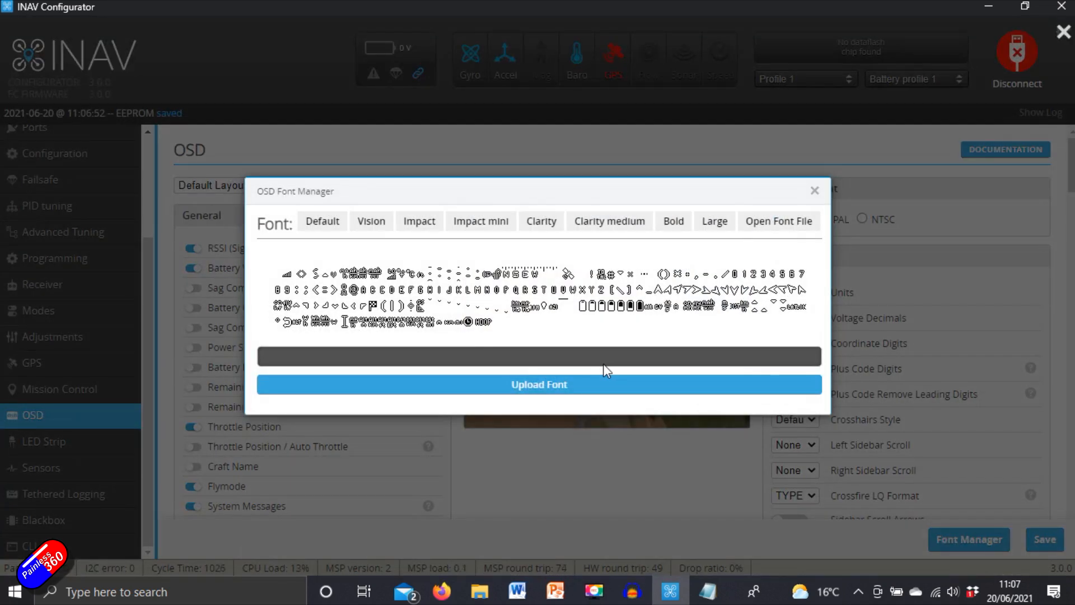
pyautogui.click(538, 384)
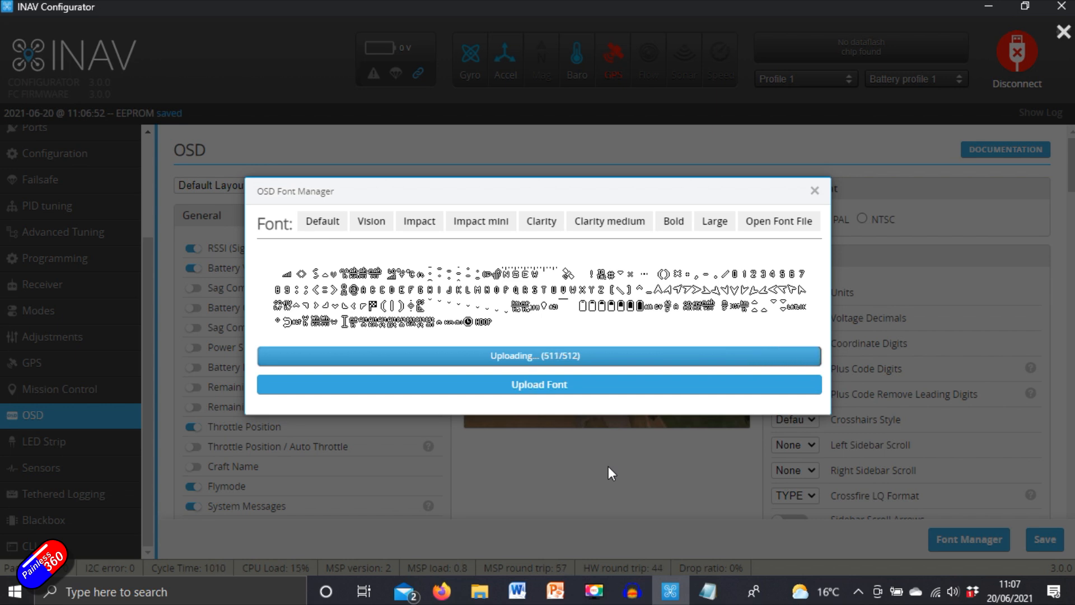
pyautogui.click(1017, 58)
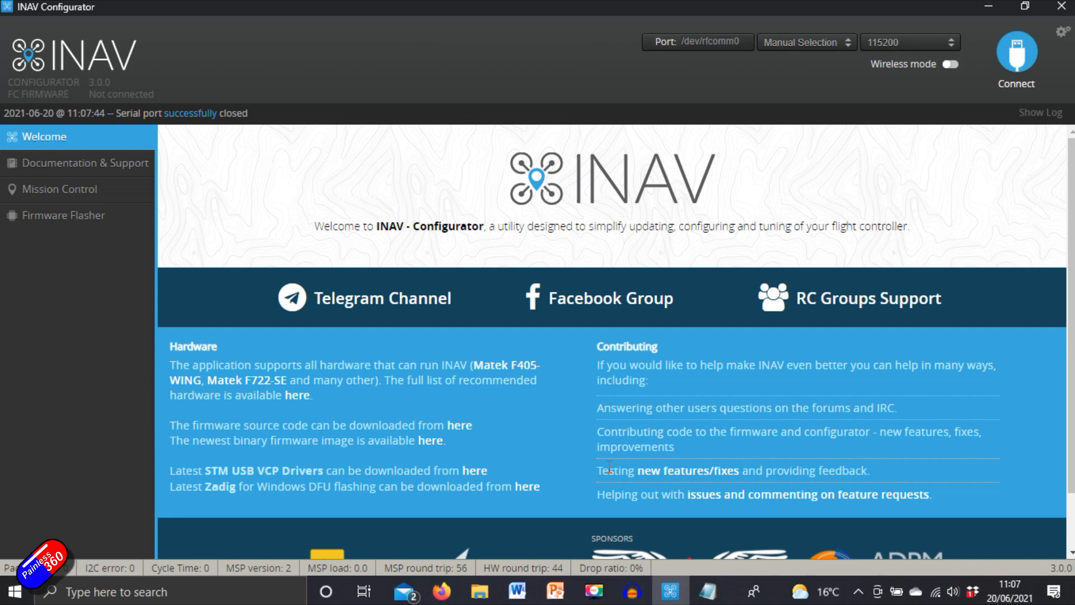
# Connect to the board on COM5 at 115200 baud and load the Setup page.
pyautogui.click(806, 42)
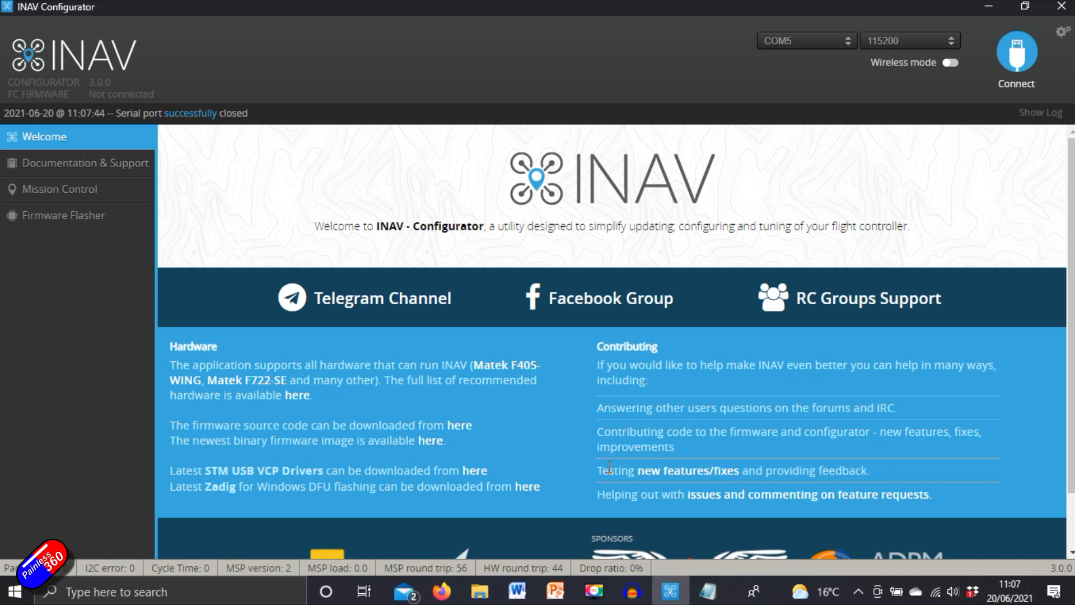
pyautogui.click(1017, 51)
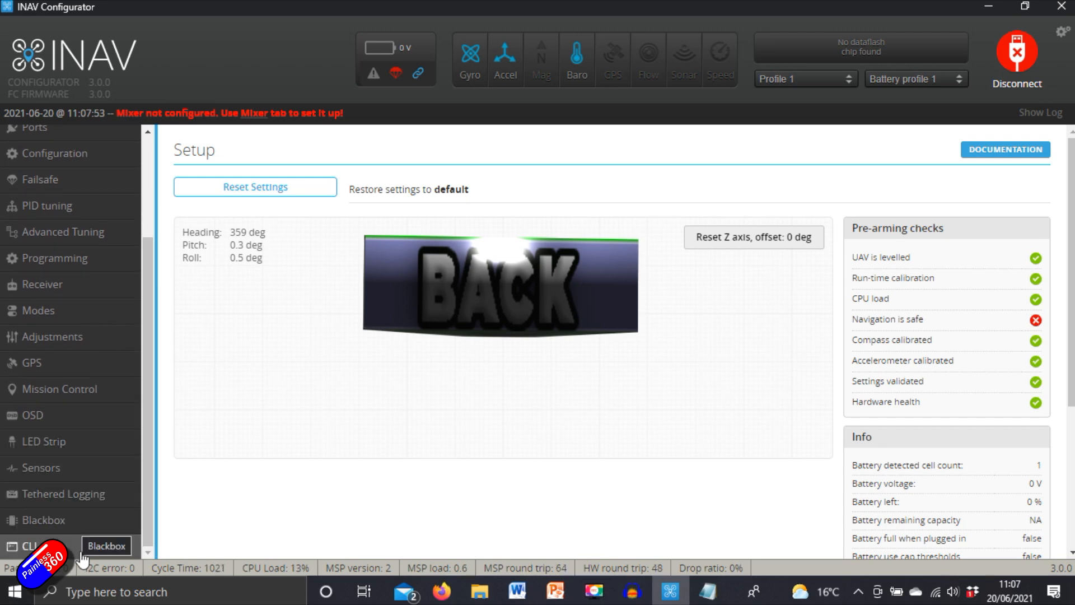
# Clear the CLI output, run 'diff all', review it, then exit the CLI.
pyautogui.click(27, 545)
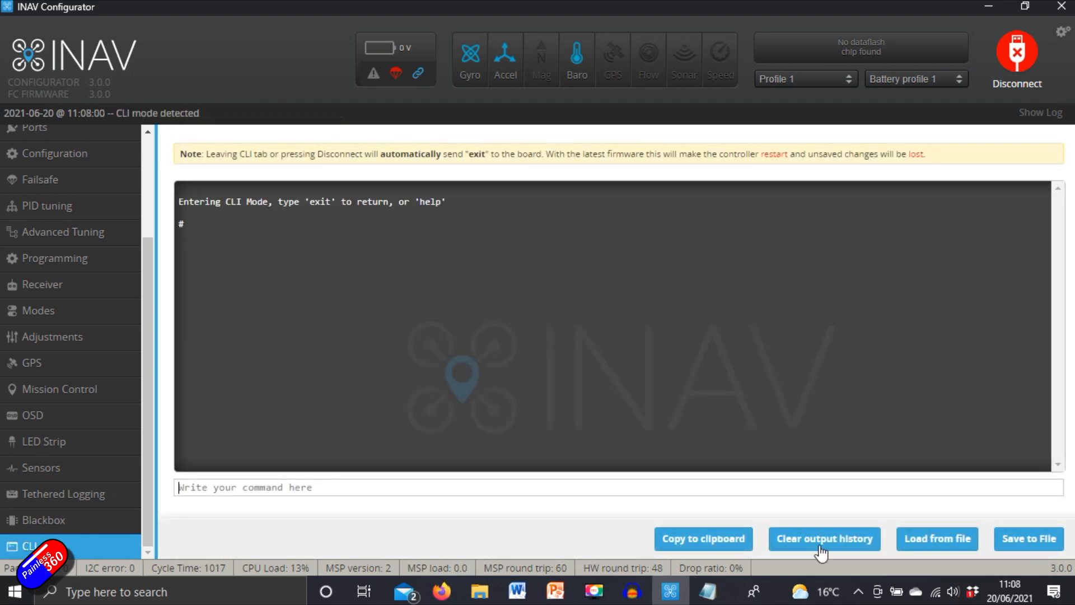
pyautogui.click(824, 538)
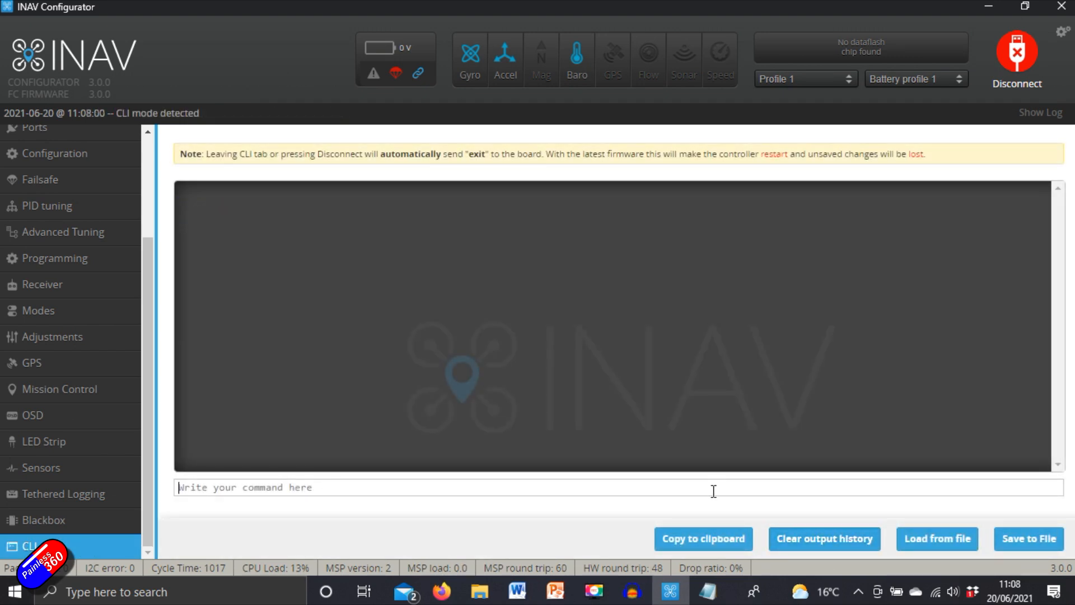
pyautogui.write('diff all')
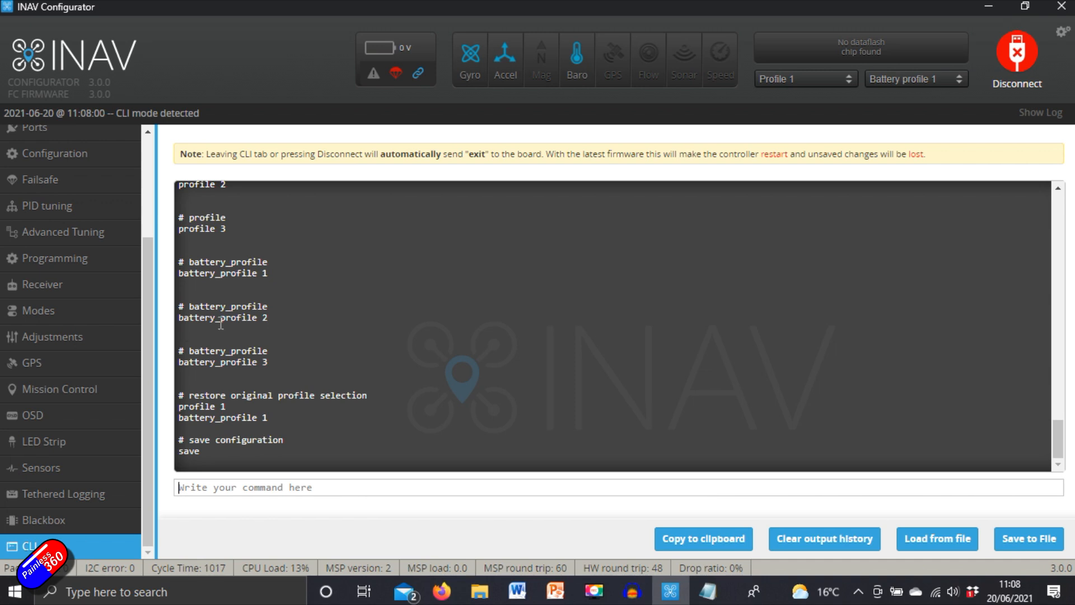
pyautogui.moveTo(95, 363)
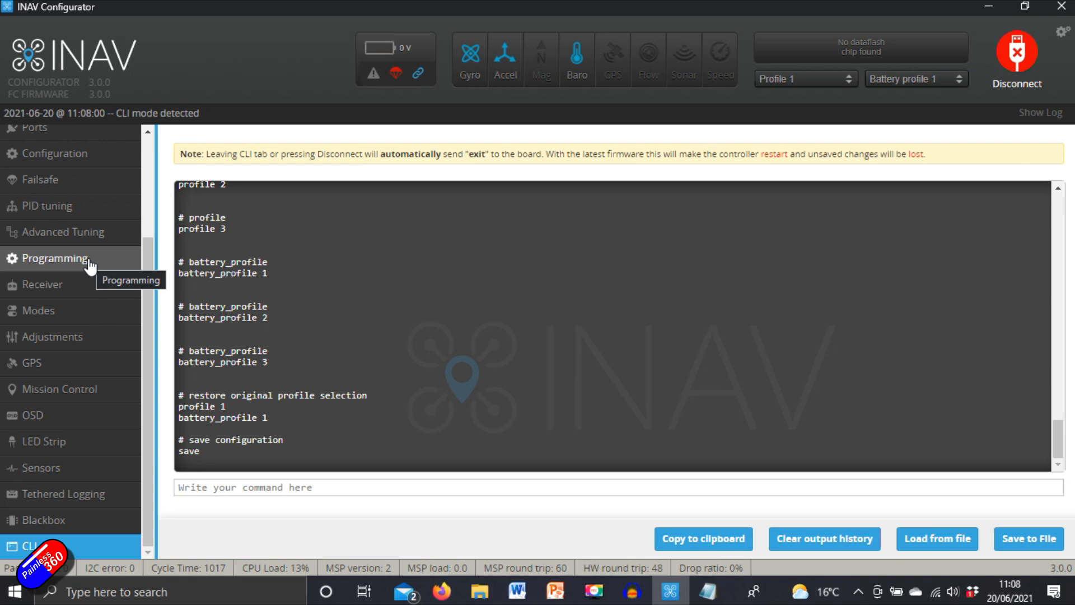
pyautogui.moveTo(101, 218)
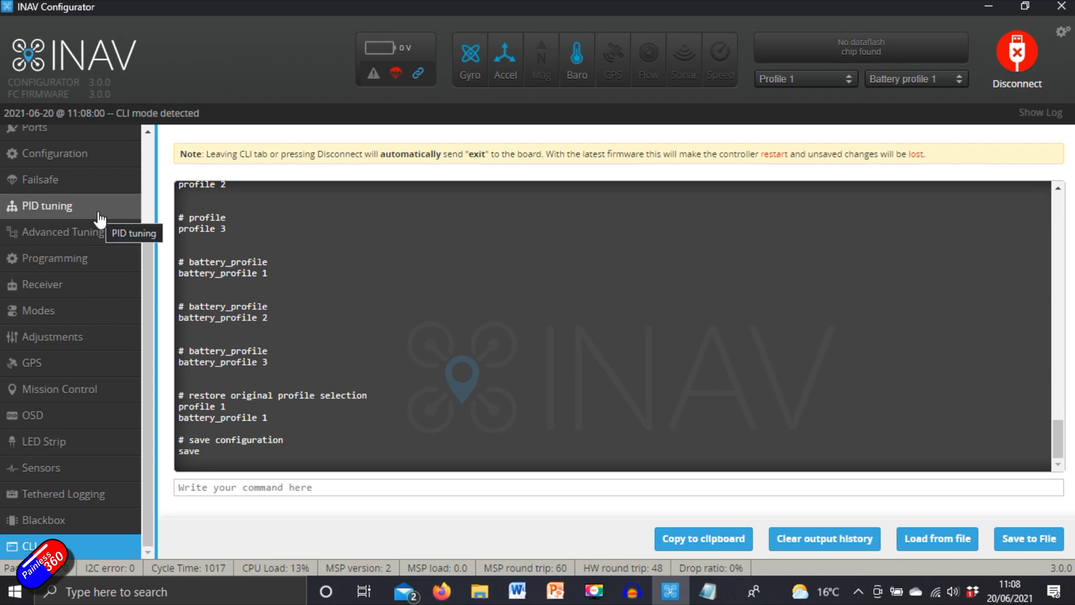
pyautogui.moveTo(94, 207)
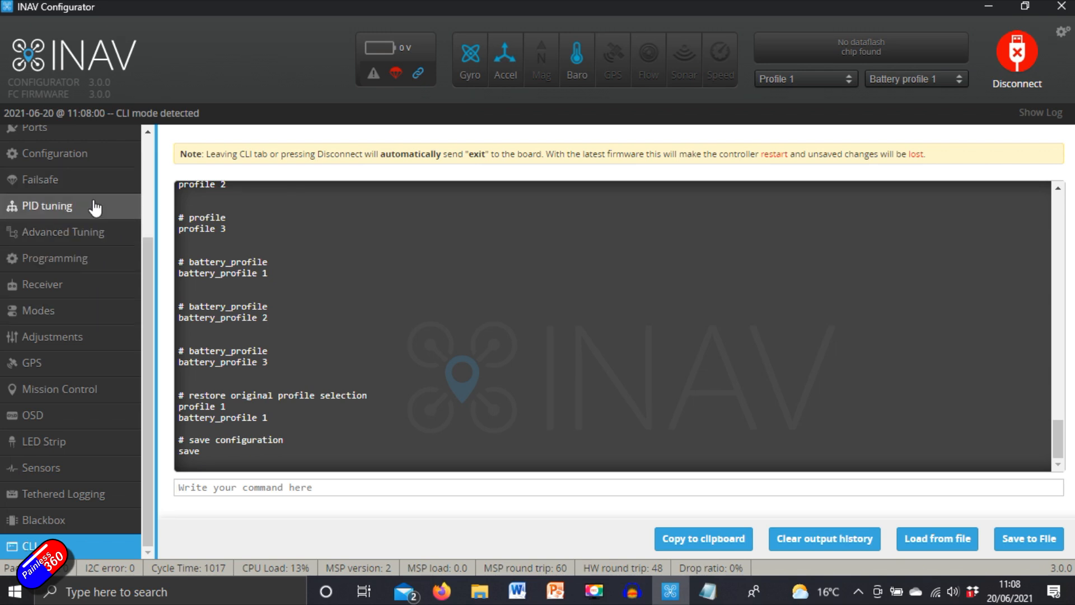
pyautogui.click(1017, 58)
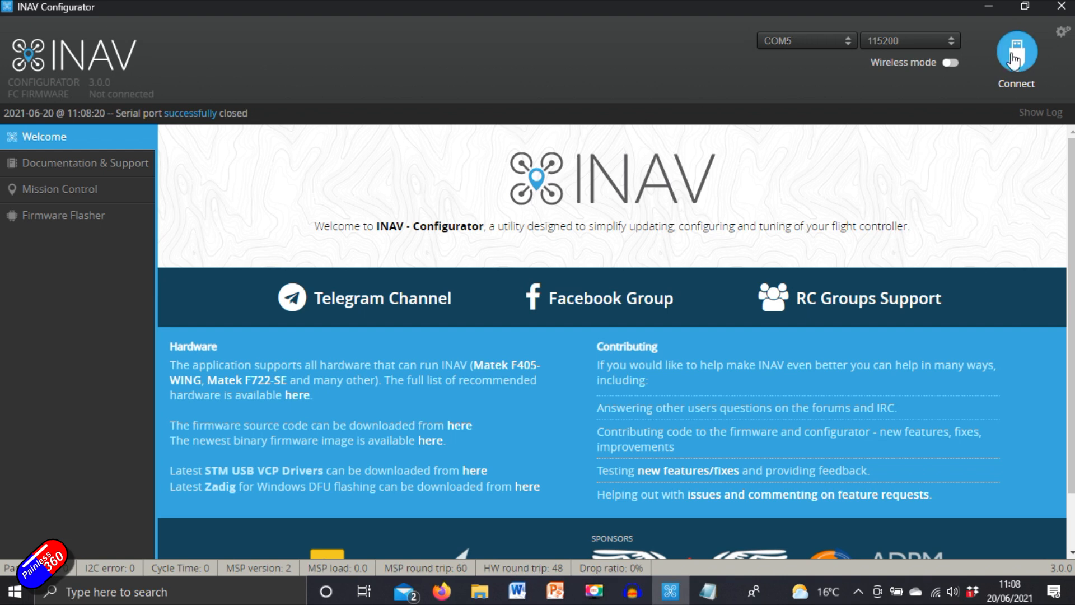
# Reconnect, review the PID gains and Rates & Expo, then go to Calibration.
pyautogui.click(1018, 52)
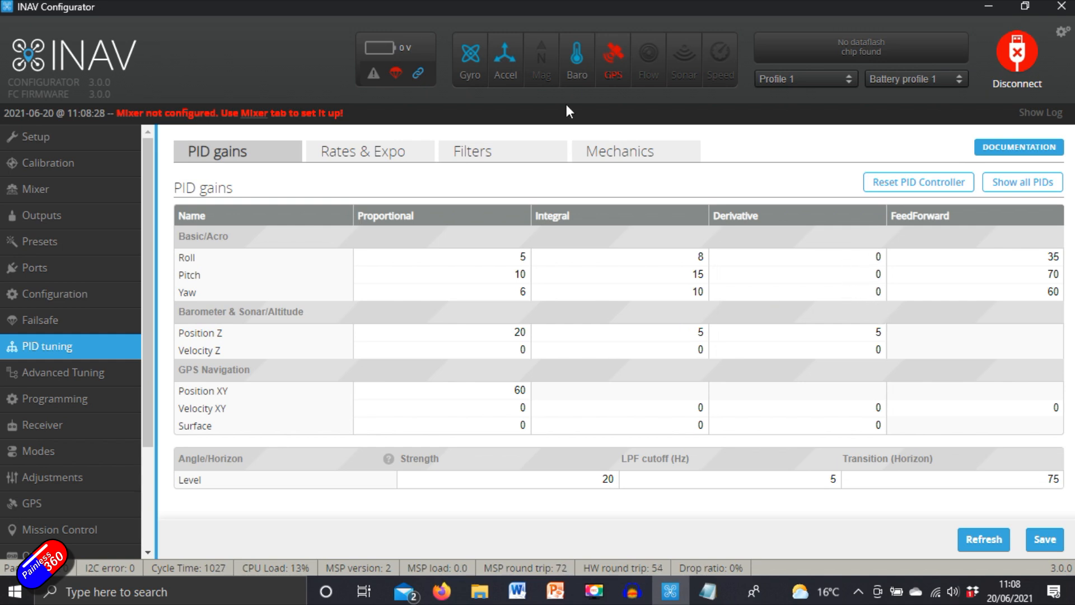
pyautogui.click(363, 151)
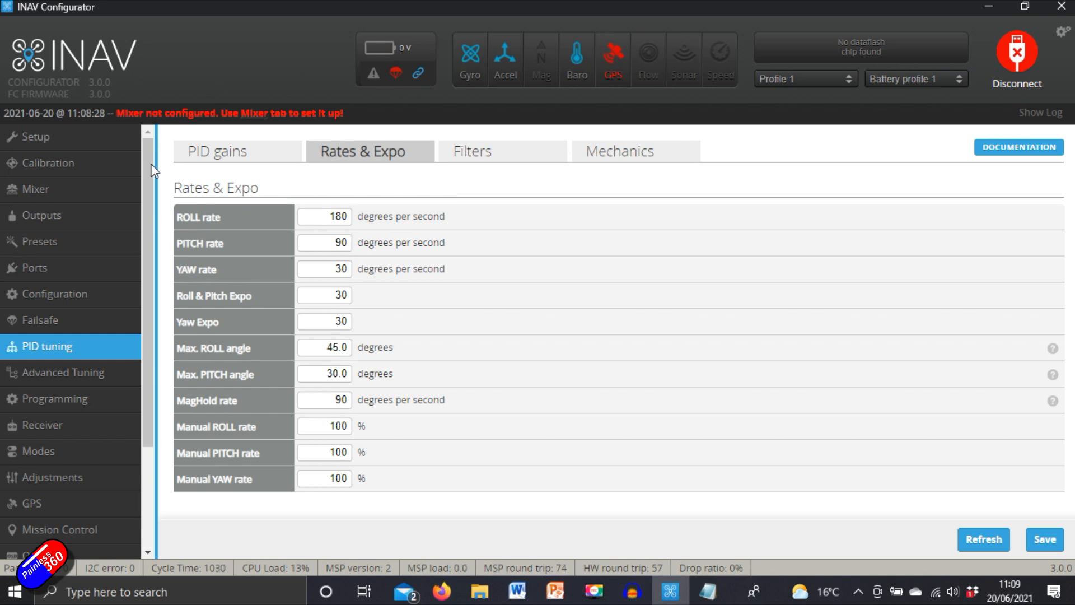
pyautogui.click(49, 162)
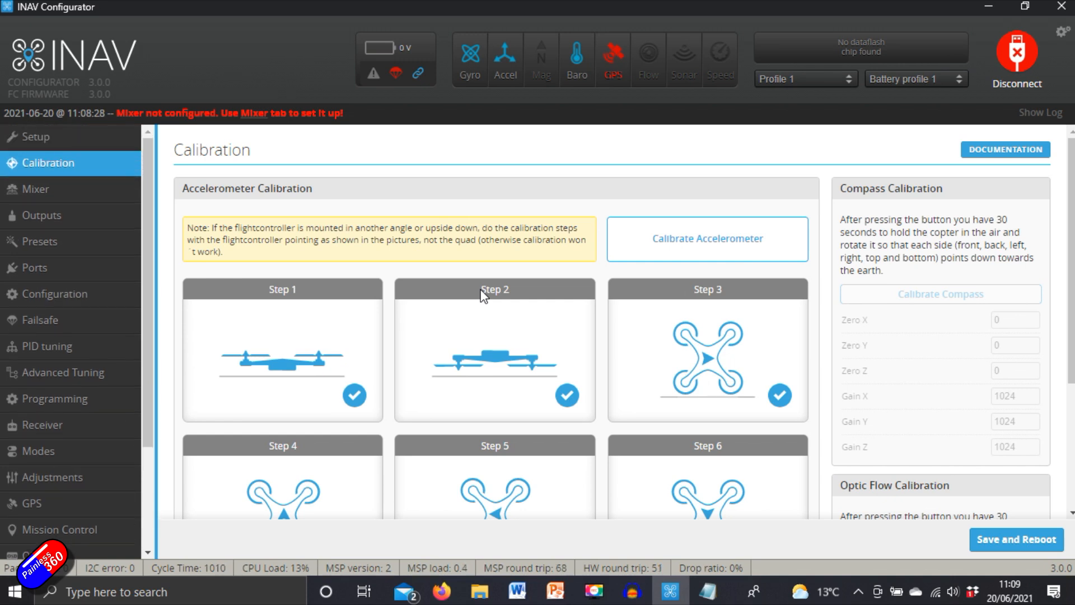
pyautogui.moveTo(1060, 363)
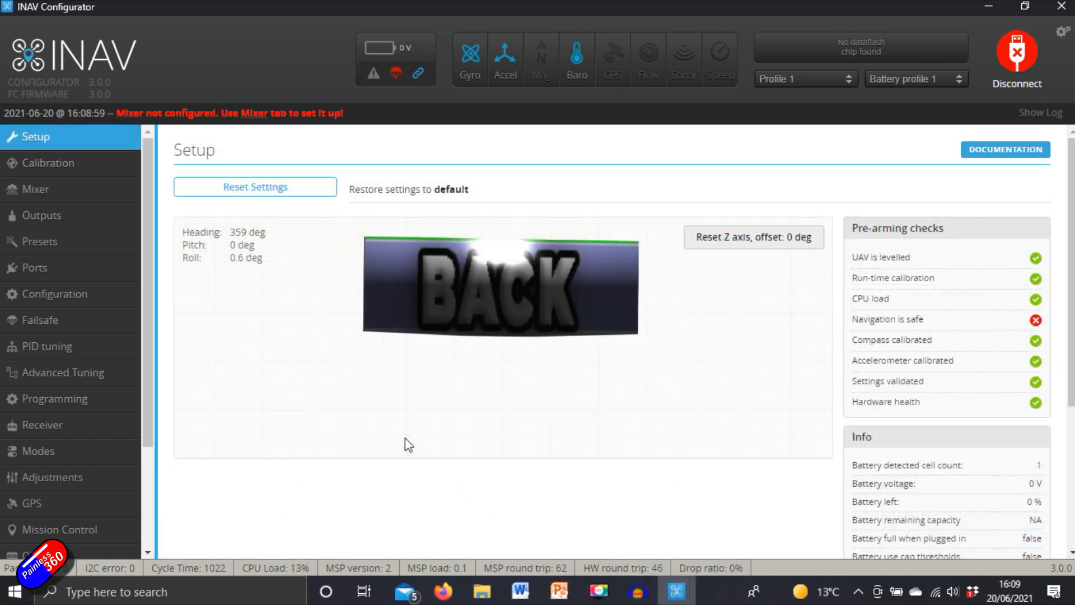
pyautogui.moveTo(446, 275)
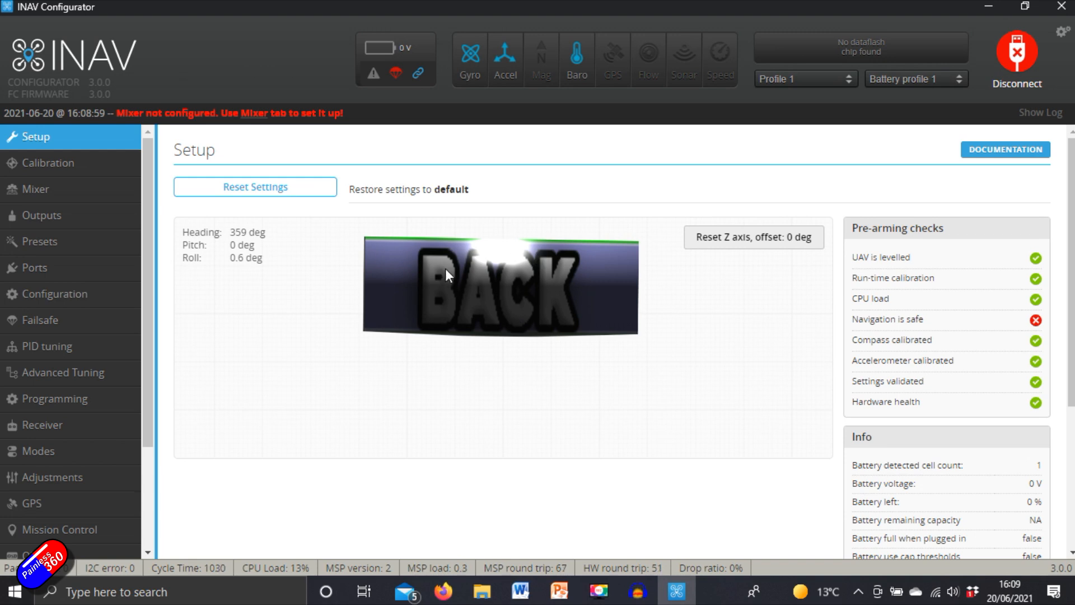
pyautogui.moveTo(517, 303)
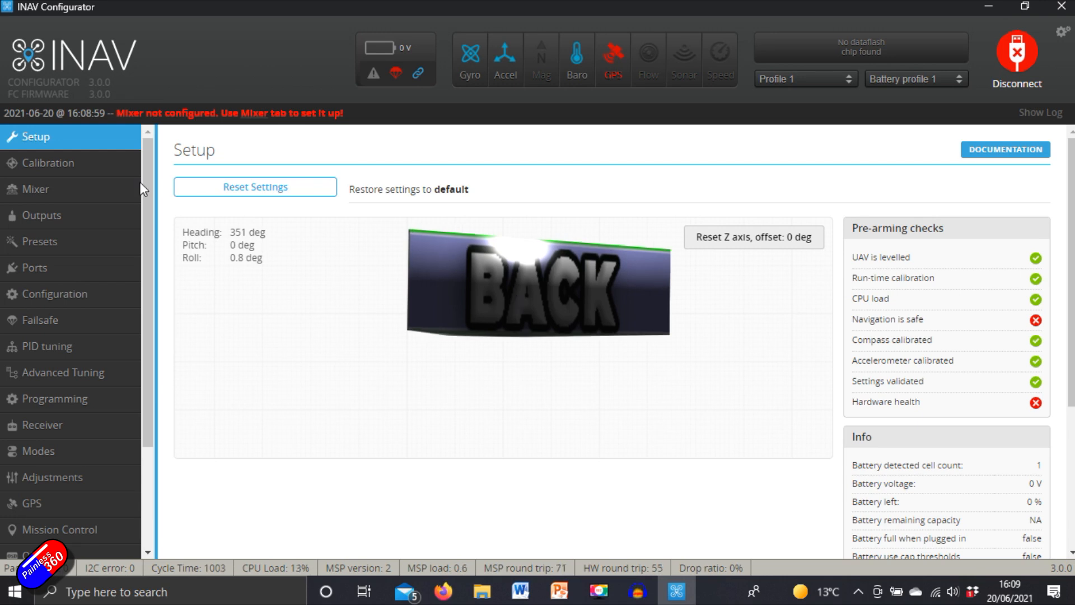
# Load and apply the Flying Wing preset on the Airplane platform, then save and reboot.
pyautogui.click(35, 188)
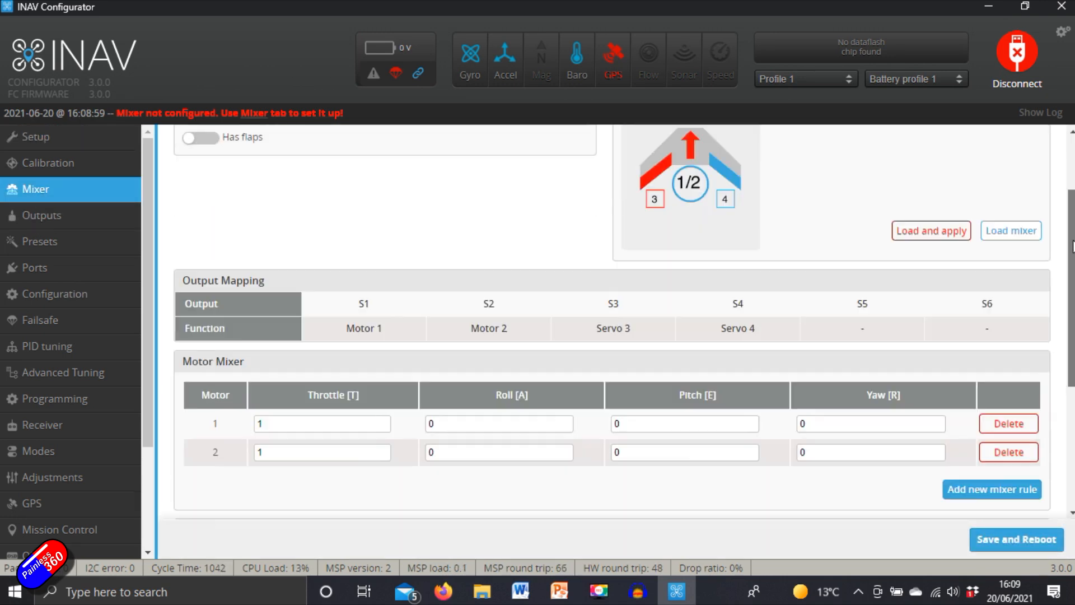
pyautogui.scroll(-3)
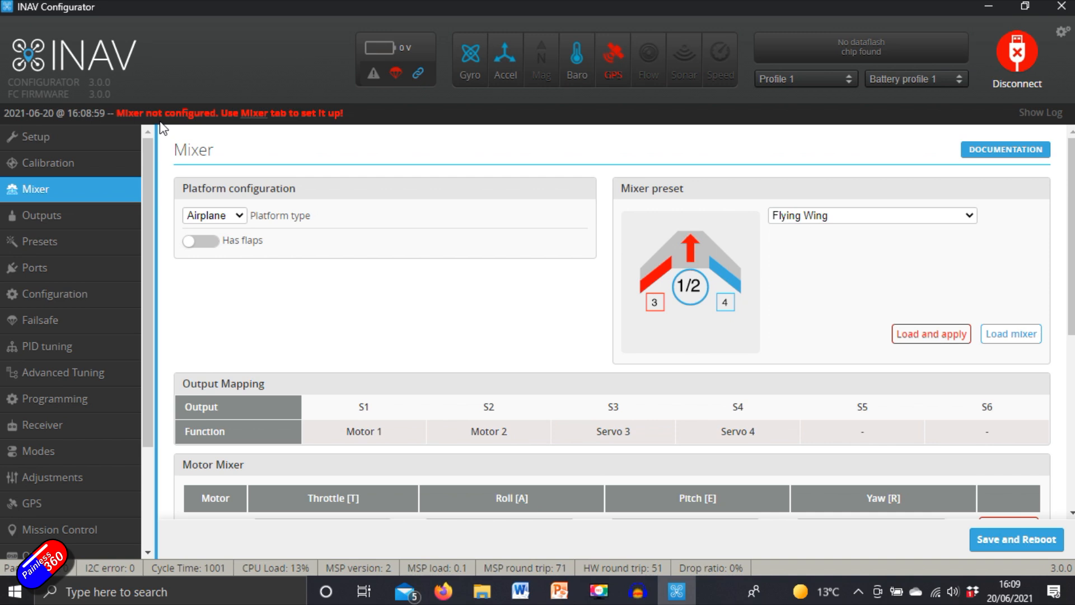
pyautogui.moveTo(201, 177)
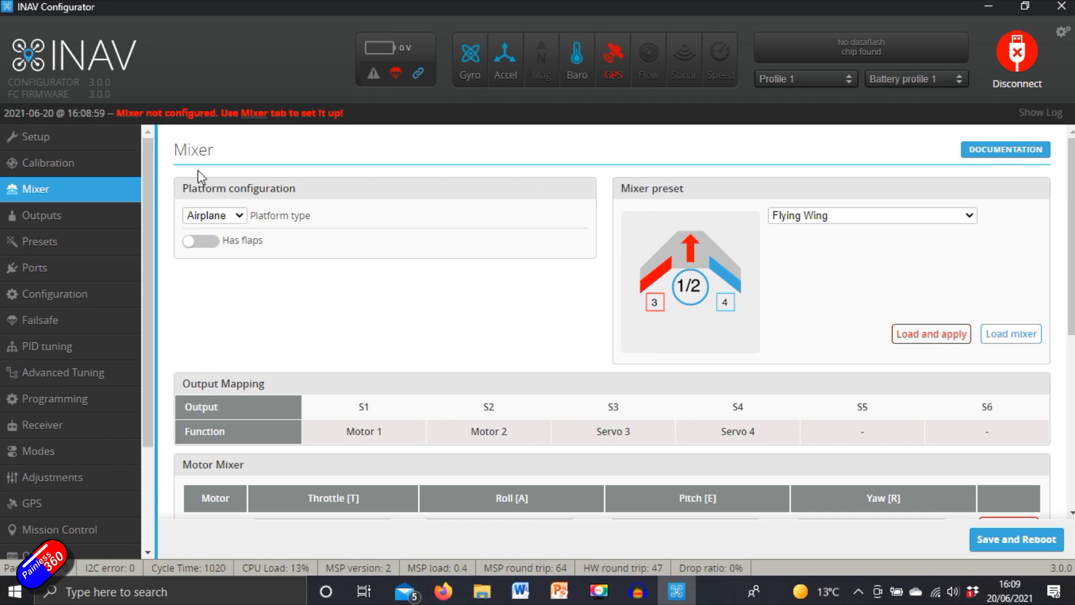
pyautogui.moveTo(245, 220)
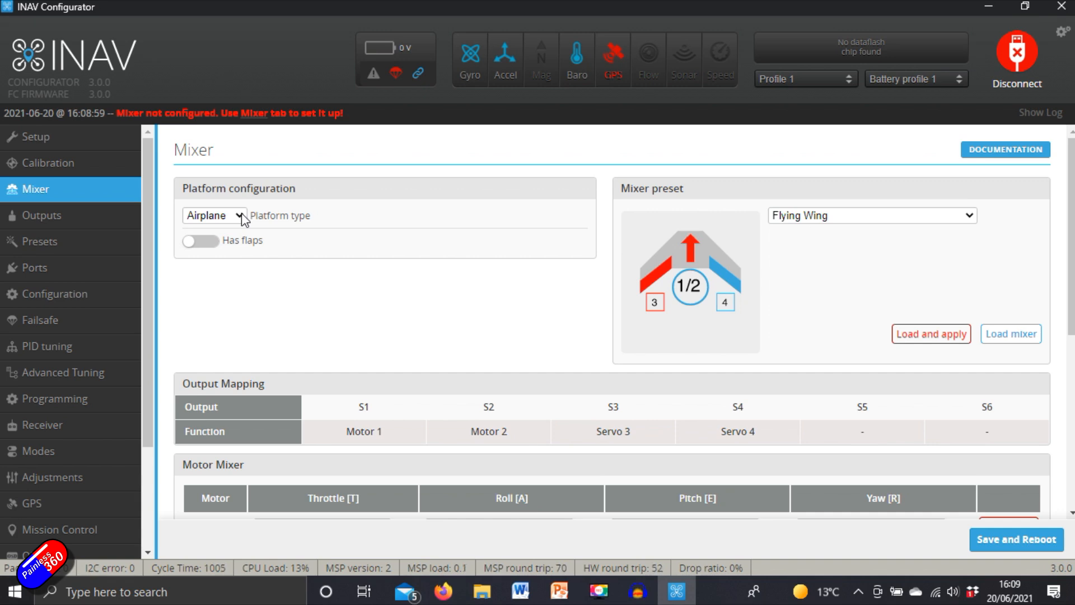
pyautogui.click(215, 215)
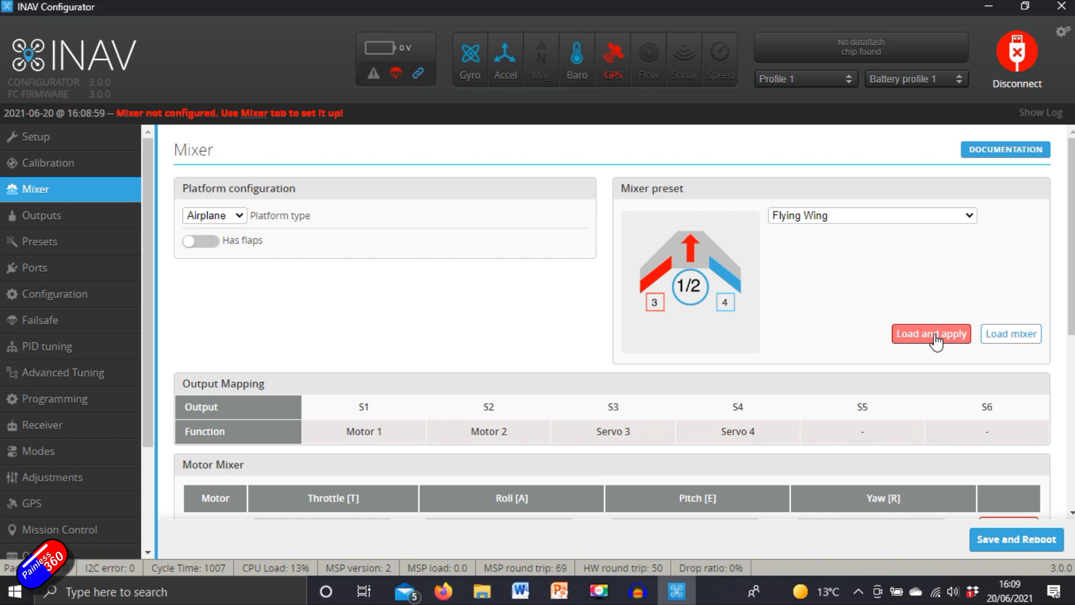
pyautogui.click(931, 333)
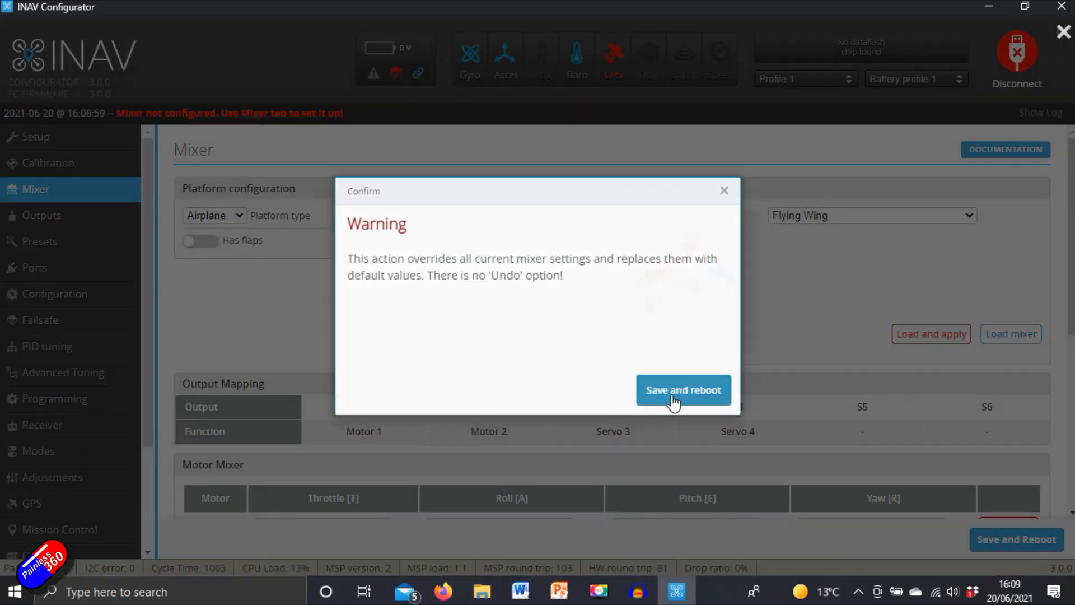
pyautogui.click(683, 390)
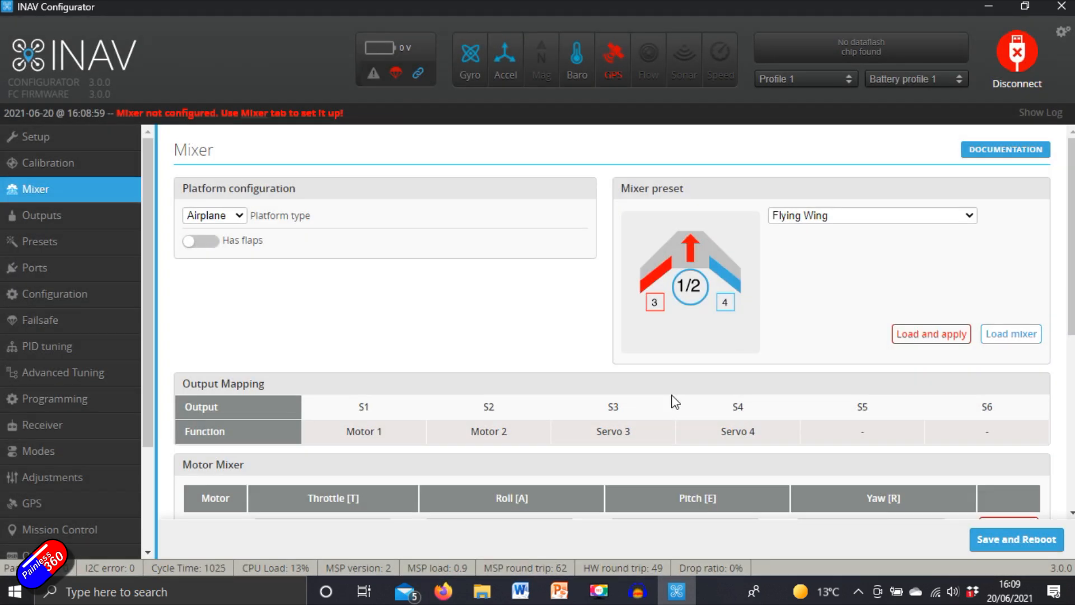
pyautogui.click(1017, 58)
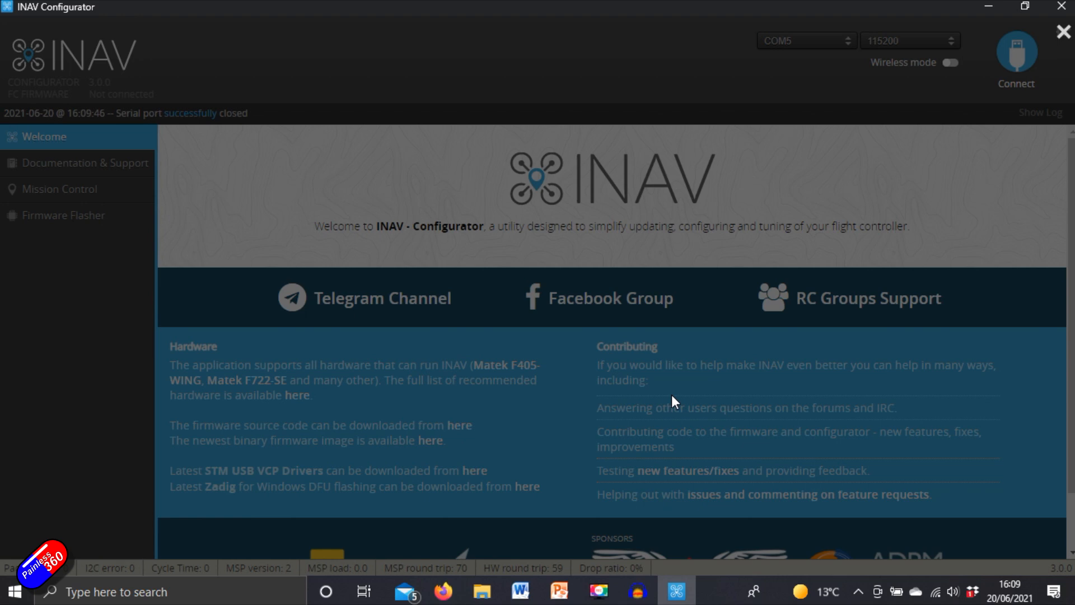
# Reconnect to the rebooted board so Setup shows the flying-wing model.
pyautogui.click(1017, 51)
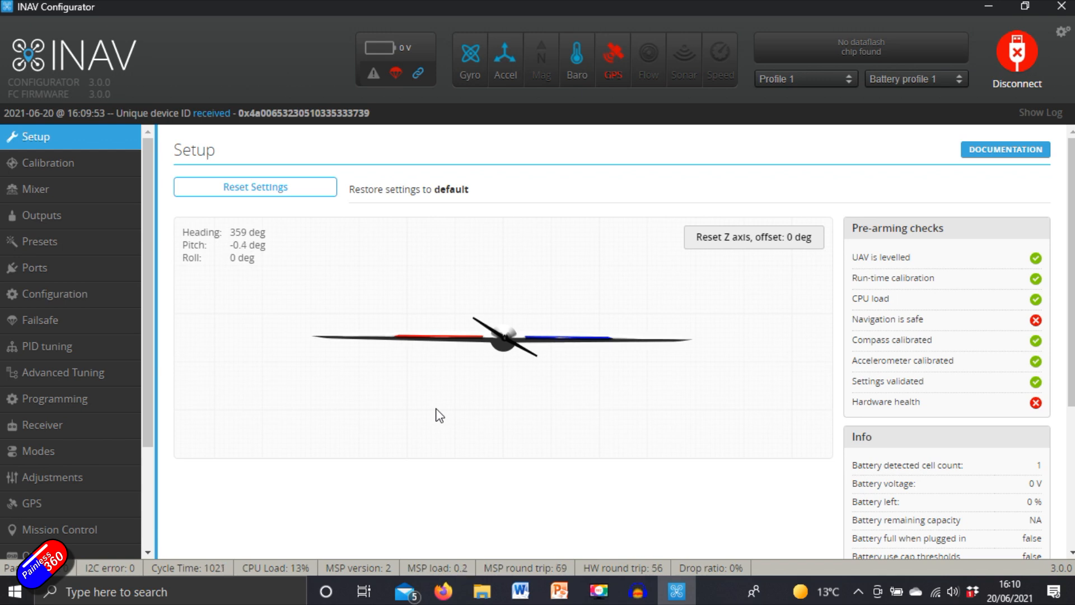
pyautogui.moveTo(76, 129)
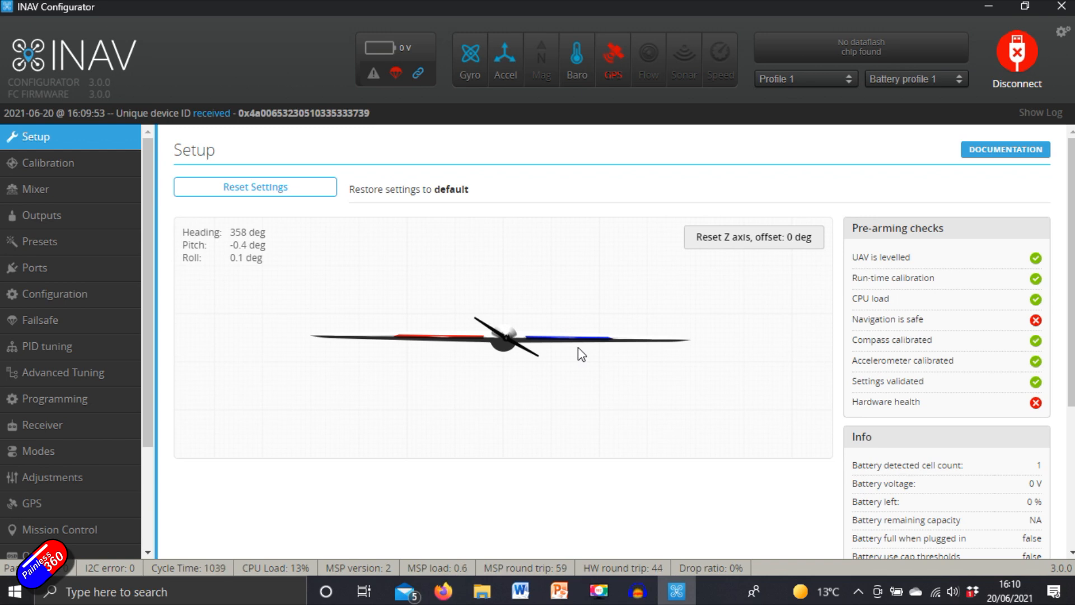
pyautogui.moveTo(530, 296)
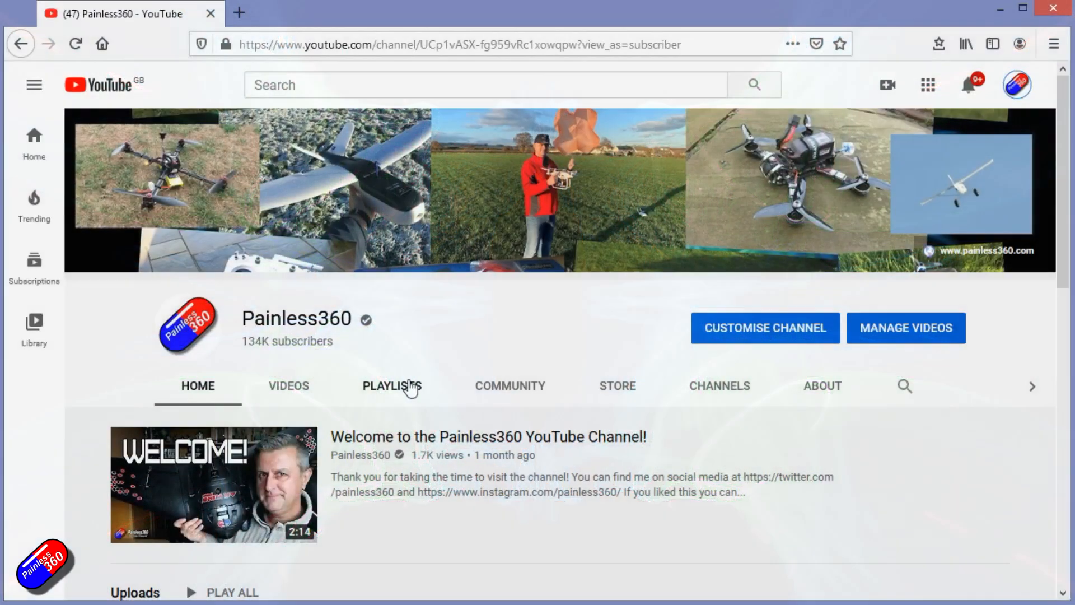
# Open the 'INAV for Beginners (2020)' playlist and pause its introduction video at 0:00.
pyautogui.click(391, 385)
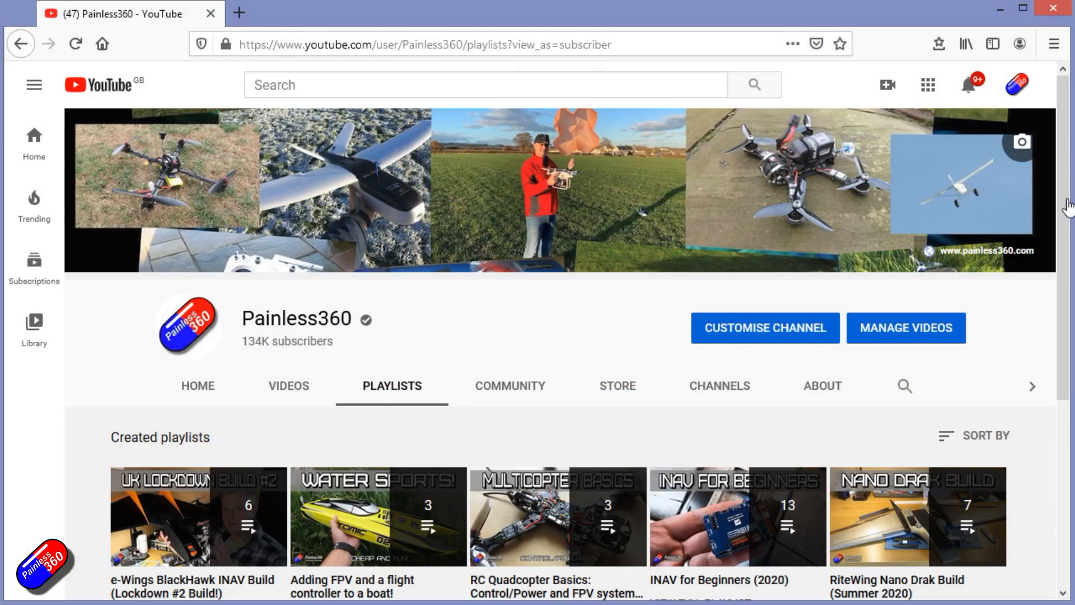
pyautogui.scroll(-3)
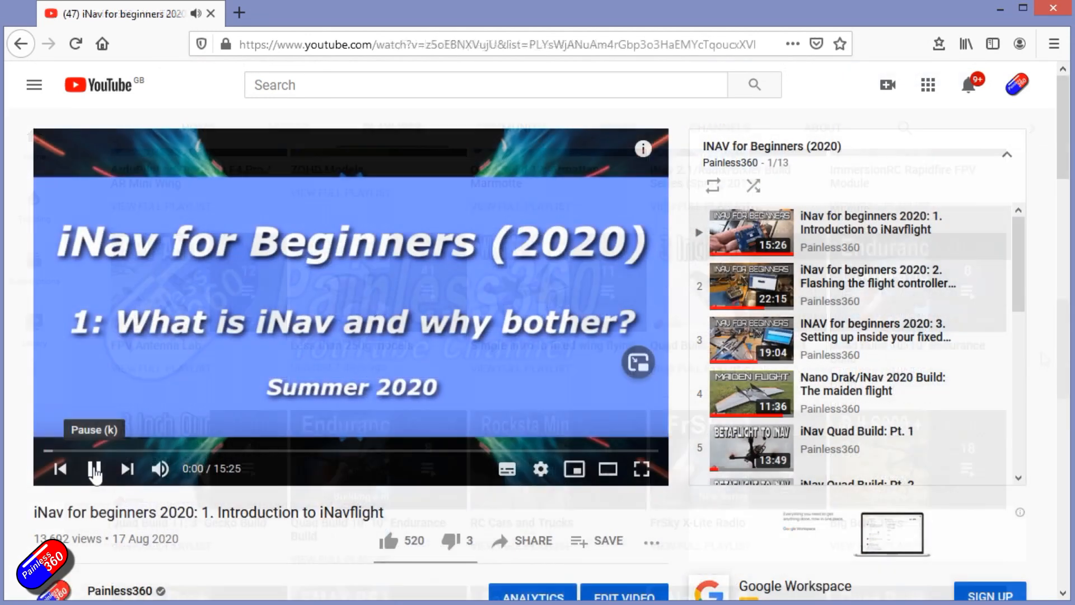
pyautogui.click(95, 471)
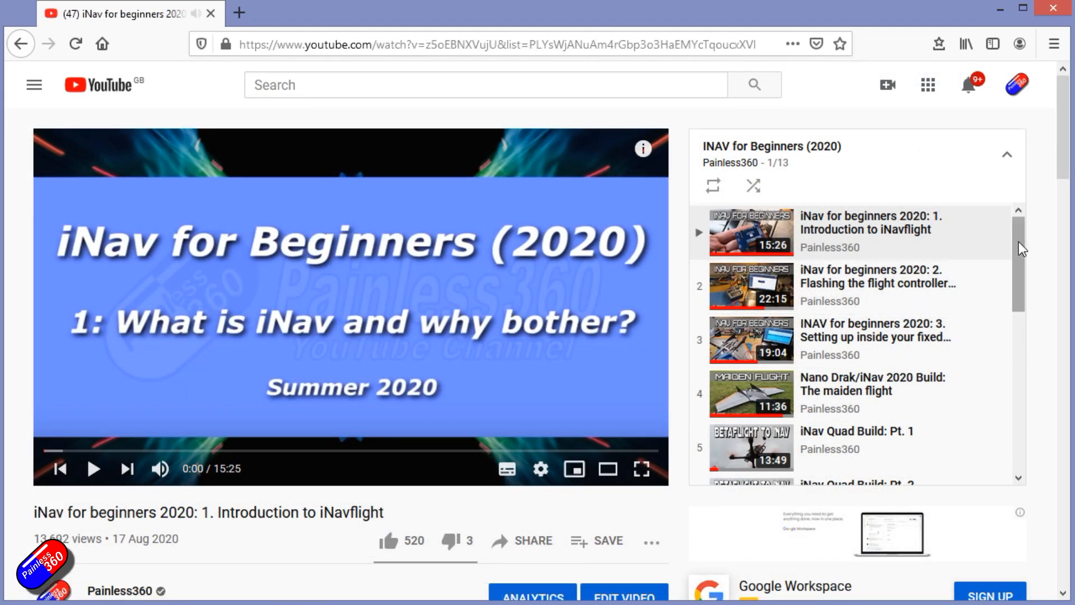
pyautogui.scroll(-3)
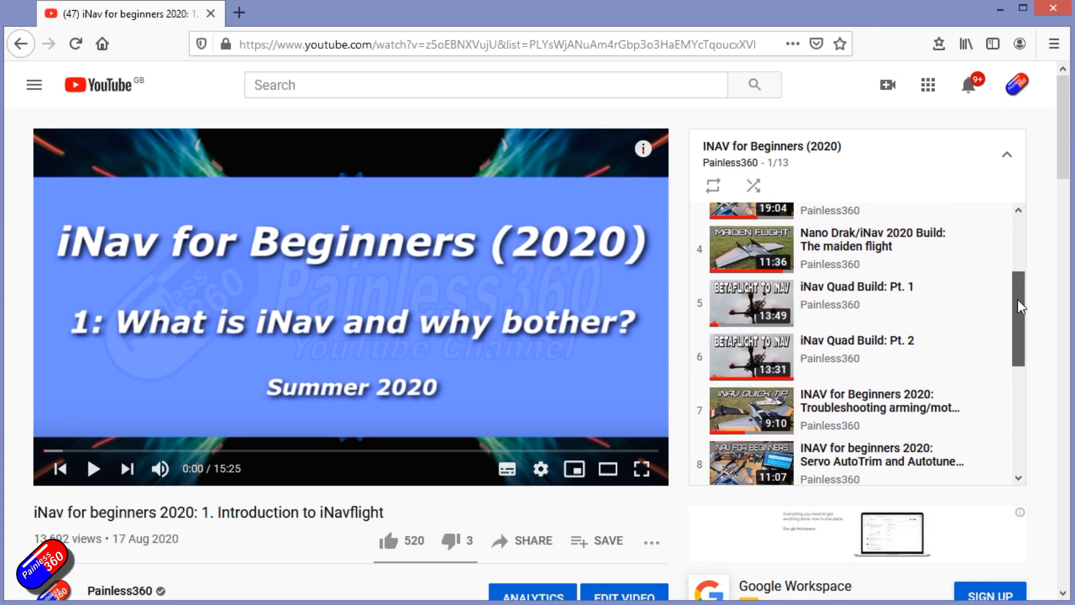